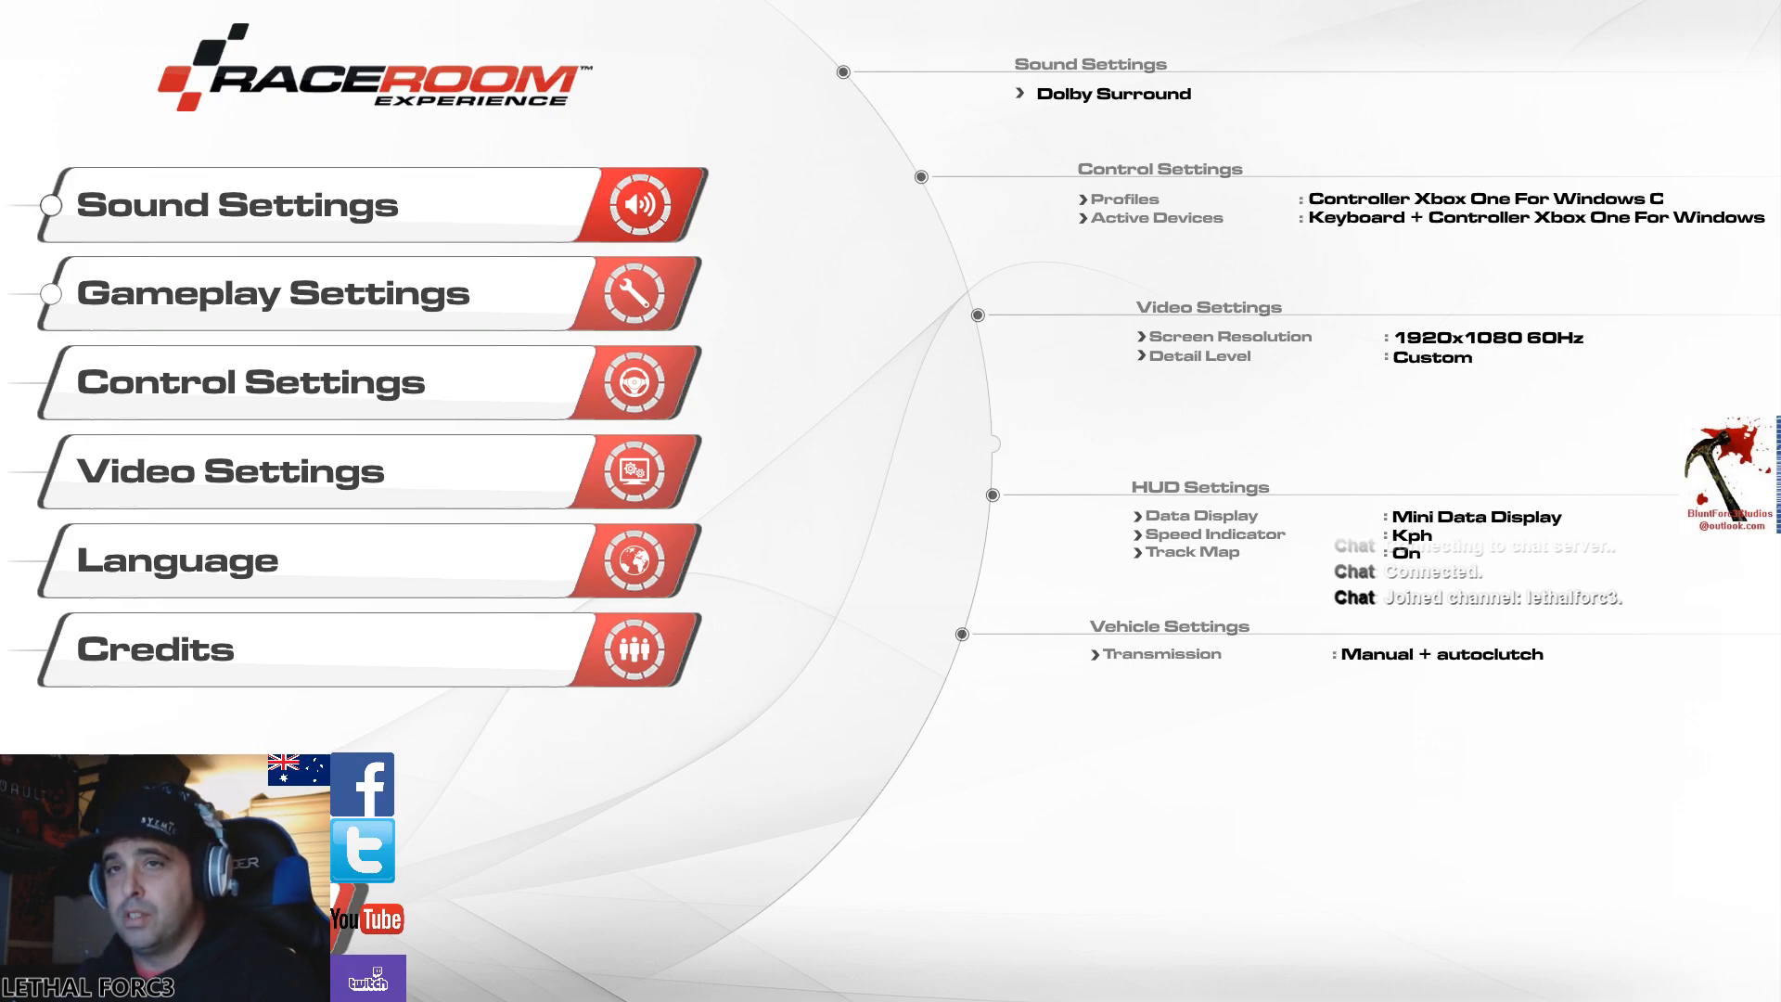
- Show the sound settings list with Dolby Surround channels and 58% master volume
click(341, 204)
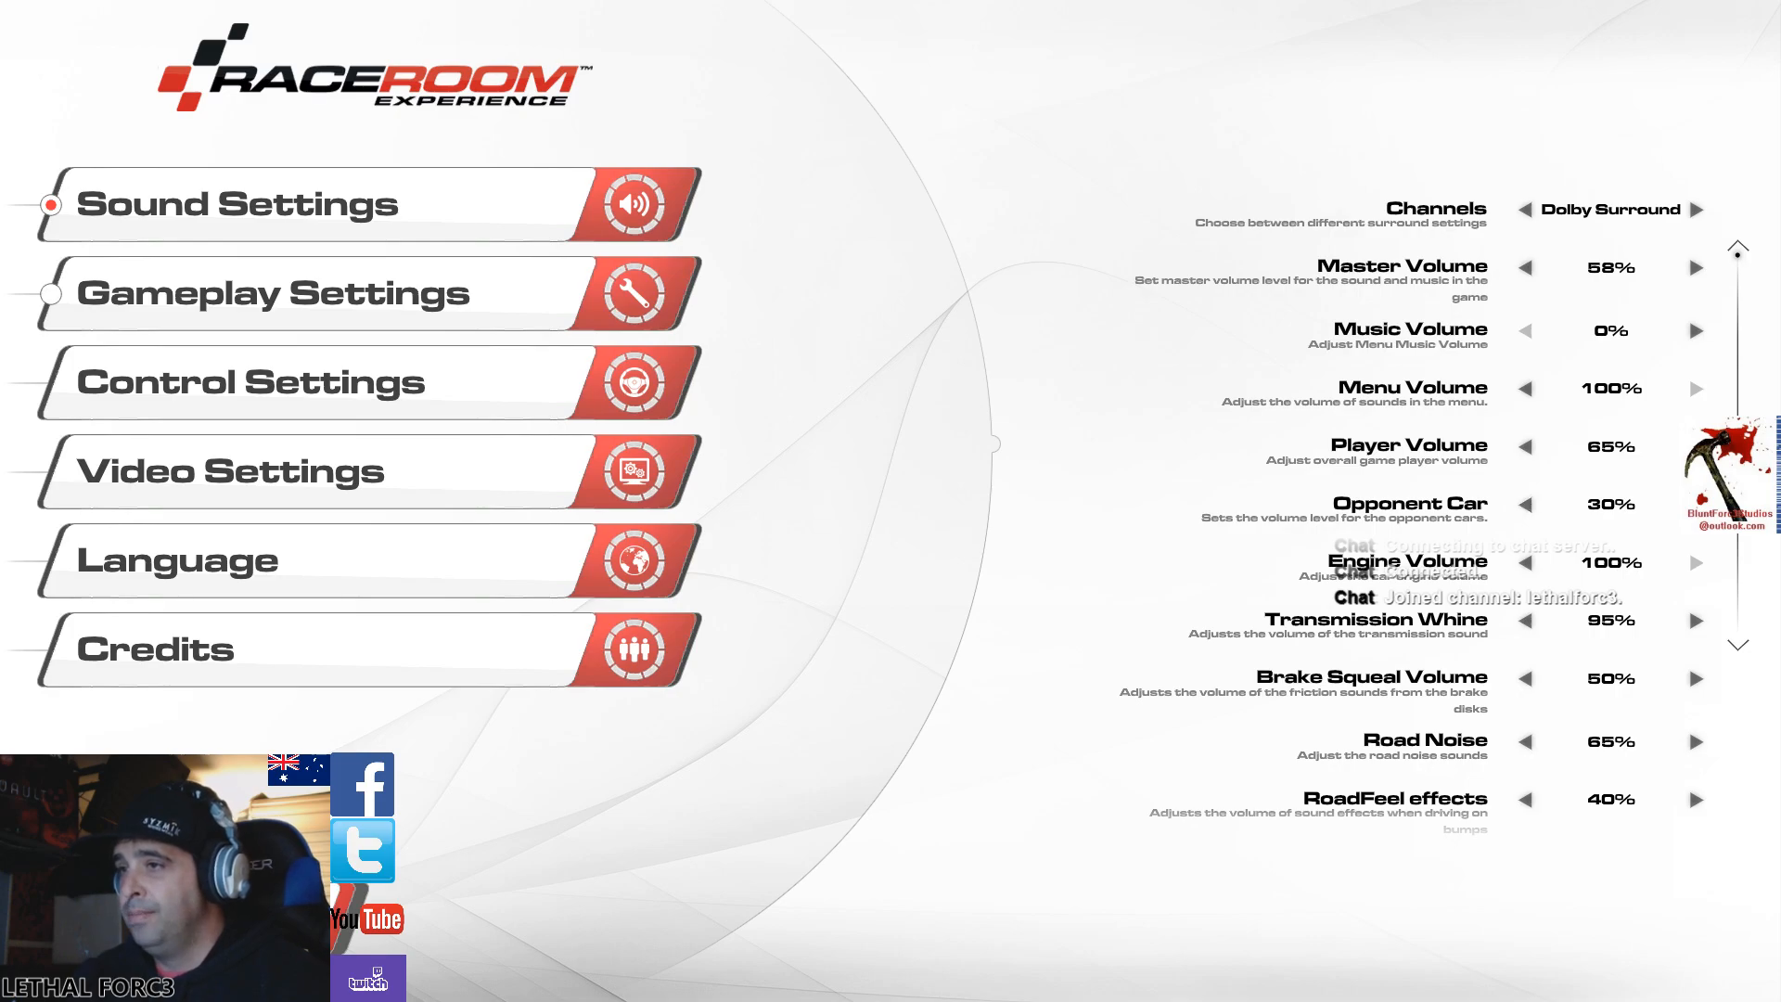
scroll(down, 3)
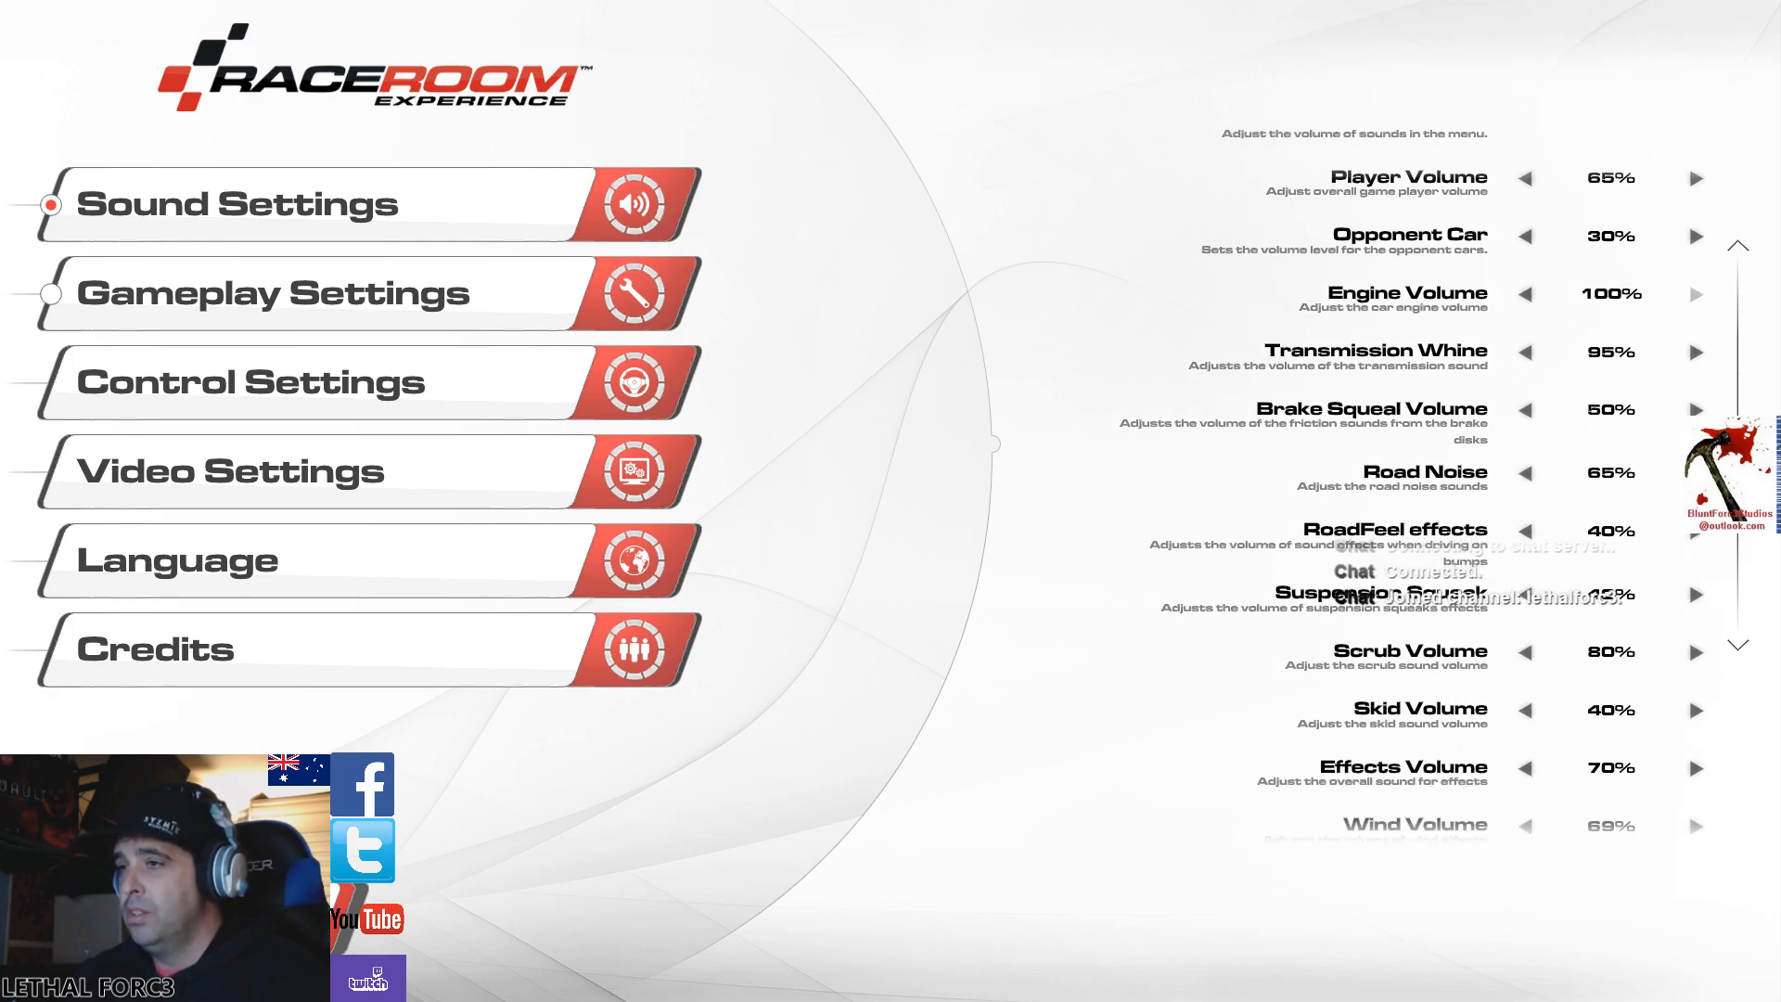
scroll(down, 3)
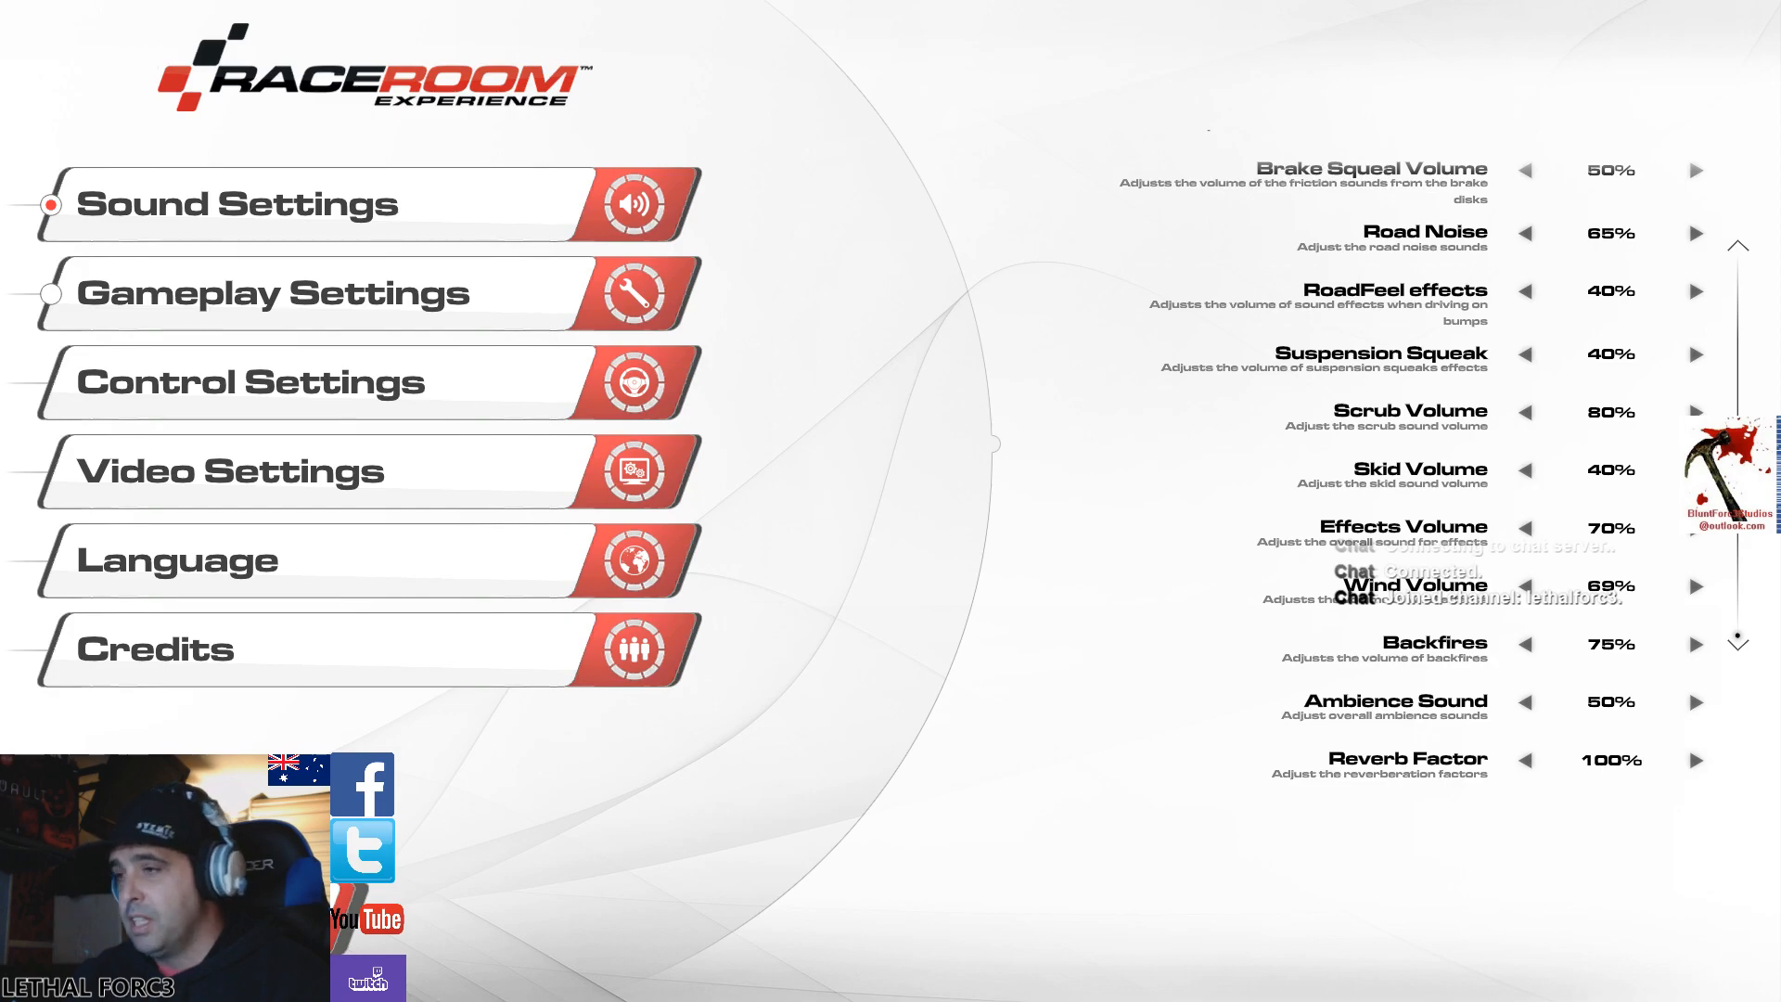
scroll(up, 3)
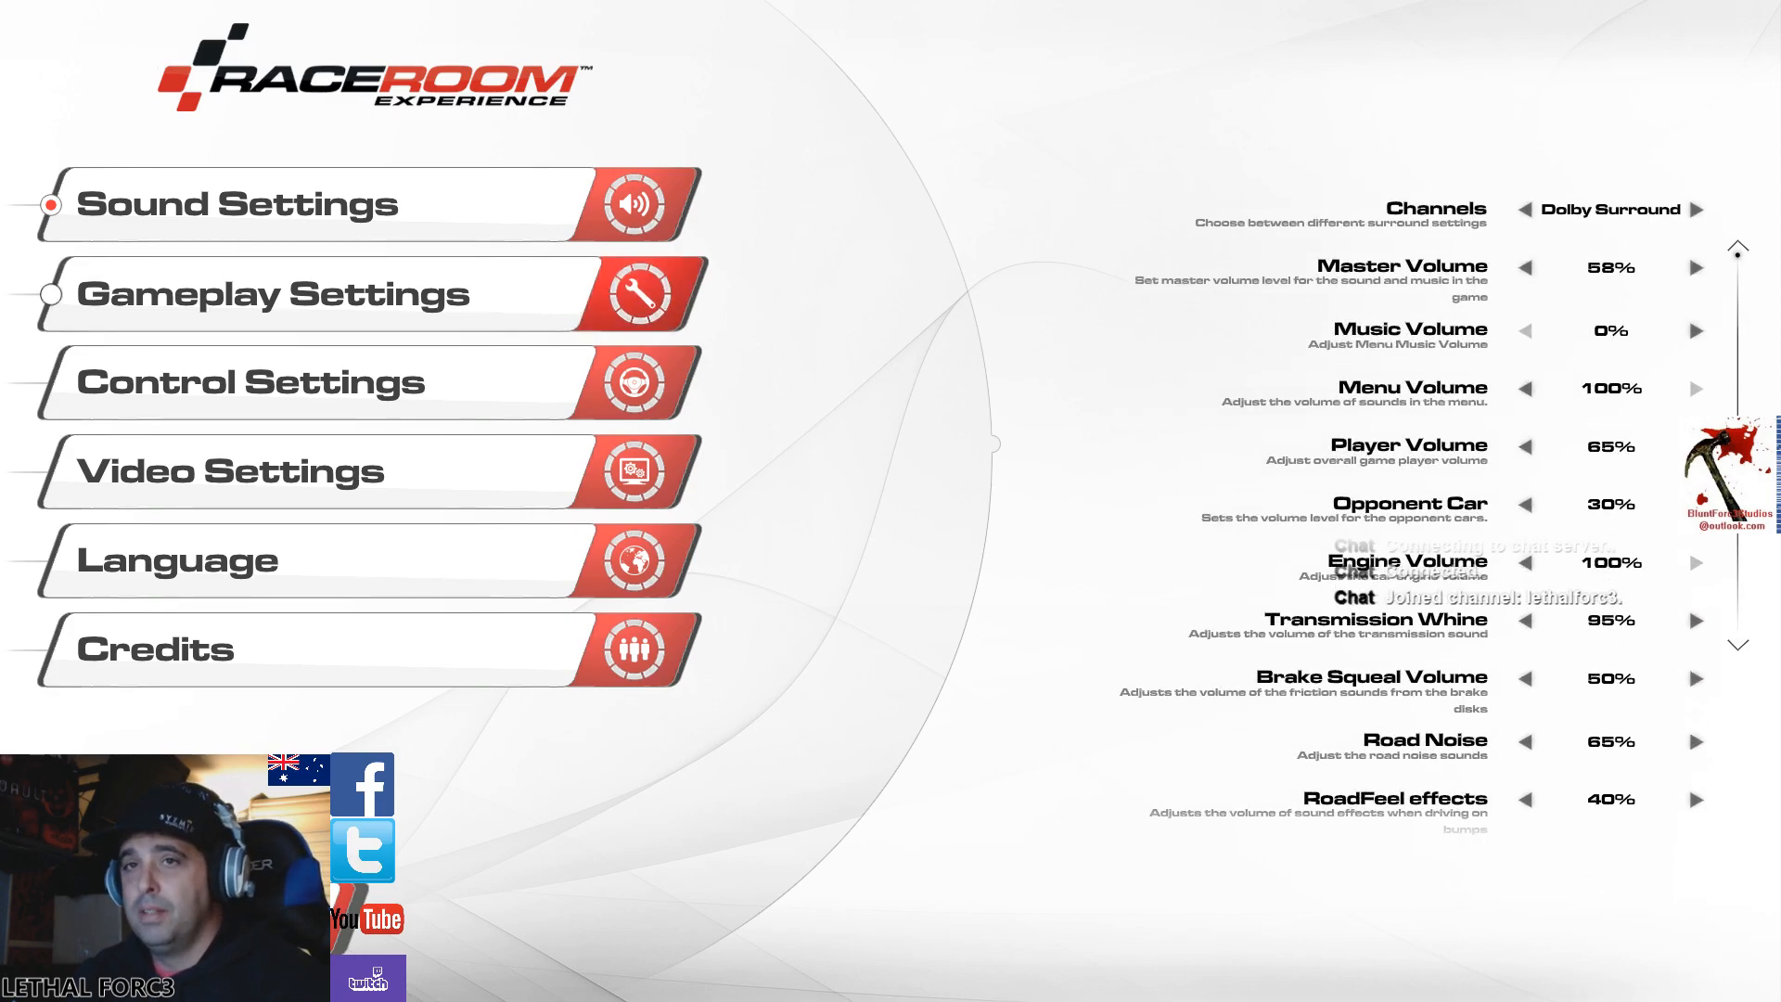
- Show the gameplay settings, scrolling through ABS braking assist and cockpit camera options
click(284, 293)
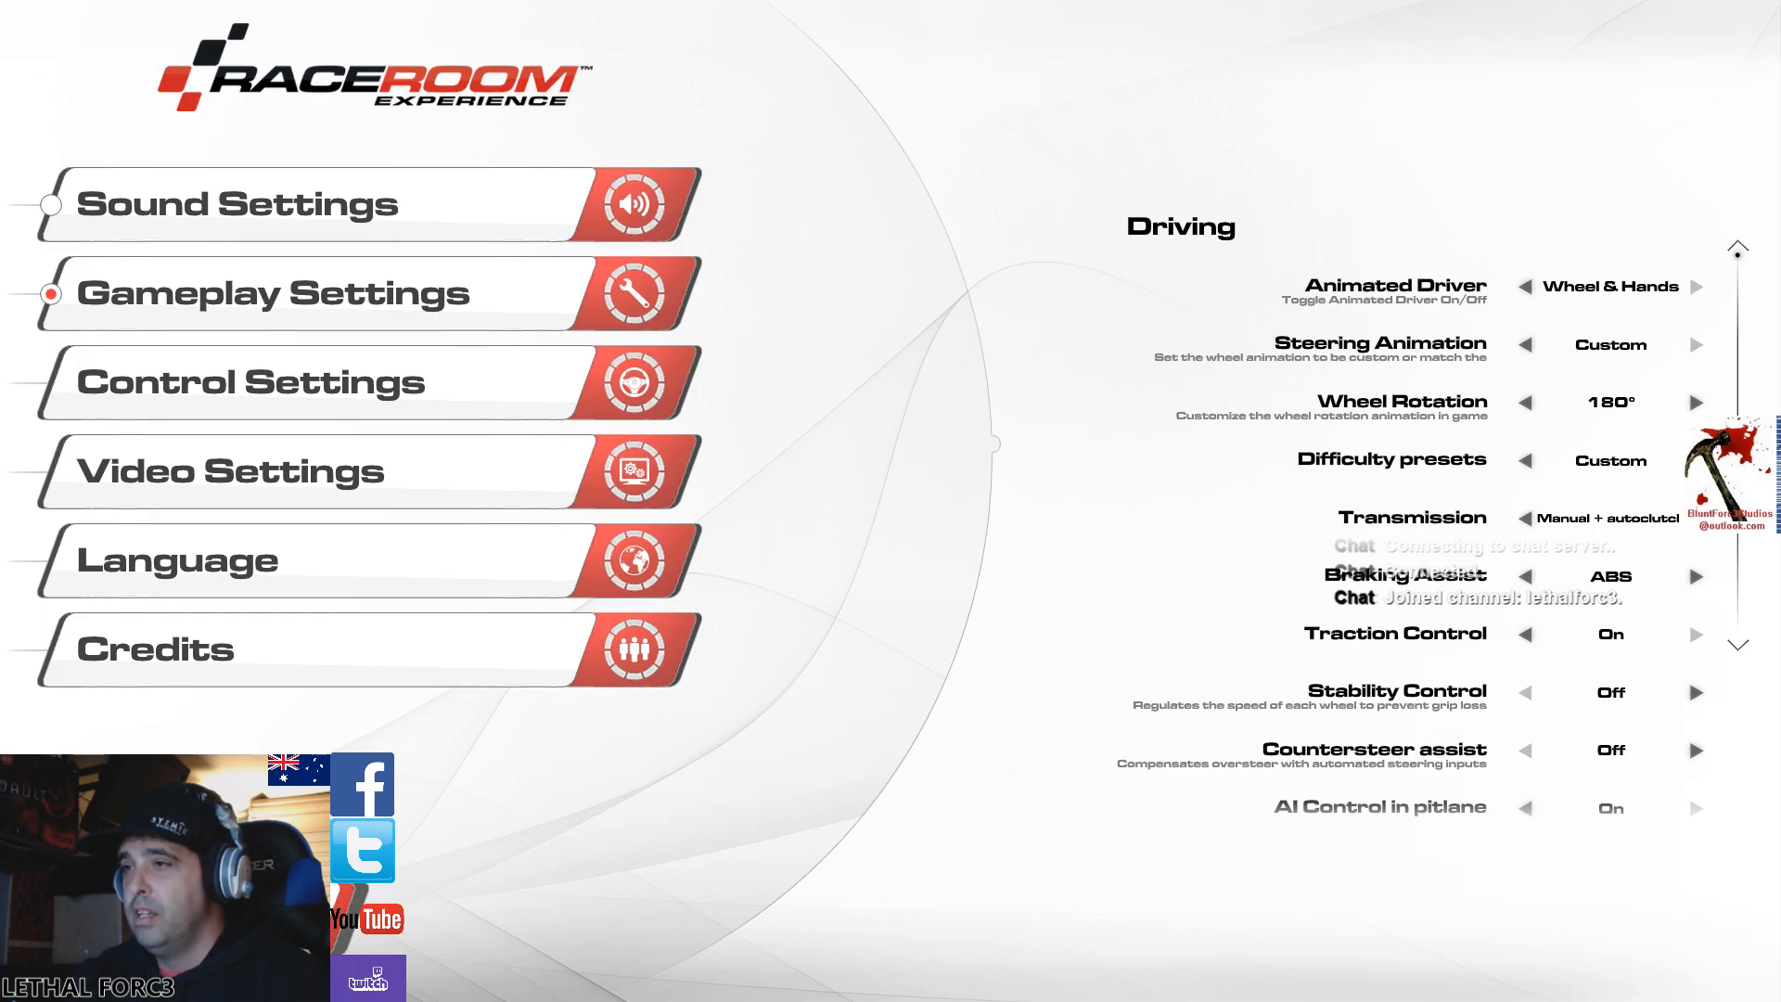
scroll(down, 3)
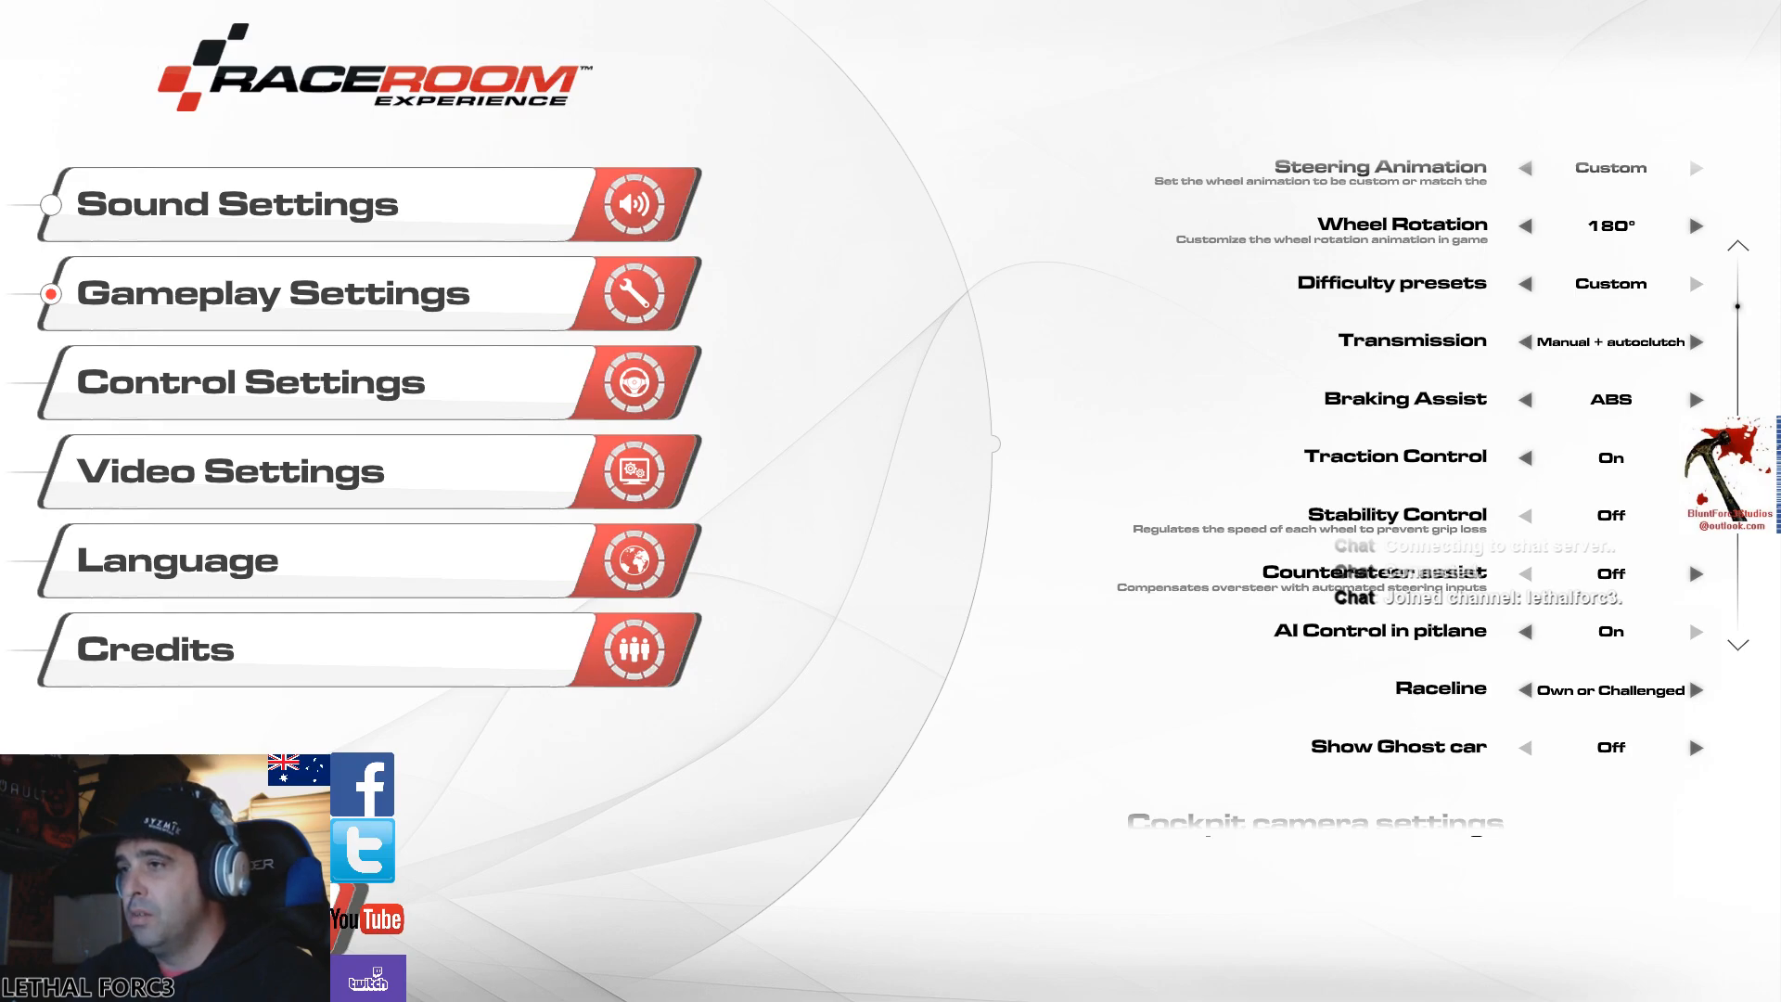
scroll(down, 3)
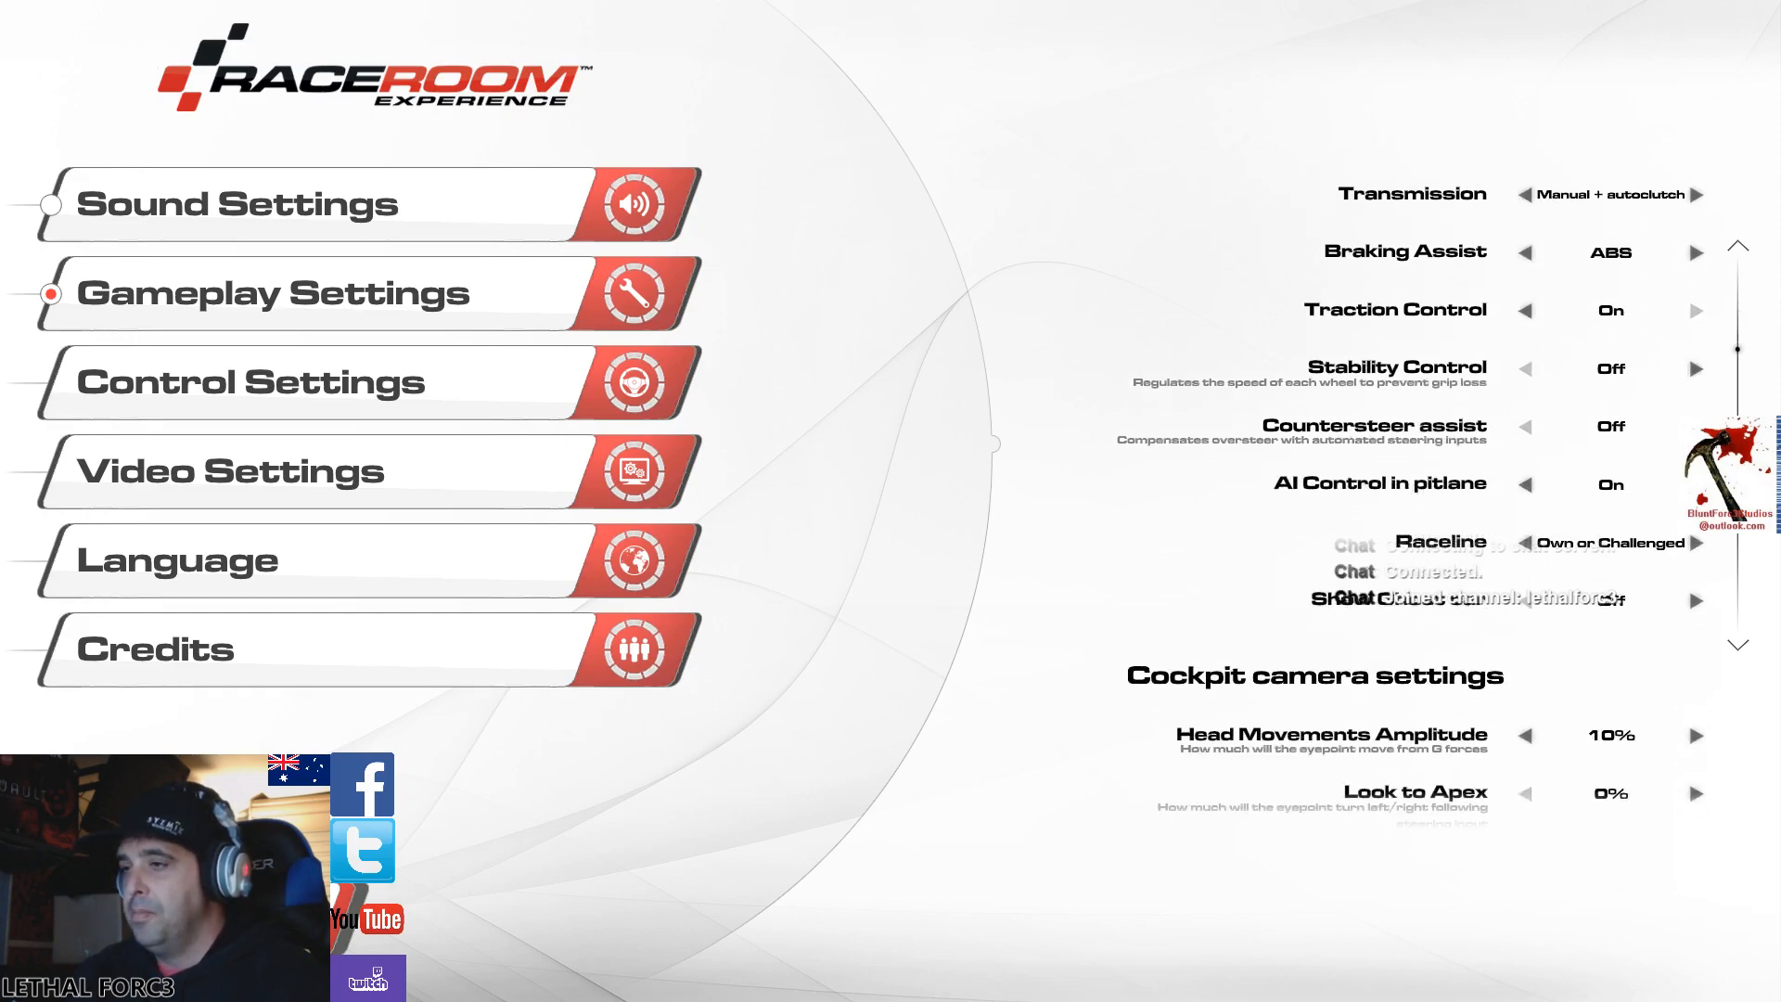
scroll(down, 3)
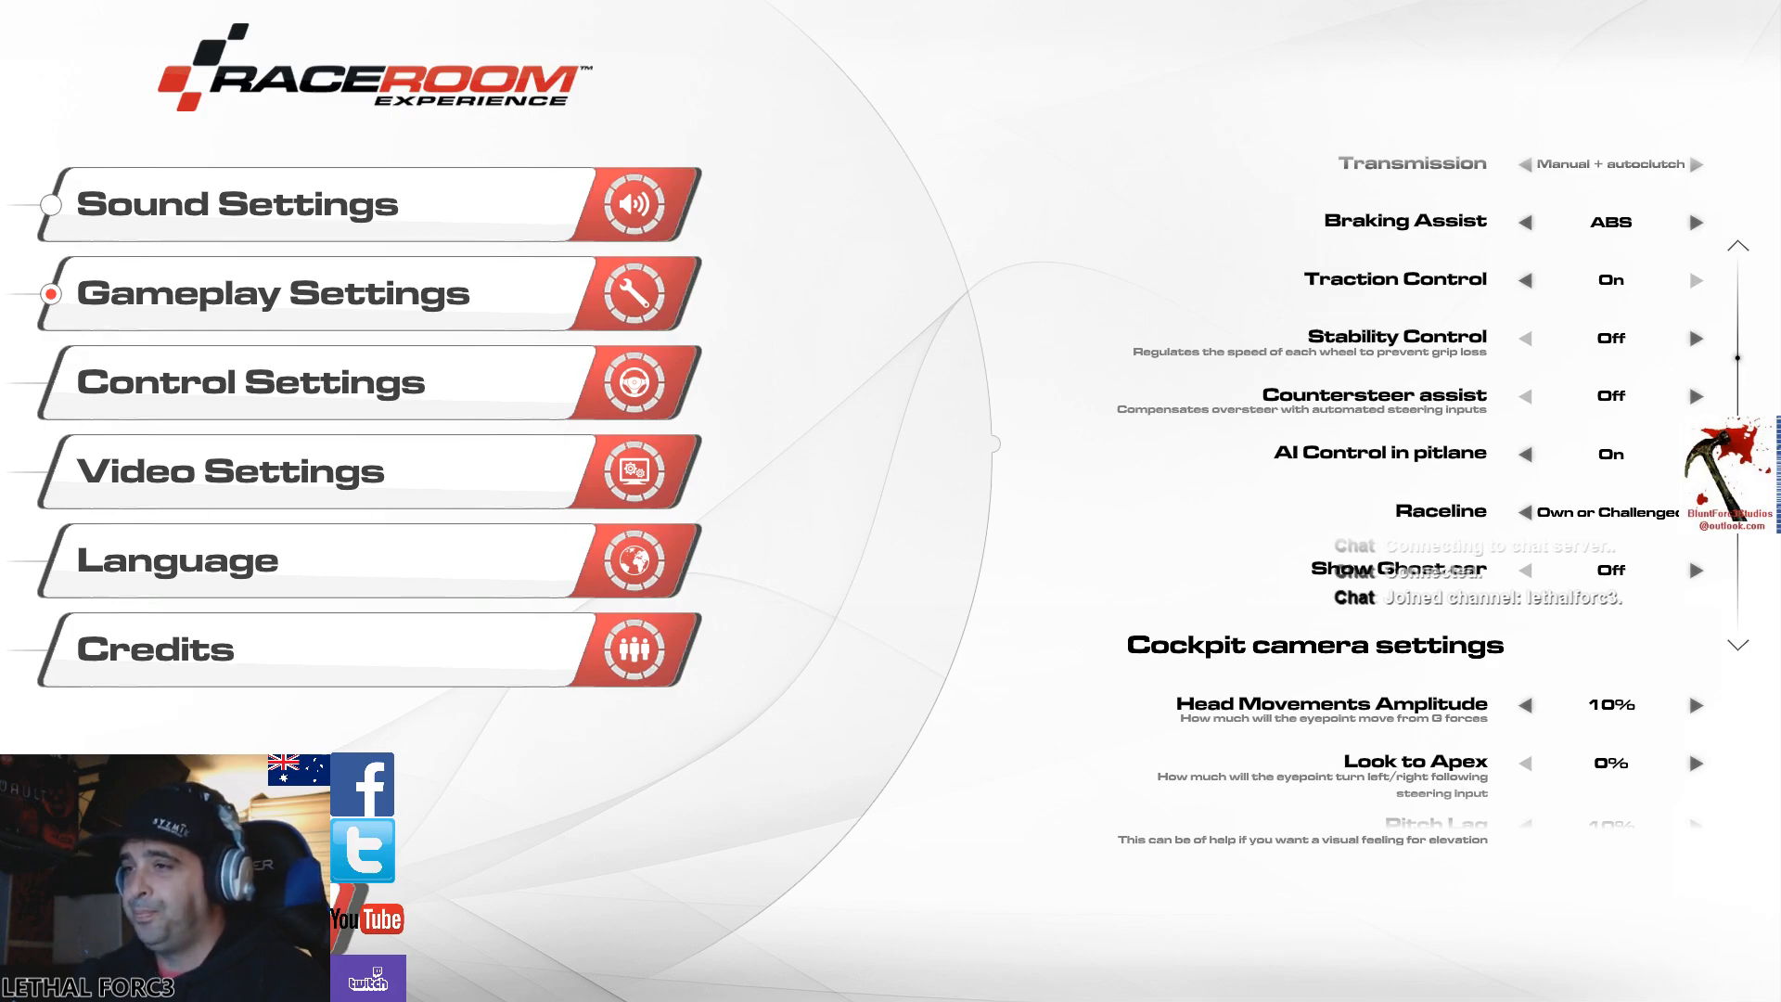
scroll(down, 3)
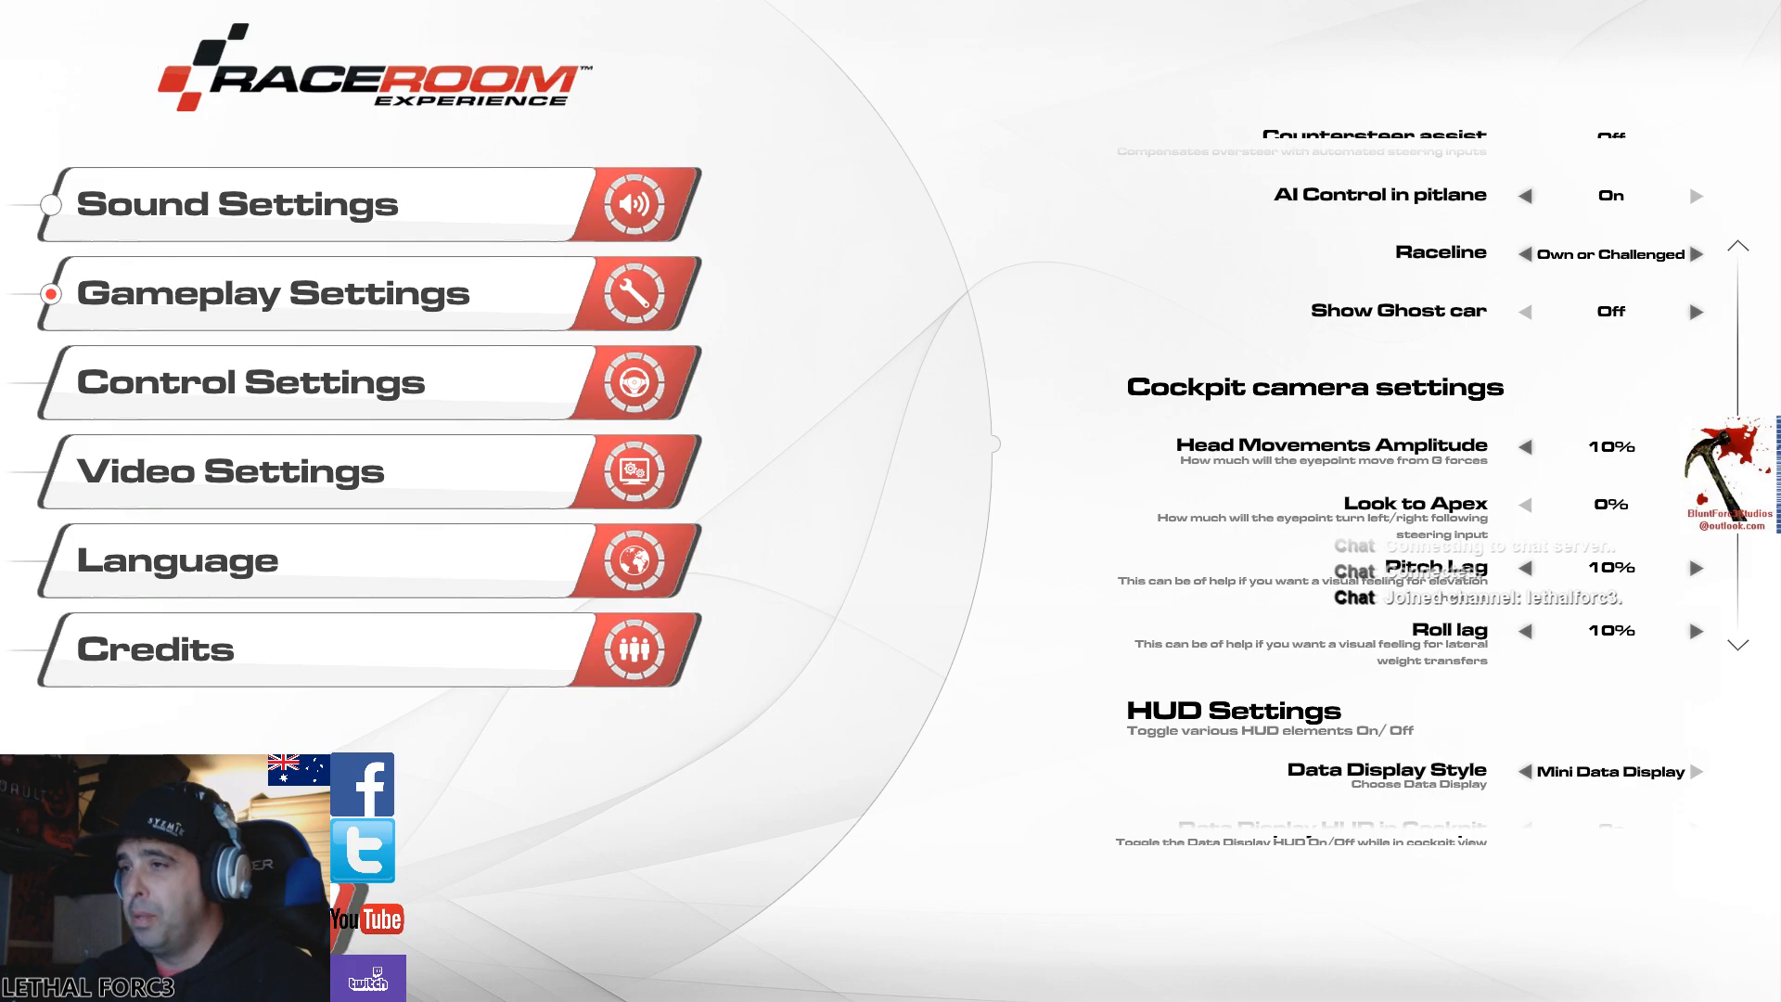
scroll(down, 3)
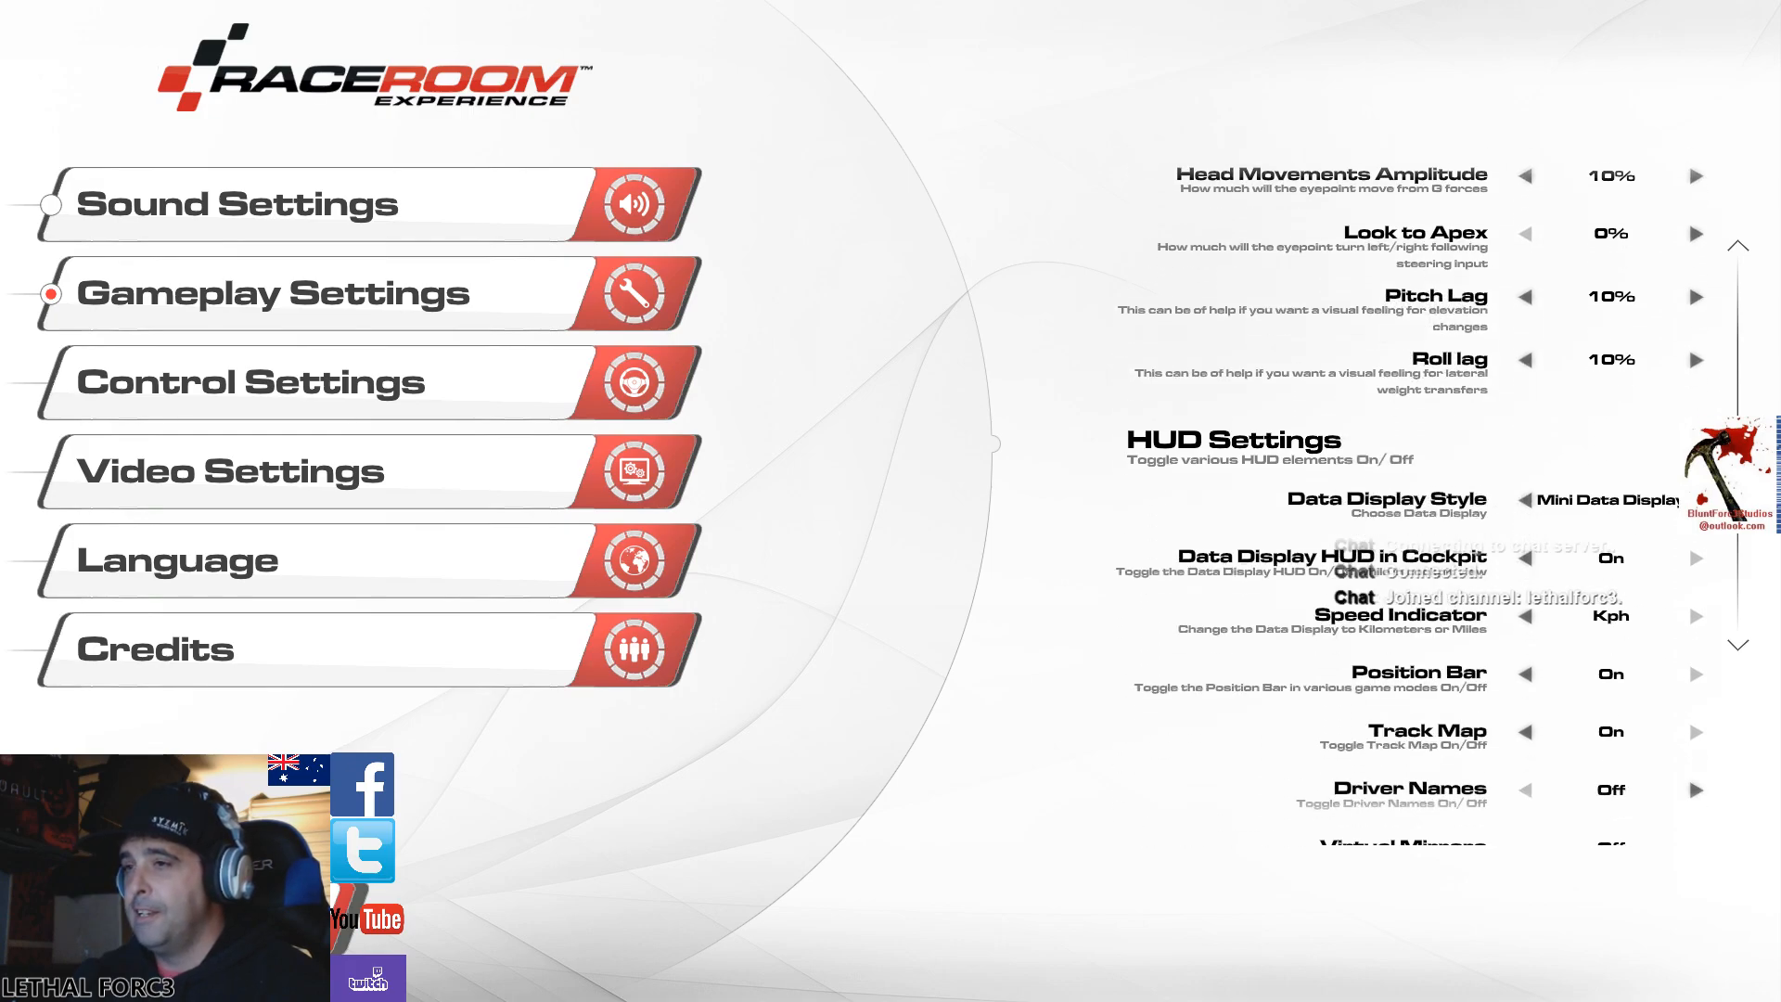
scroll(down, 3)
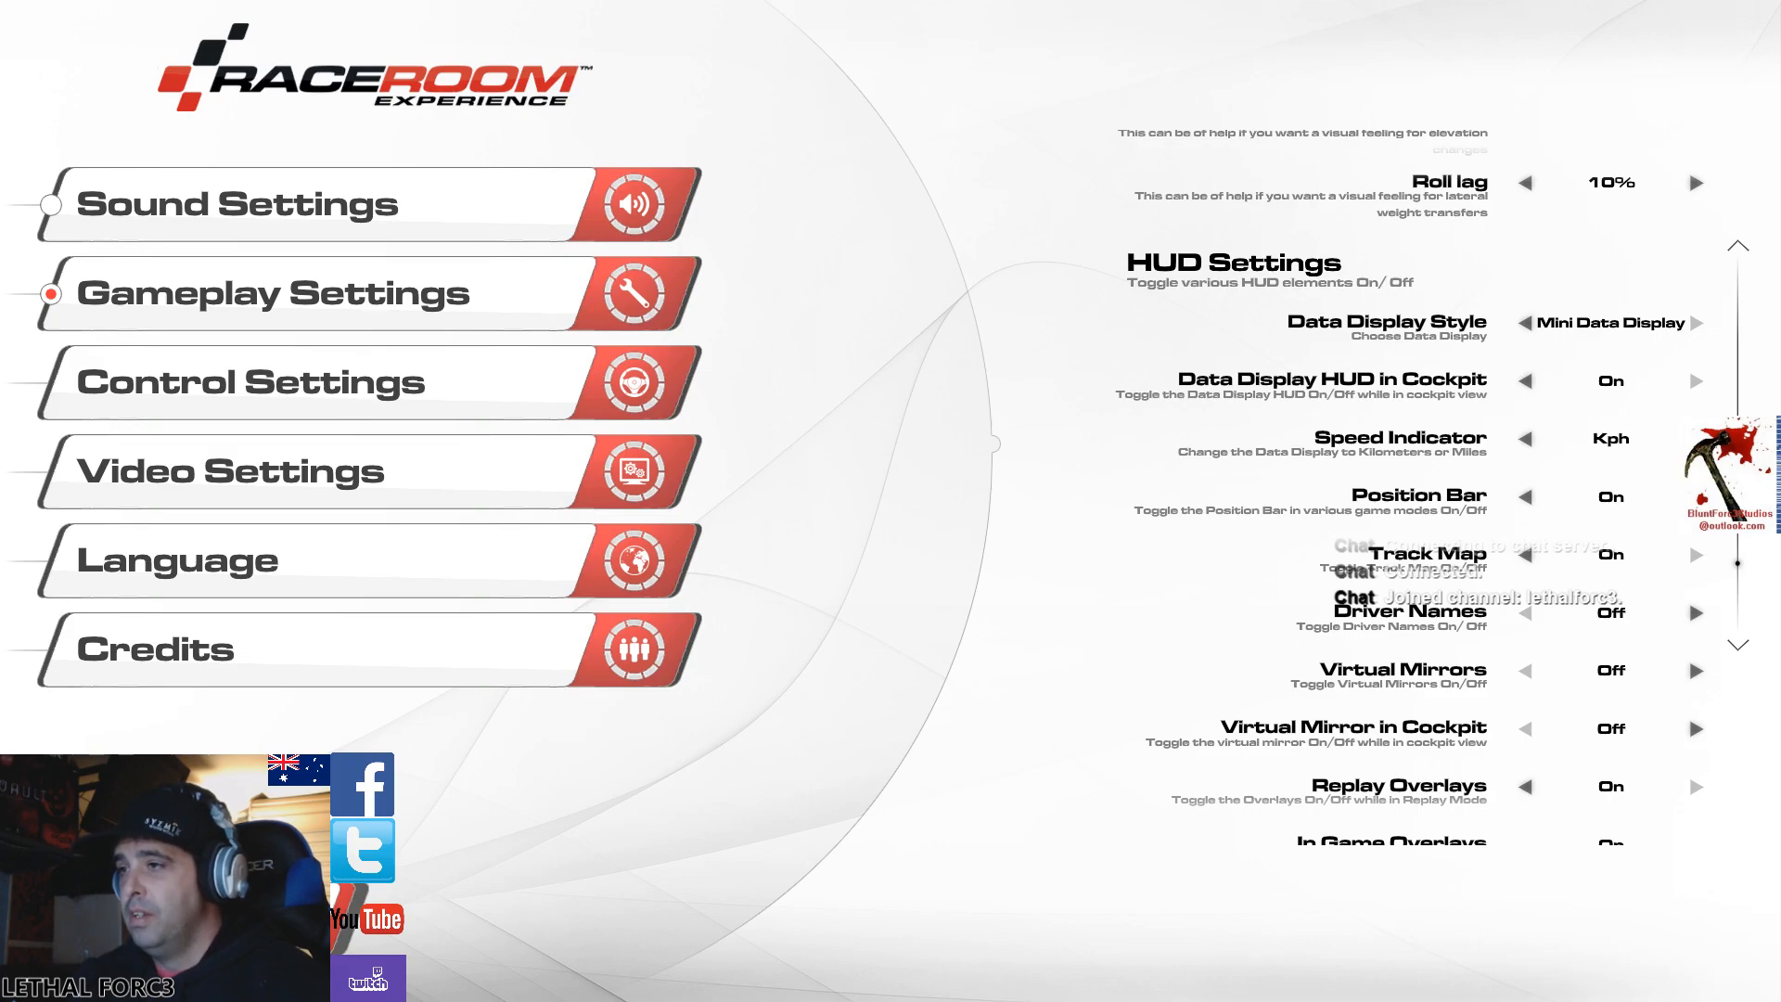
scroll(down, 3)
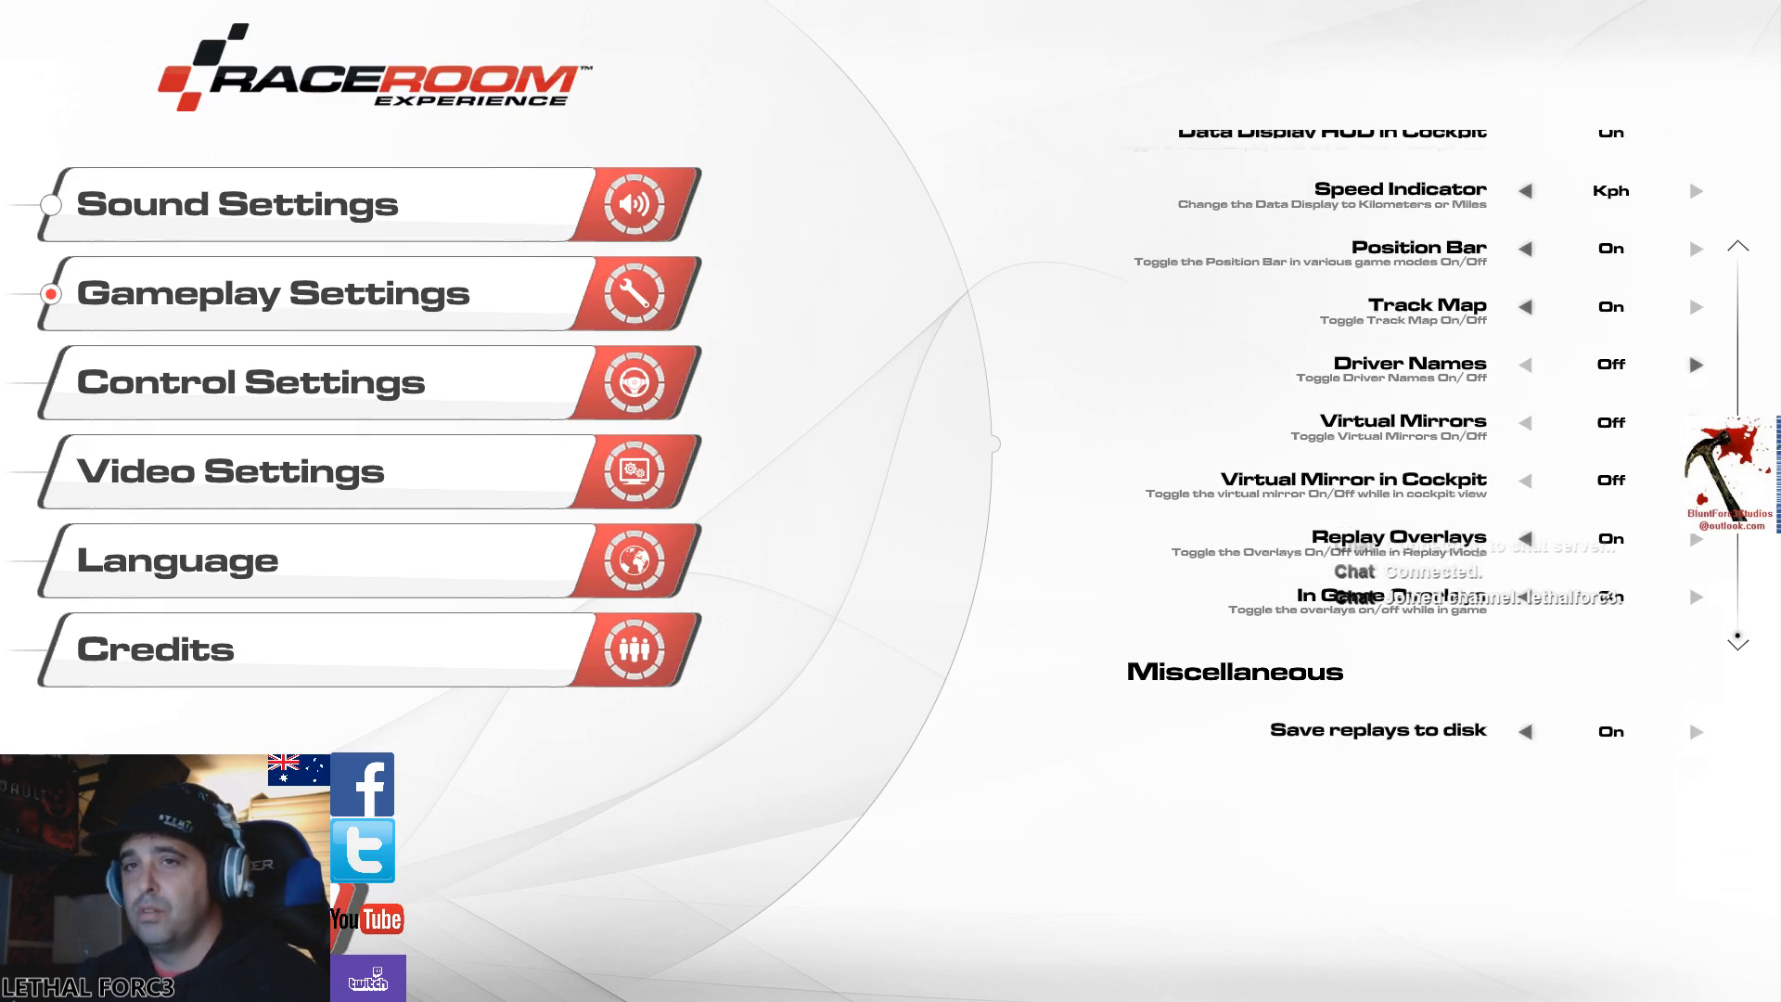
- Show the controller profiles list with the user-created Xbox One profile selected
click(251, 380)
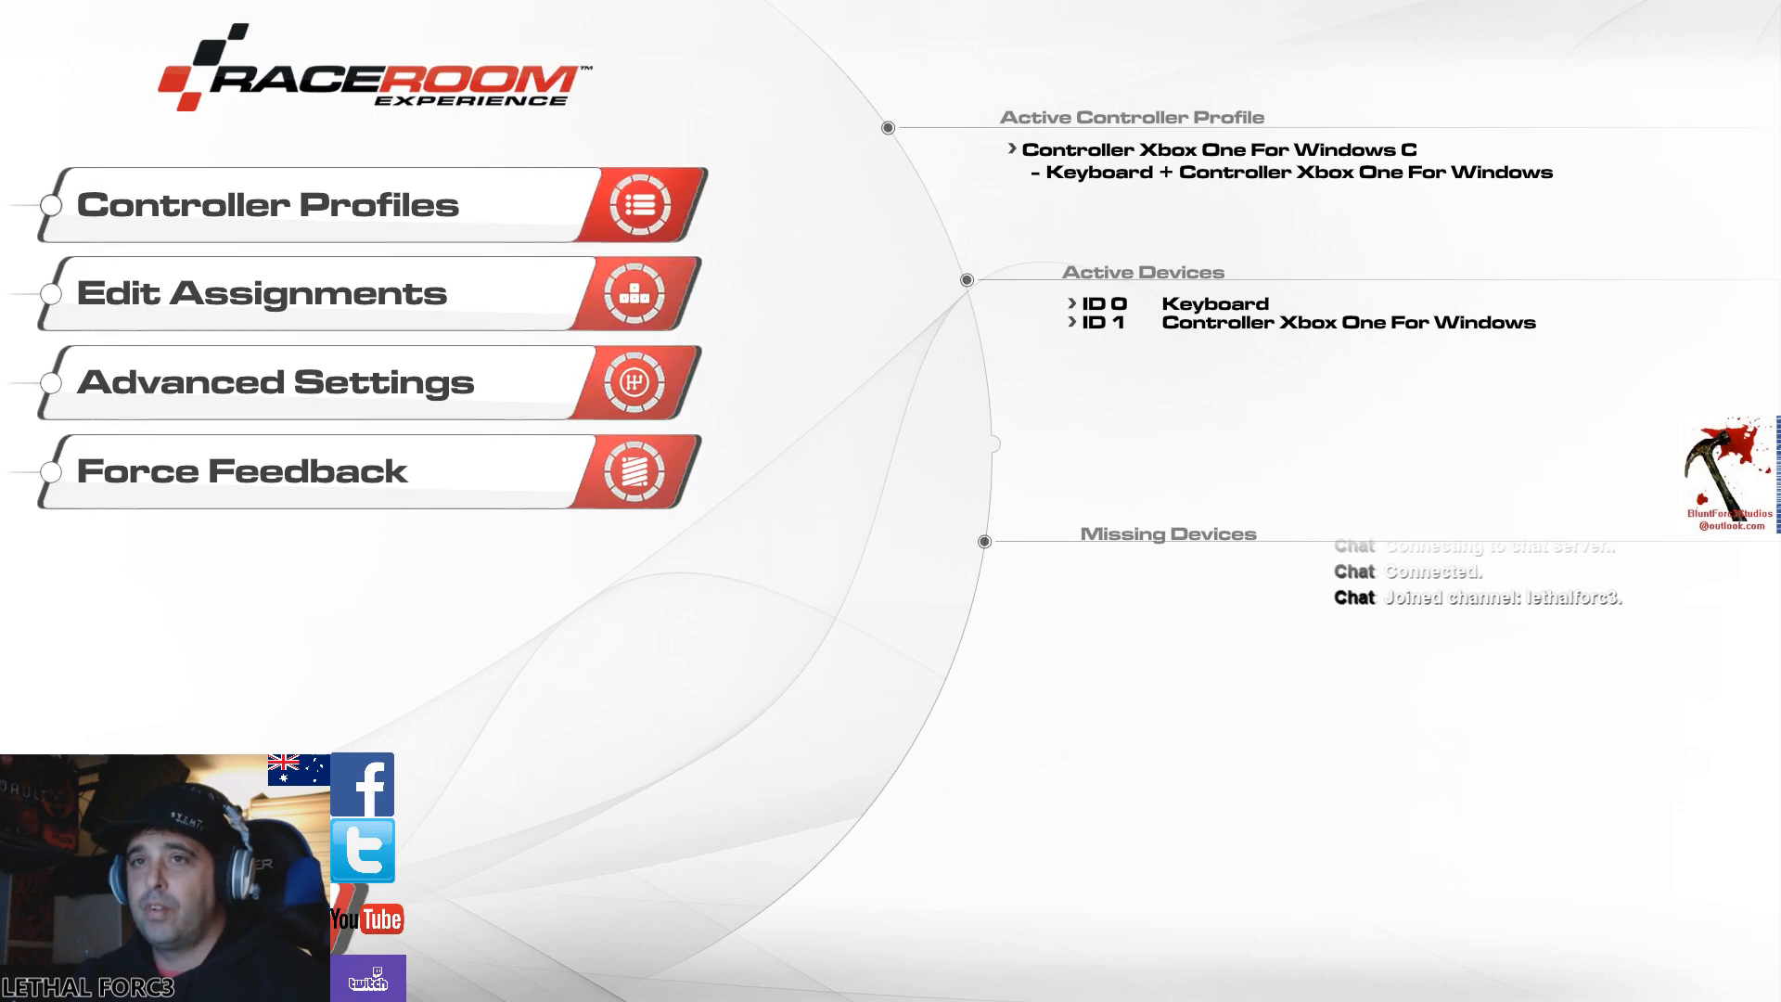
click(341, 204)
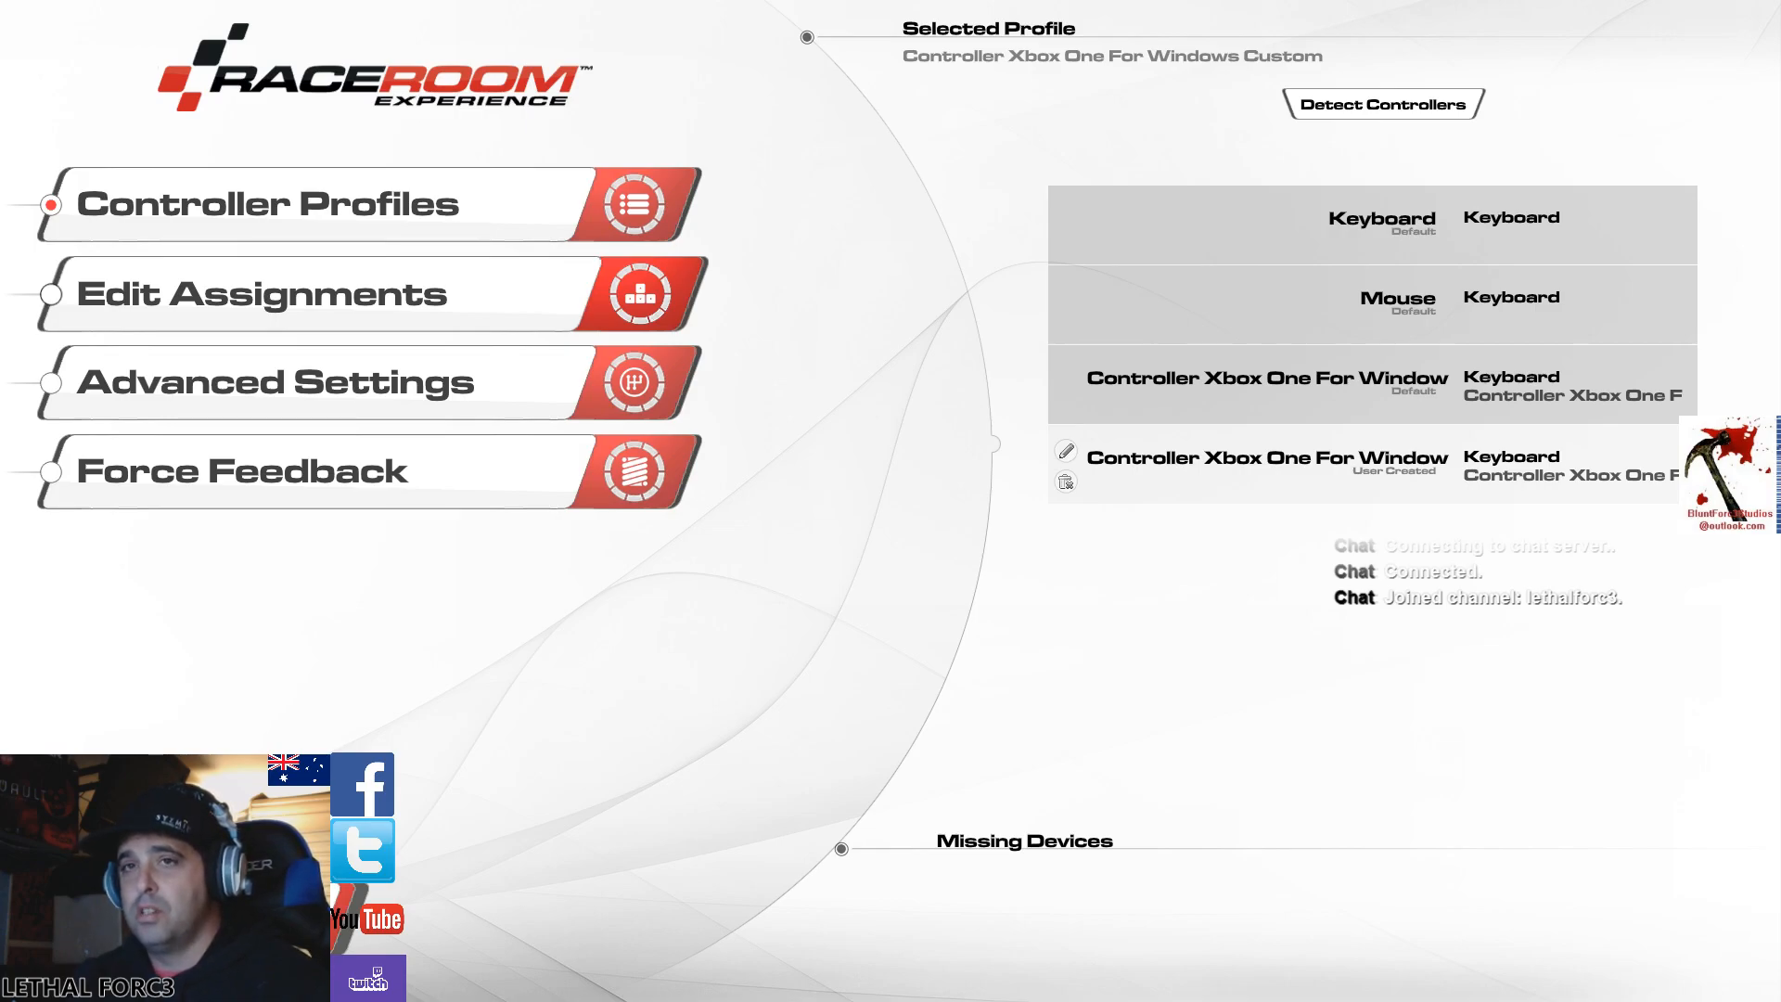
- Show the custom Xbox One profile's steering, throttle and brake assignments
click(262, 292)
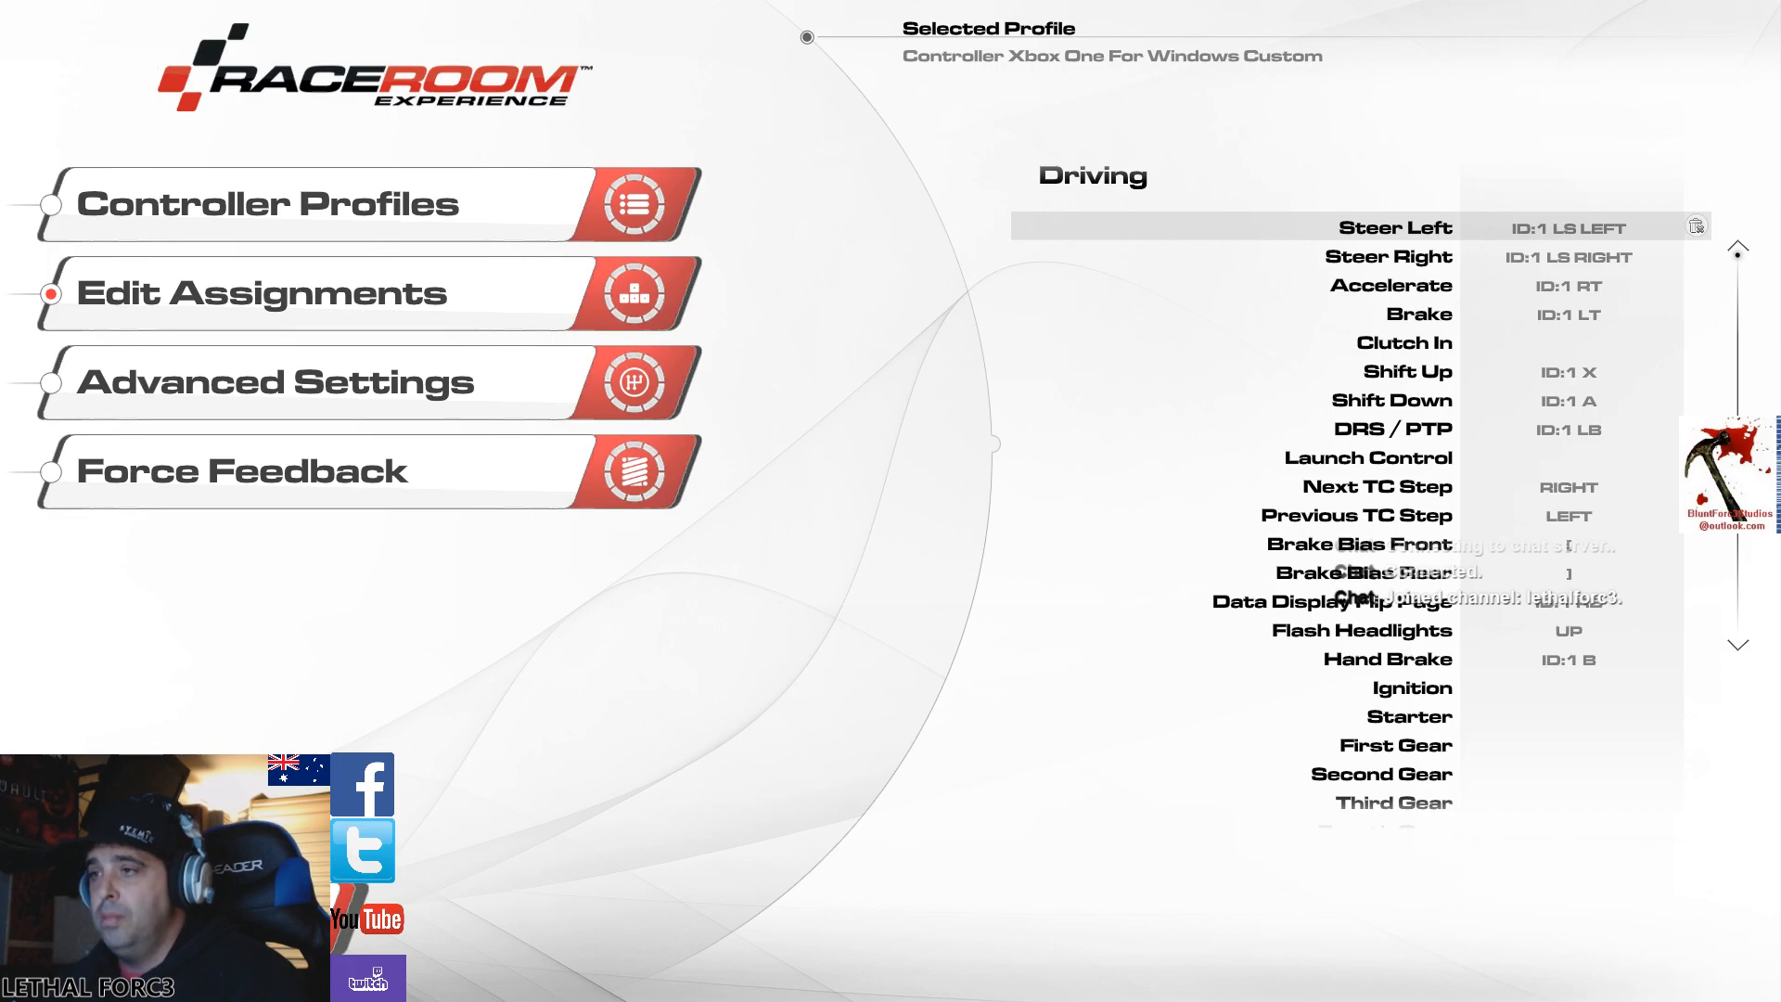
scroll(down, 3)
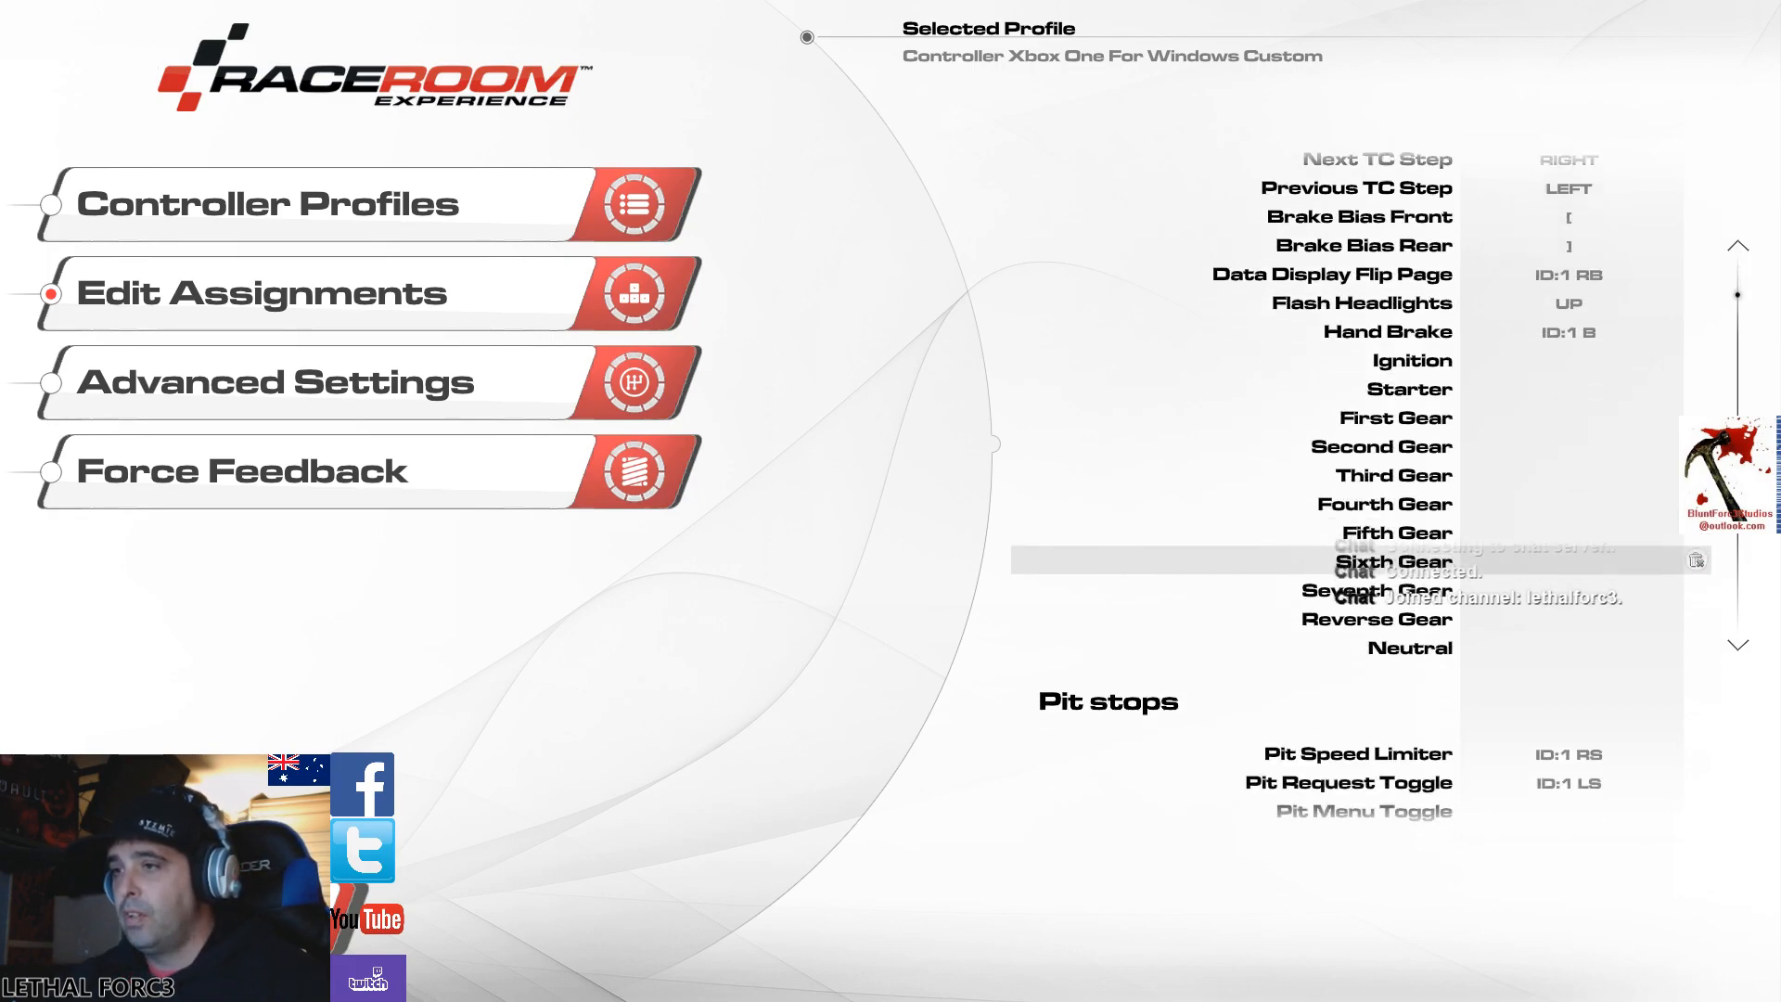
scroll(down, 3)
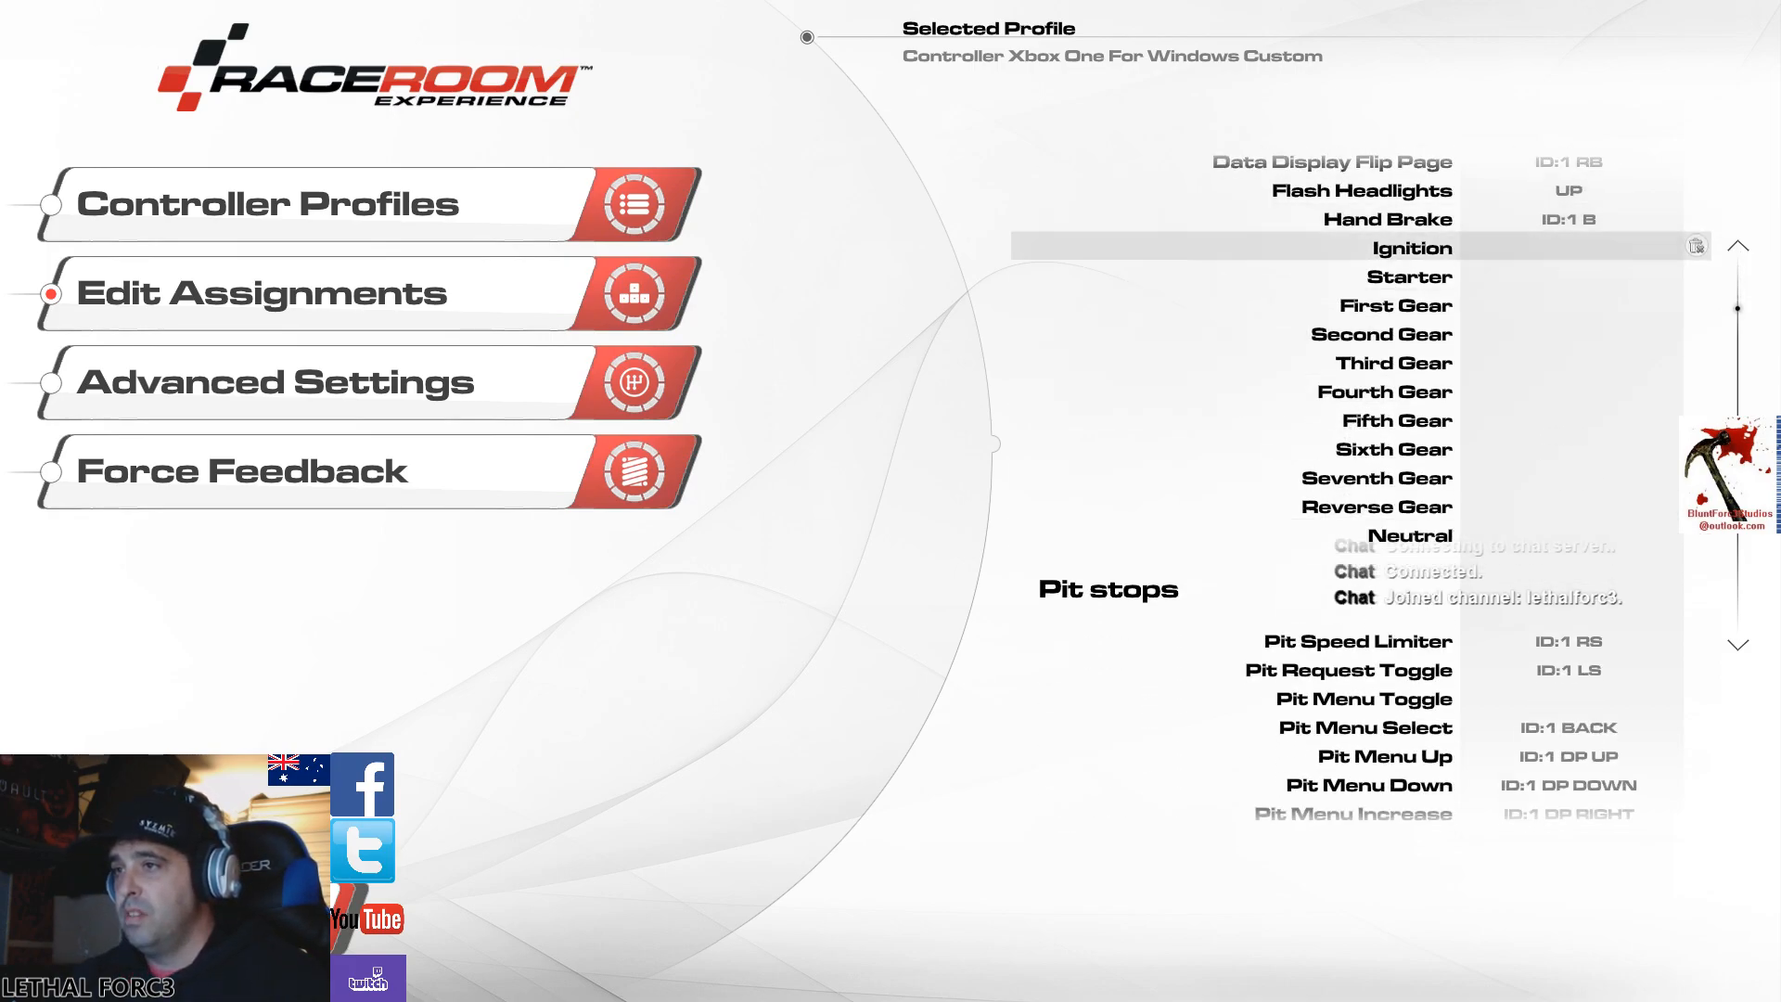
scroll(down, 3)
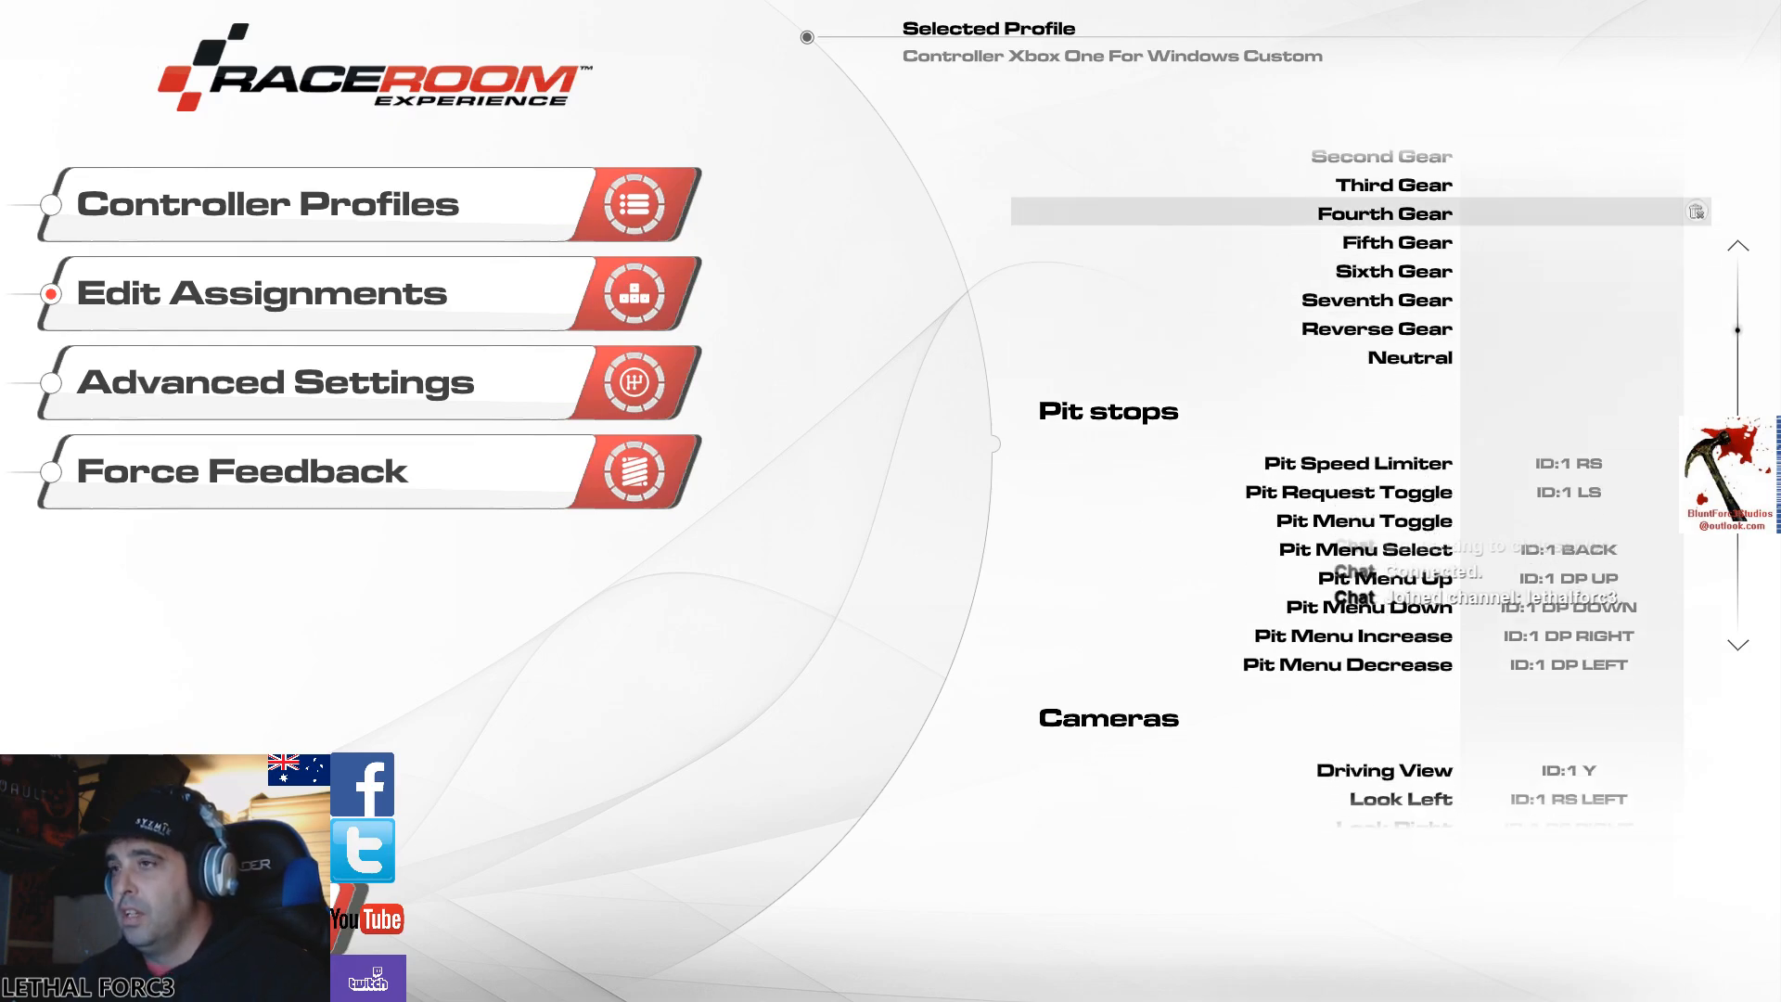
scroll(up, 3)
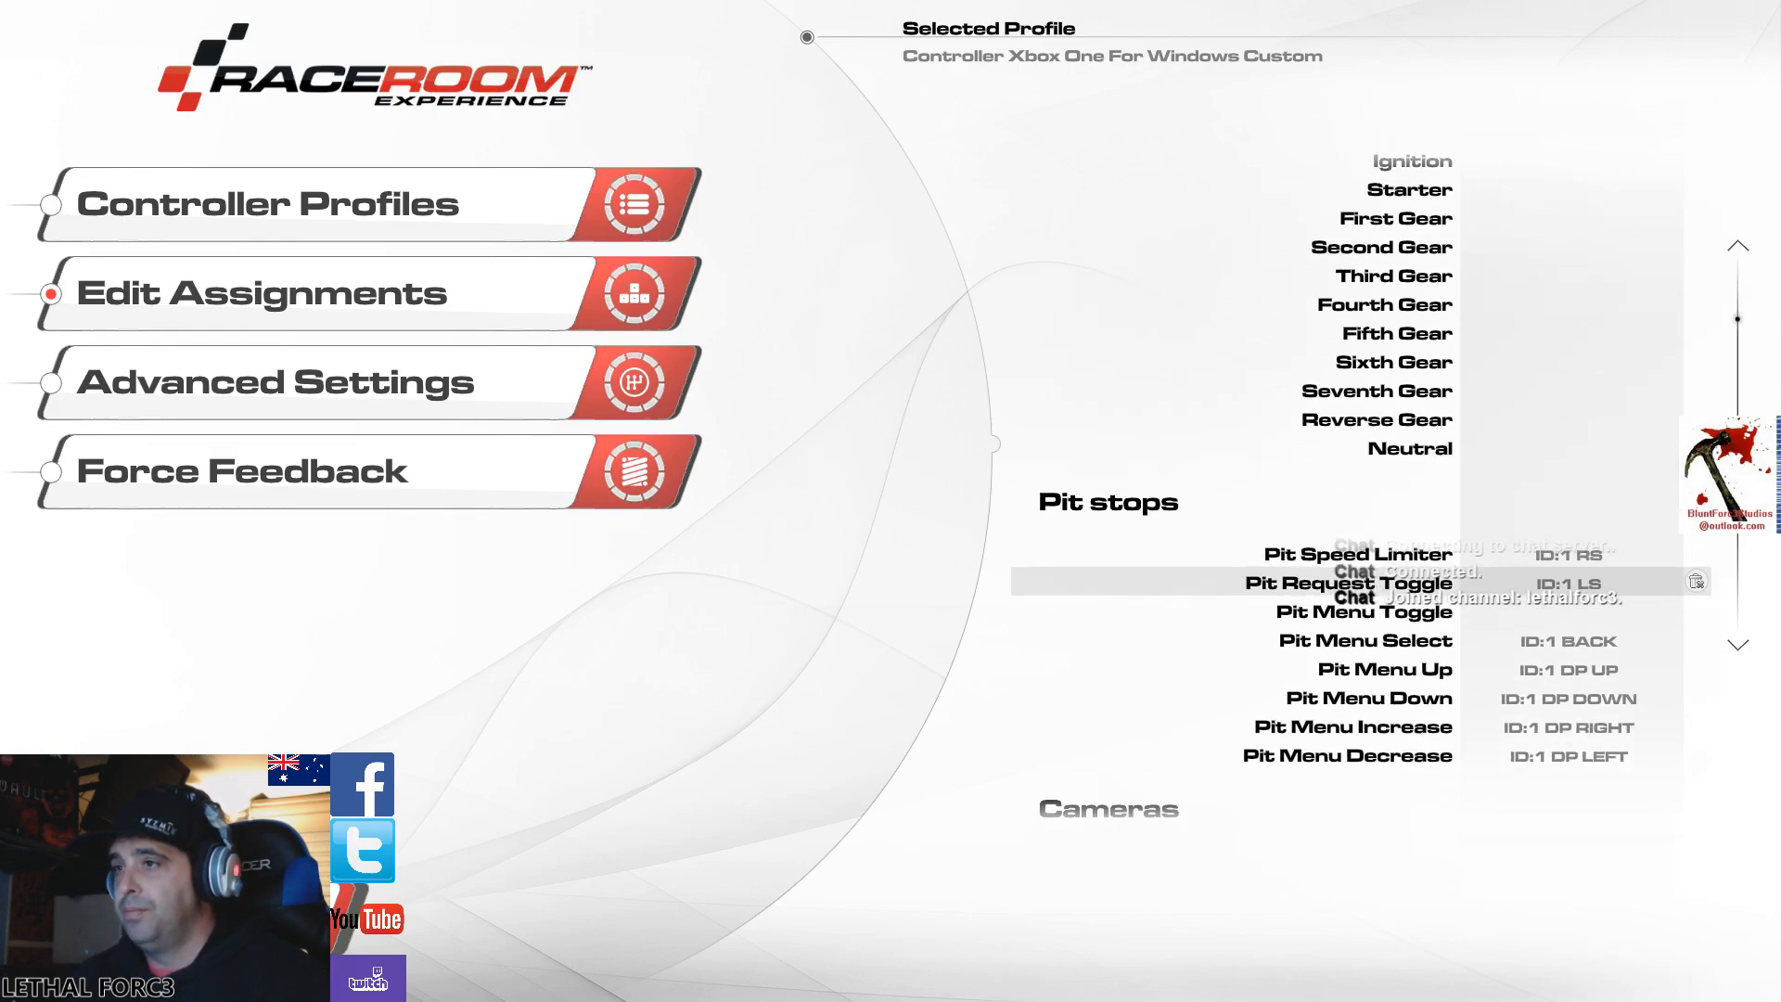
scroll(down, 3)
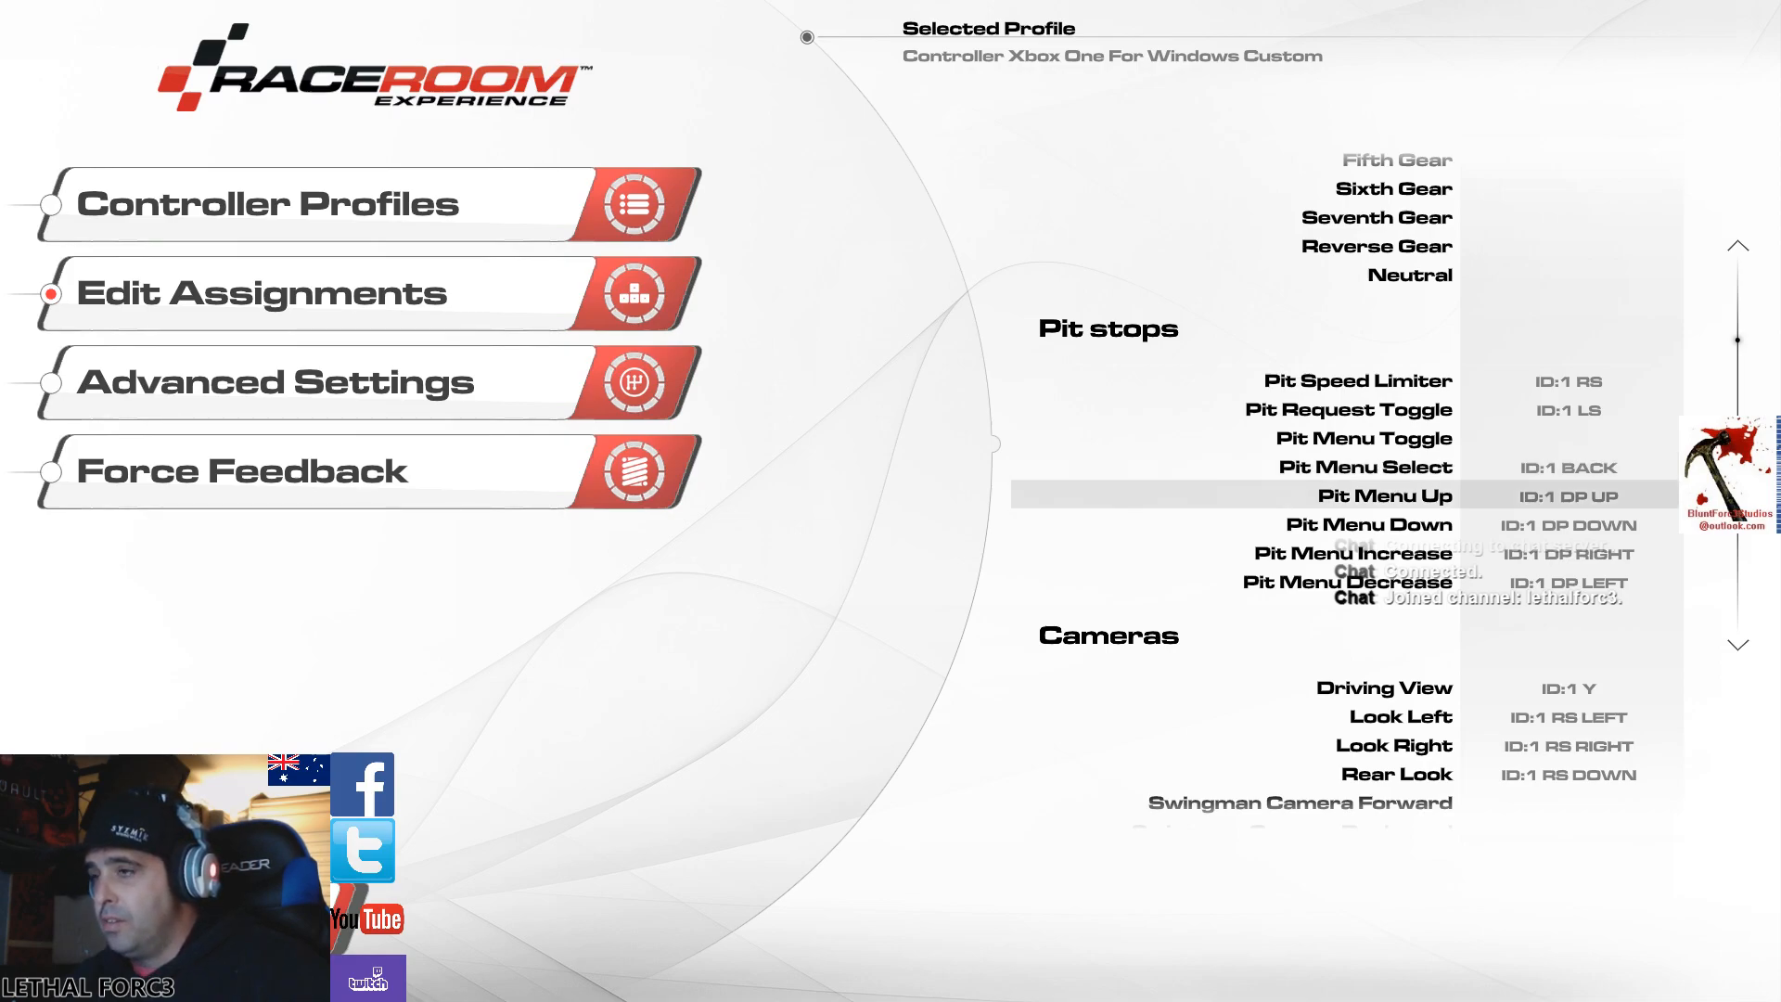
mouse_move(1352, 553)
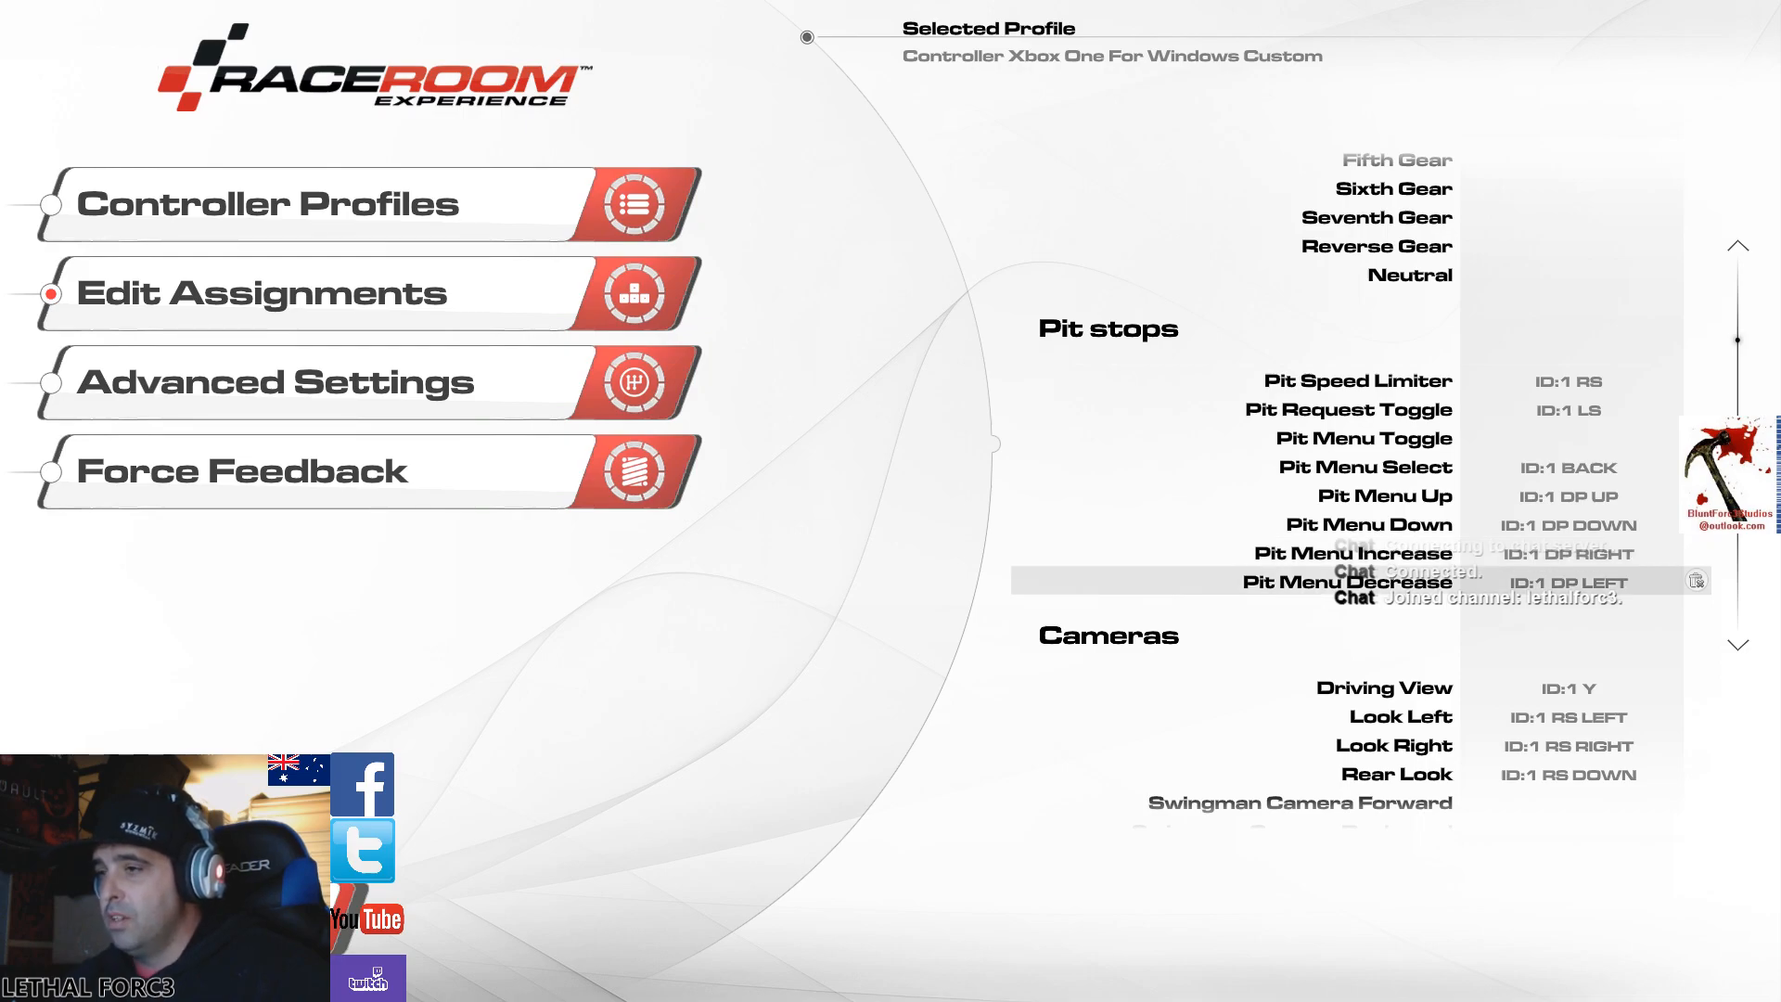
scroll(down, 3)
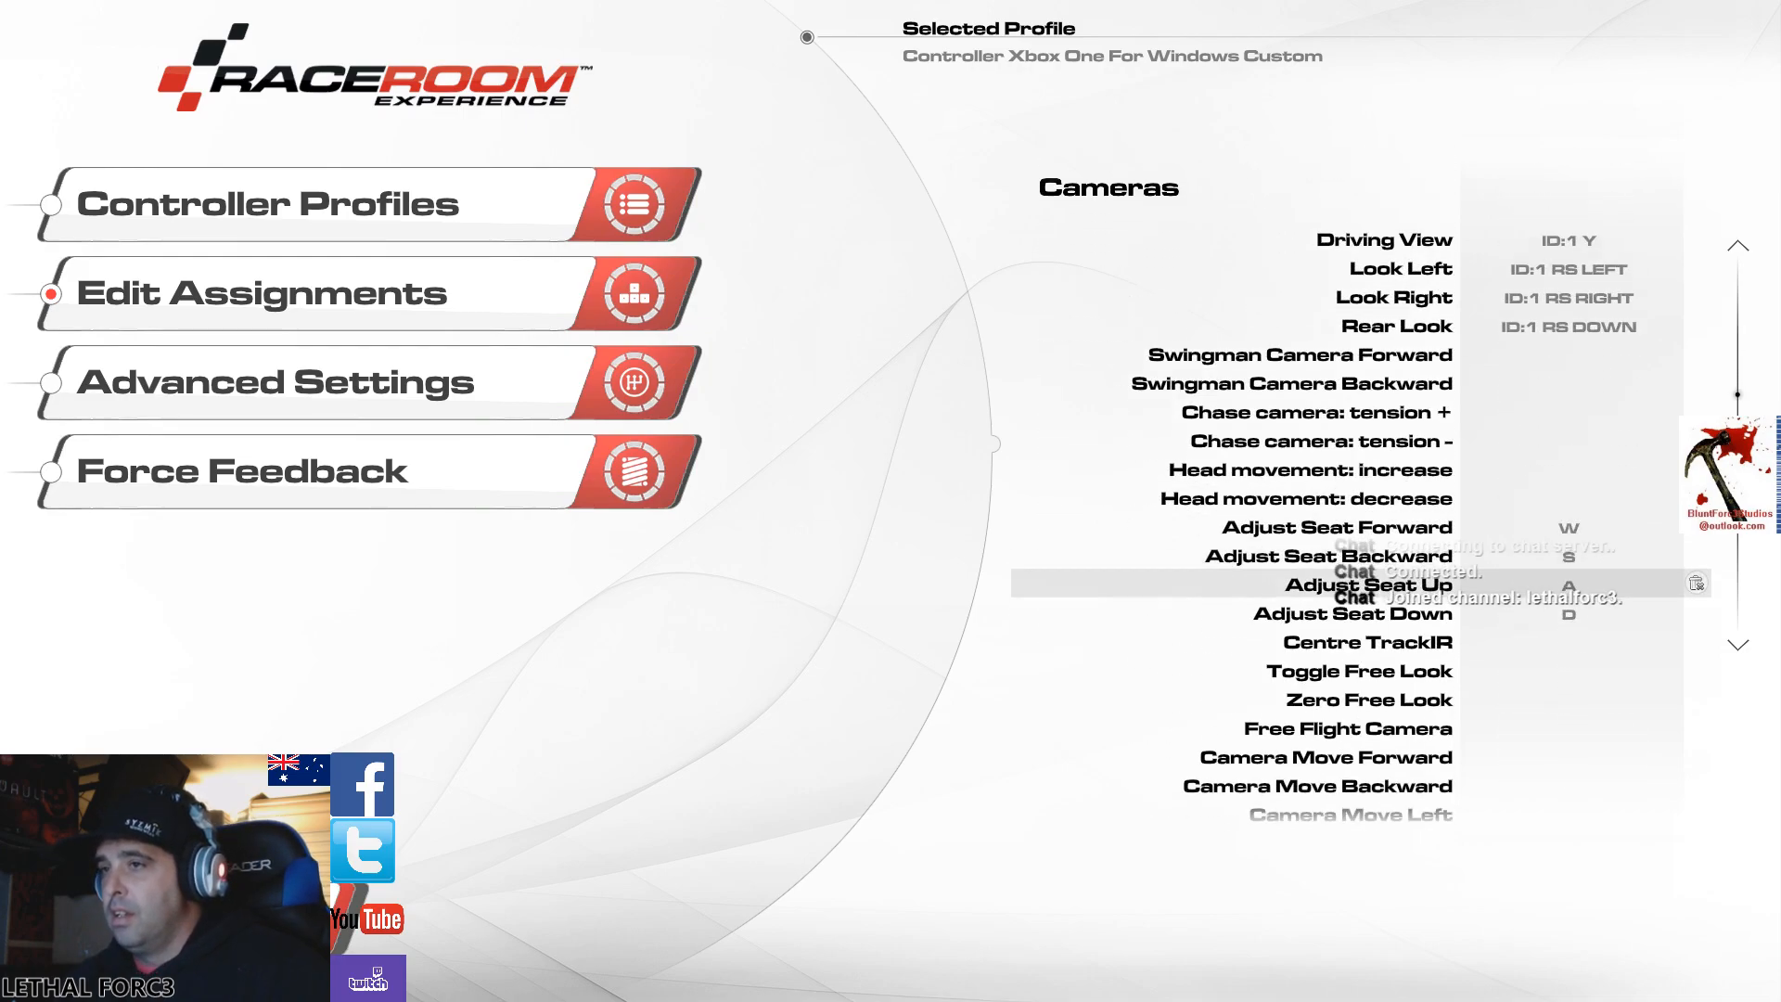
scroll(up, 3)
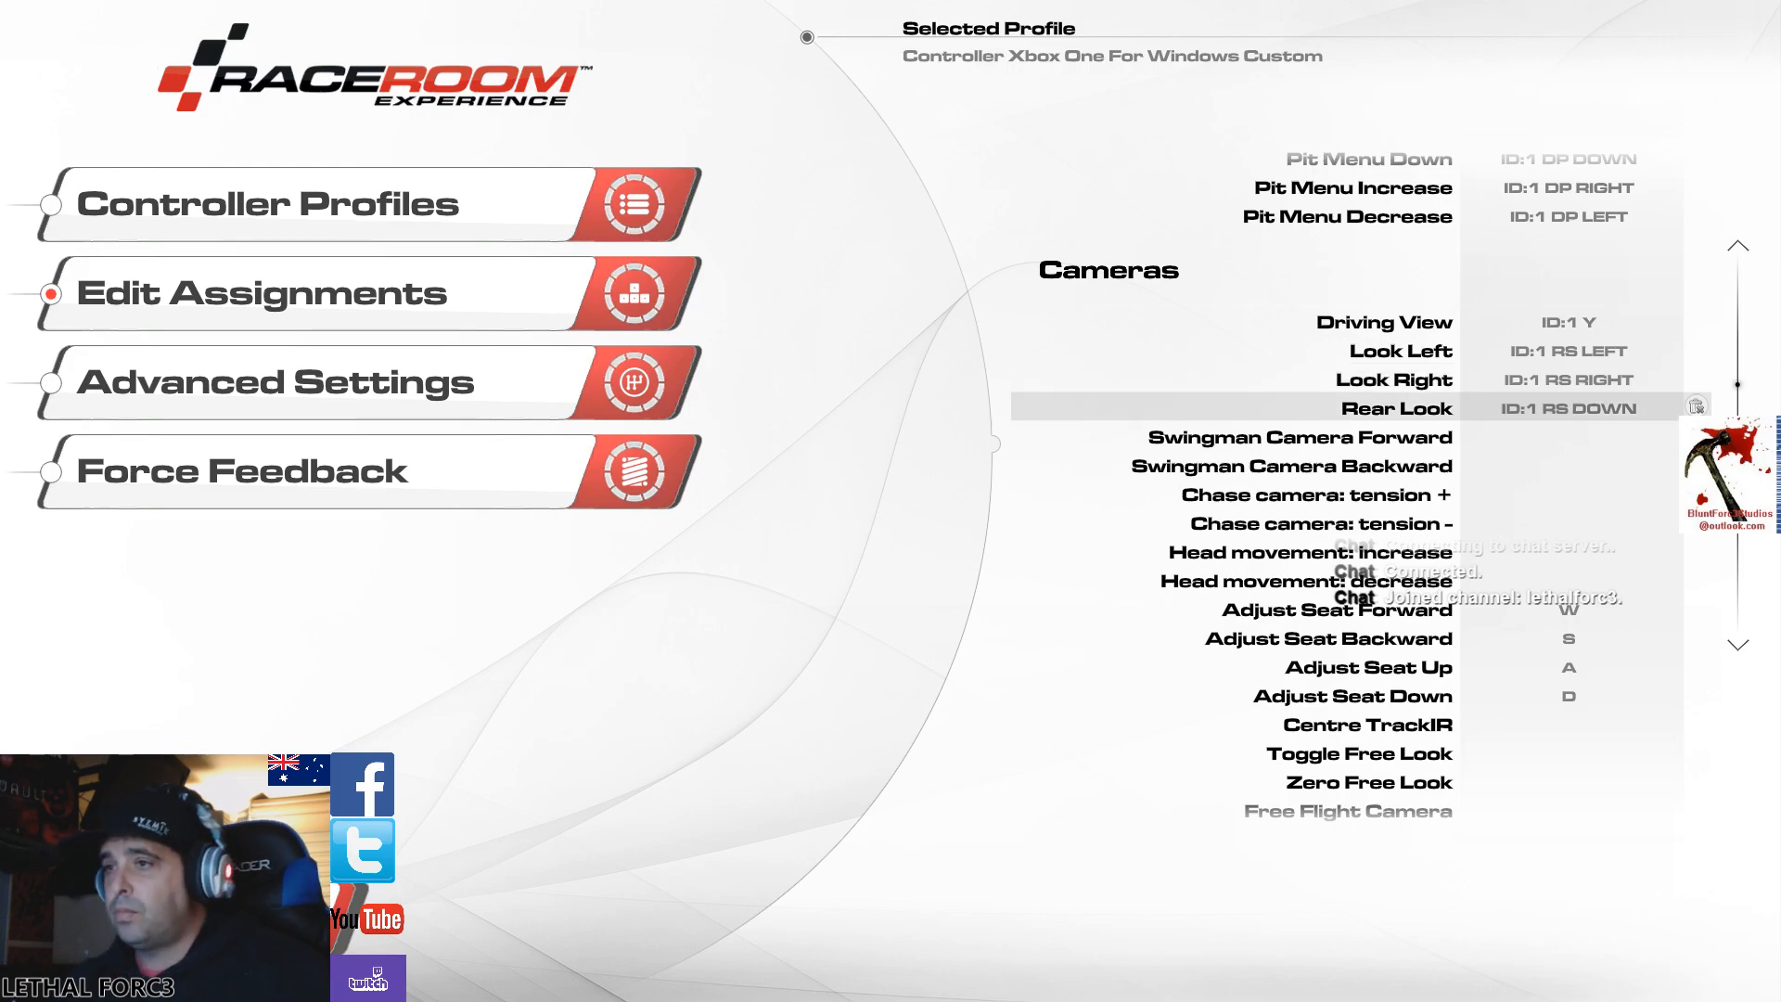
scroll(down, 3)
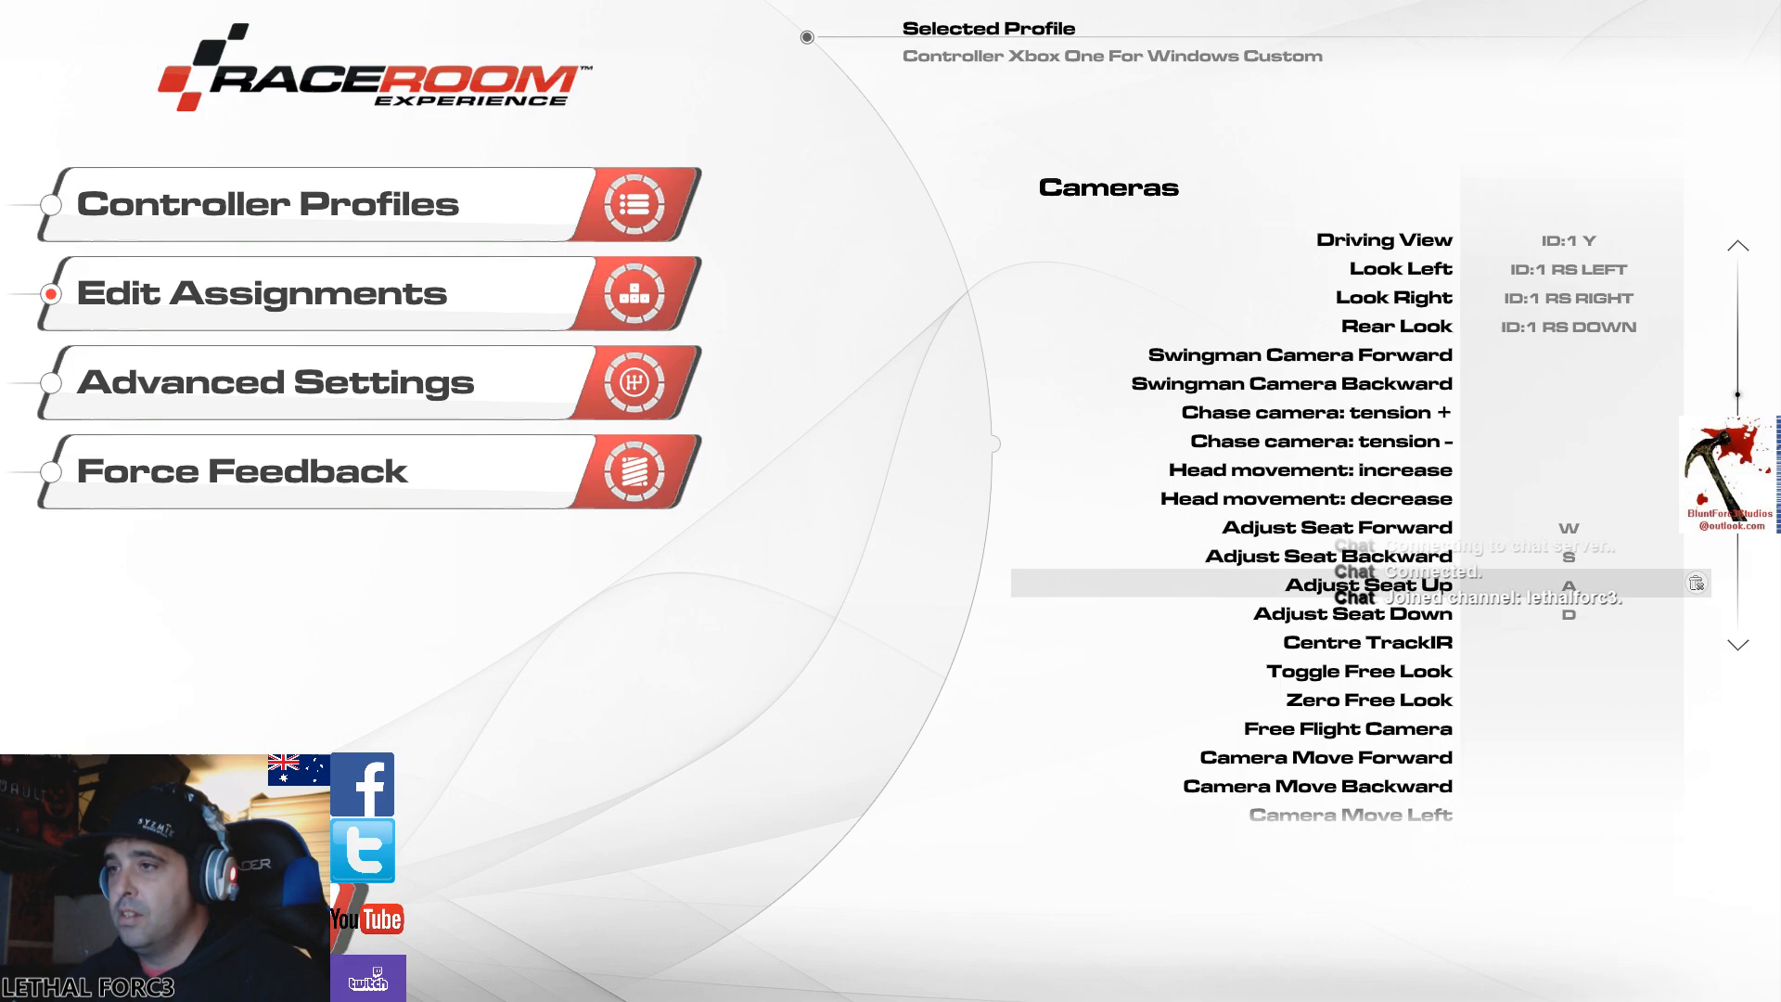
scroll(down, 3)
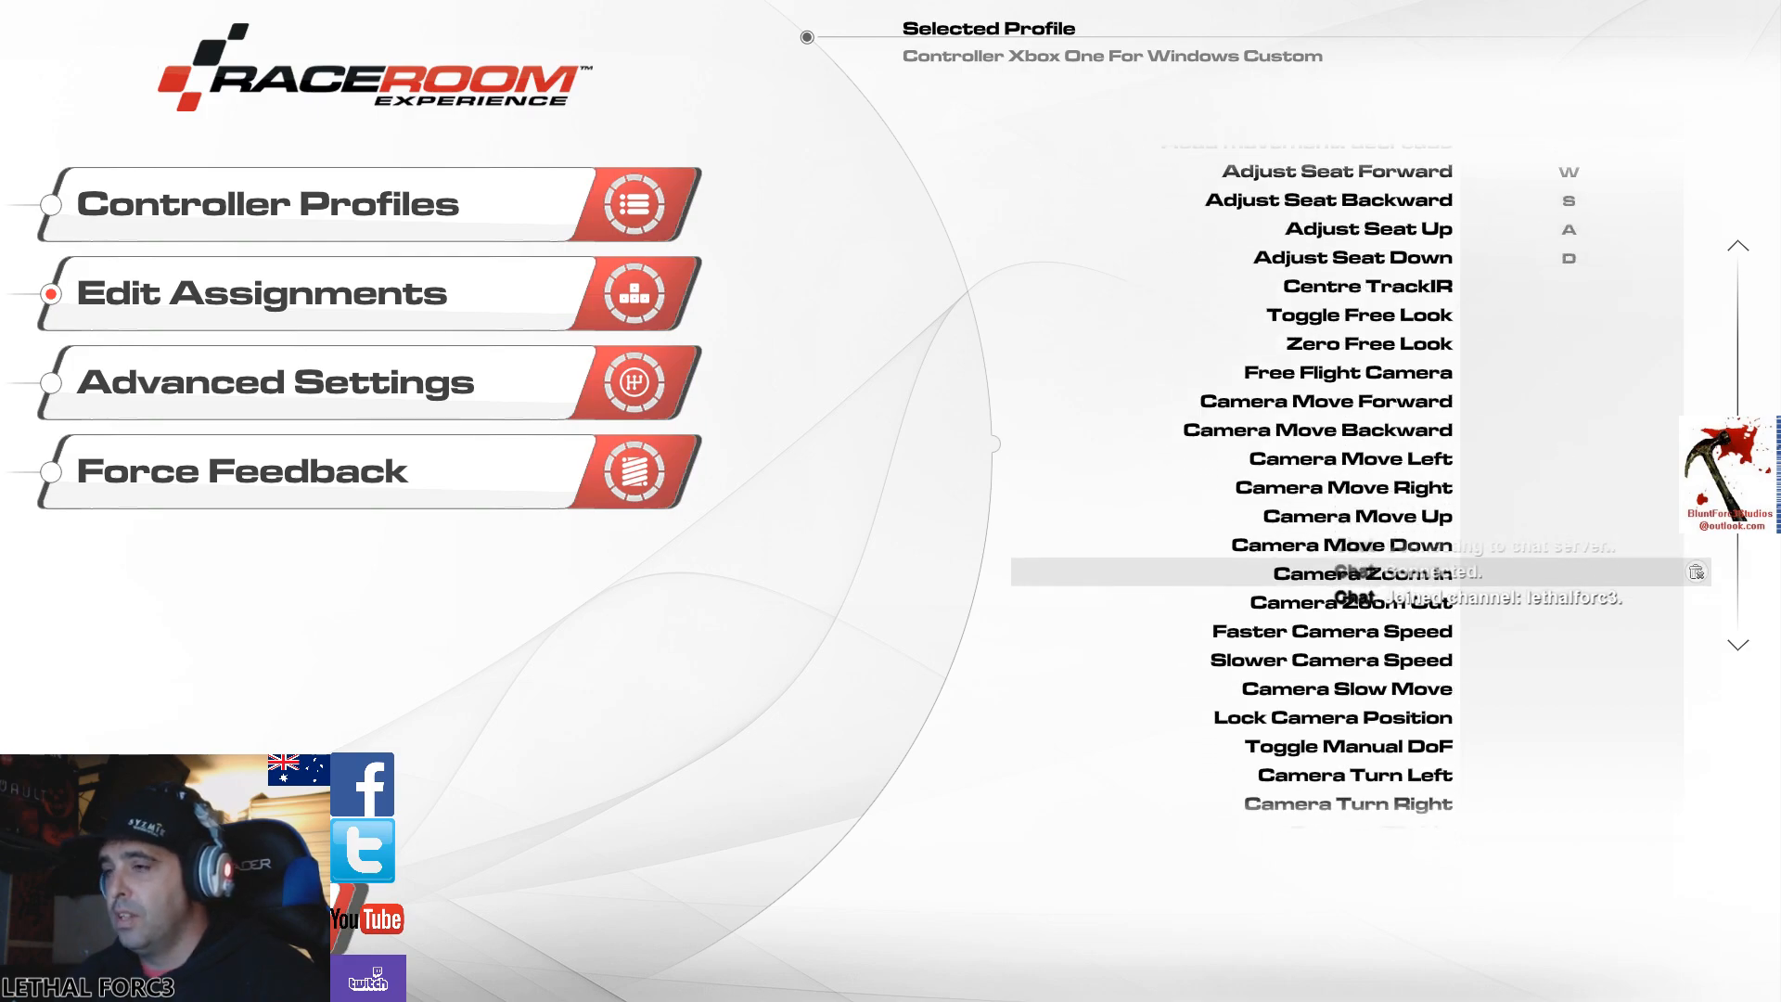
scroll(down, 3)
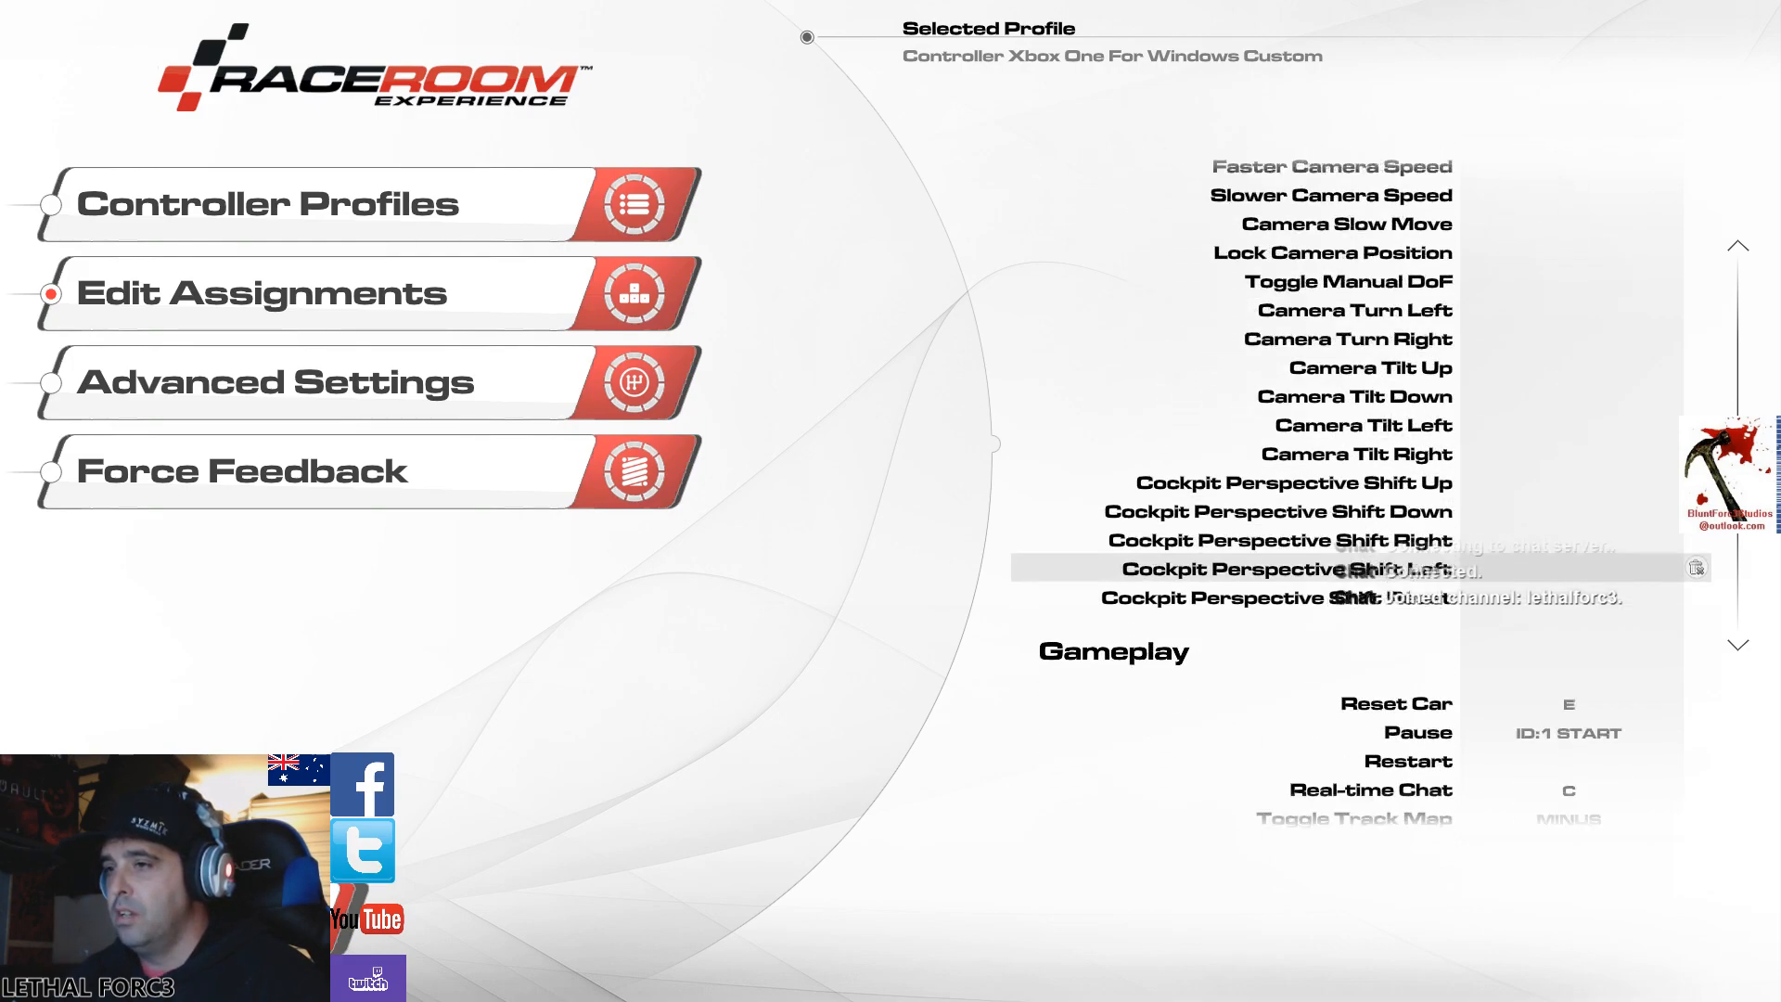
scroll(down, 3)
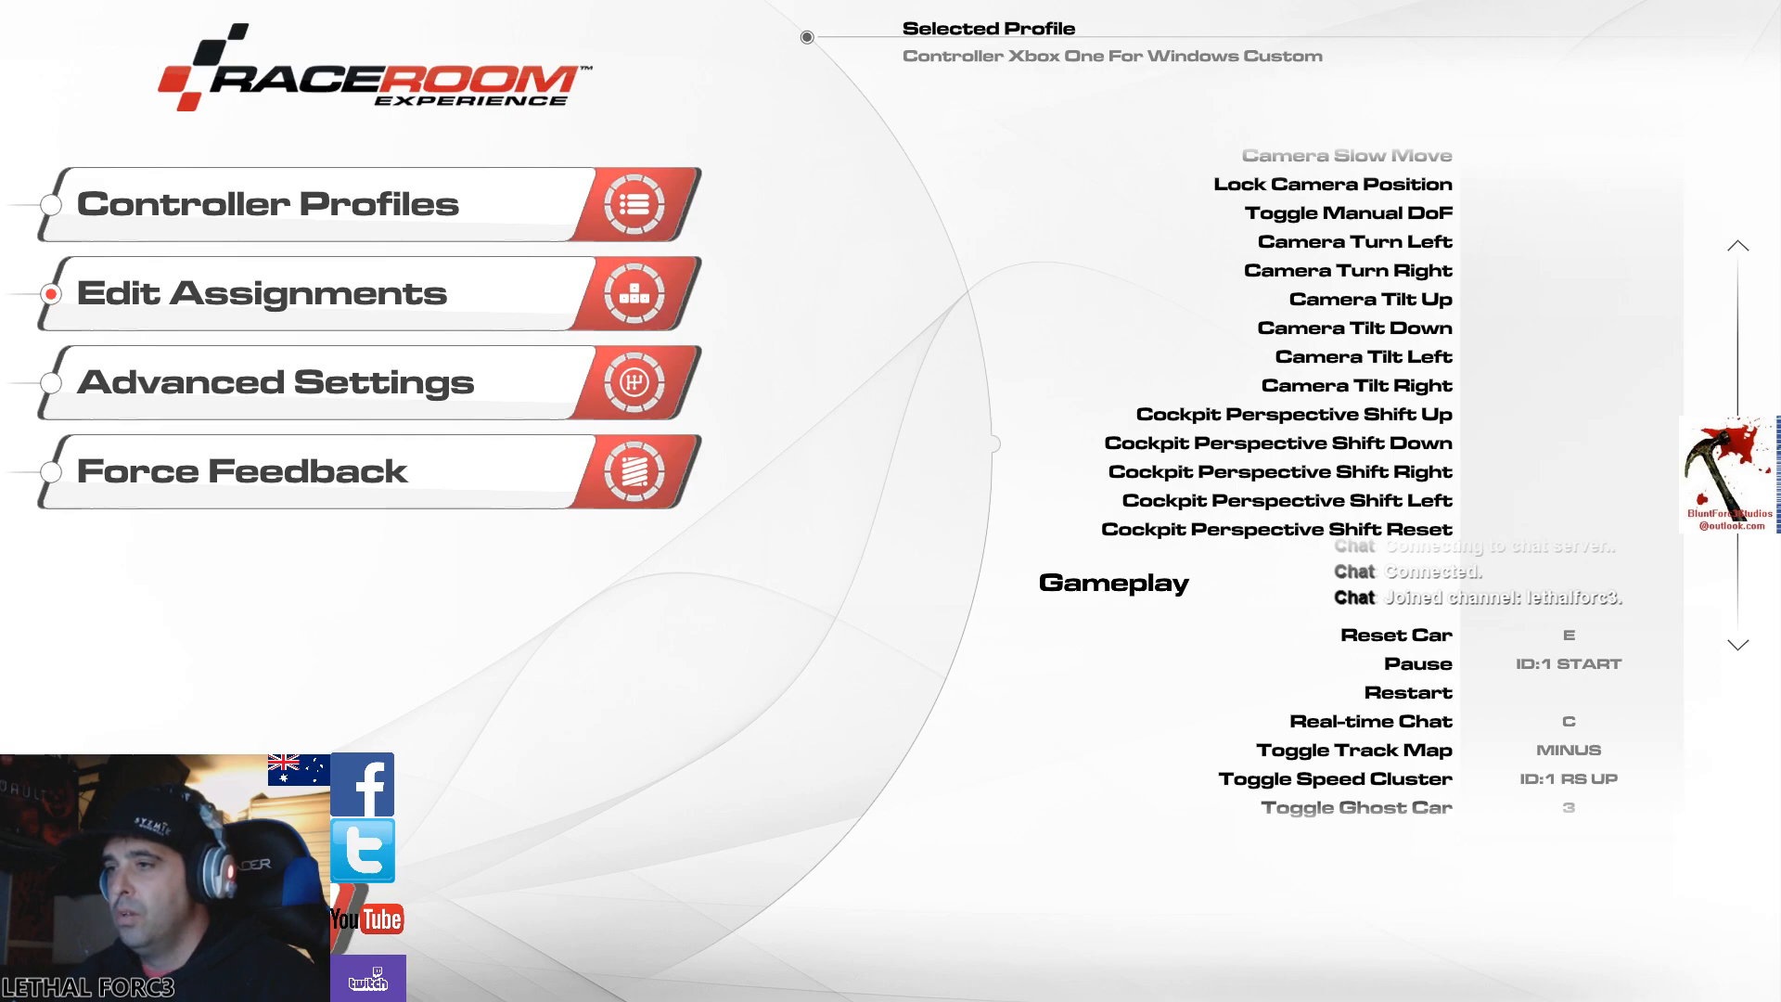
scroll(down, 3)
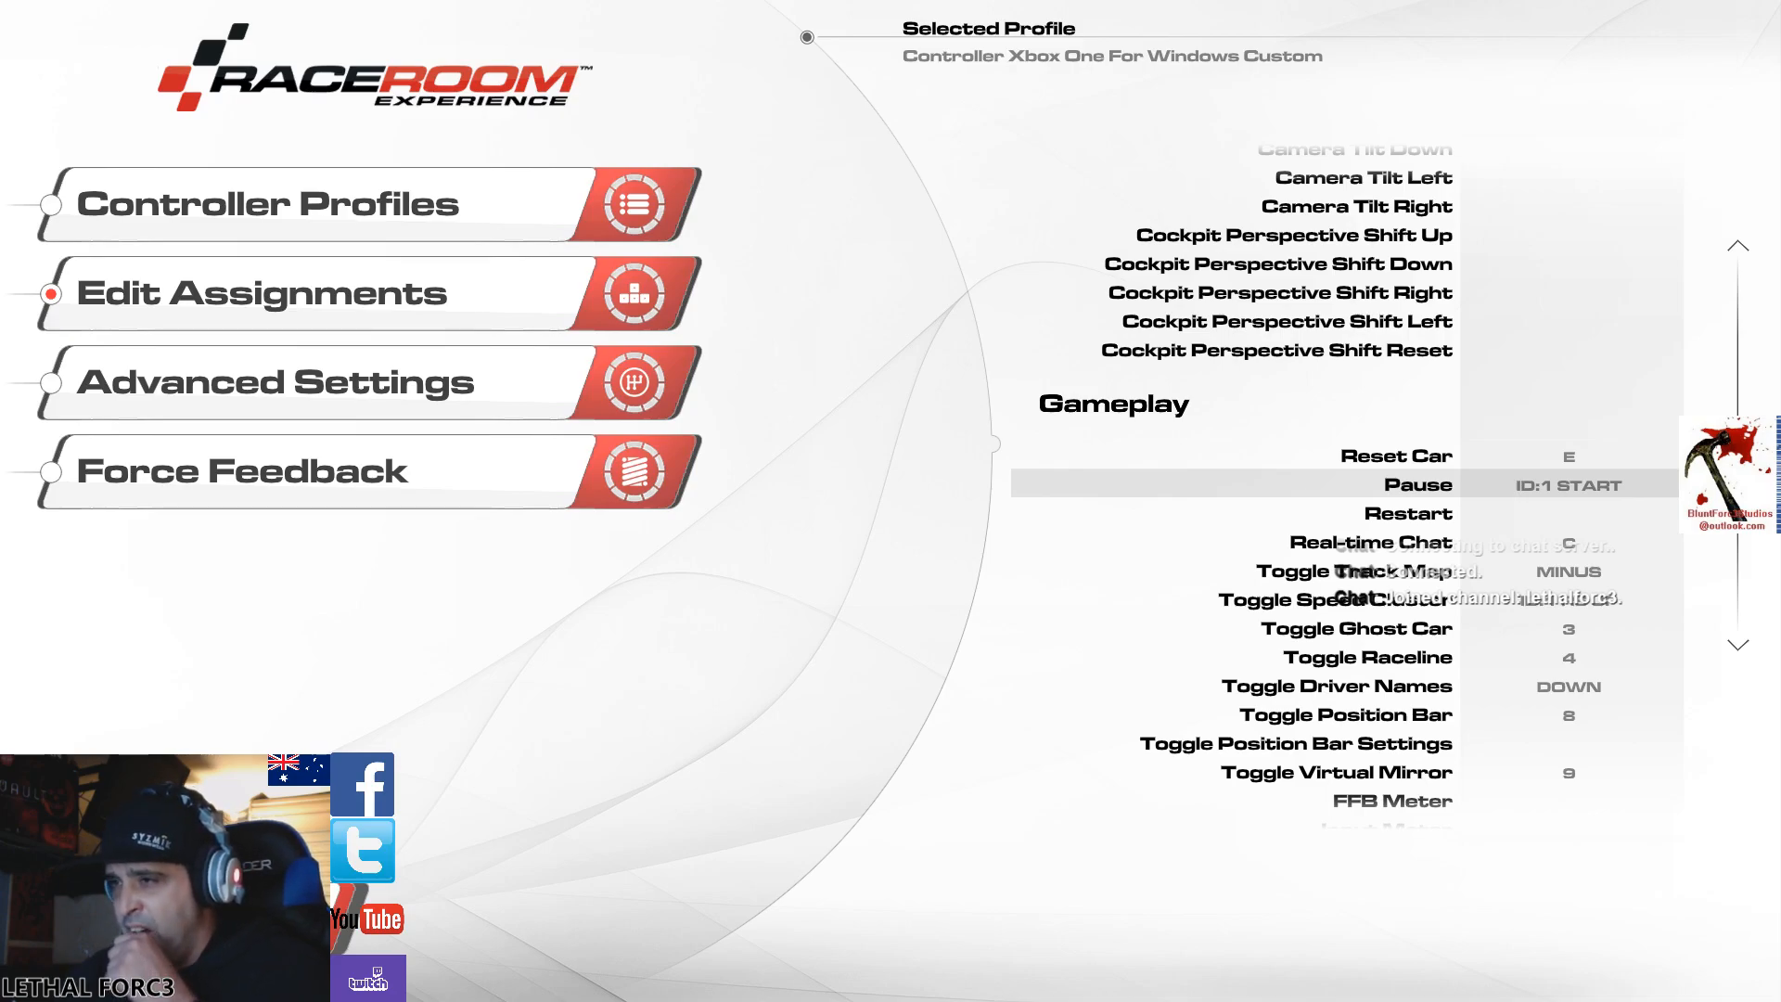
- Scroll through the remaining VR control assignments of the custom Xbox One profile
scroll(down, 3)
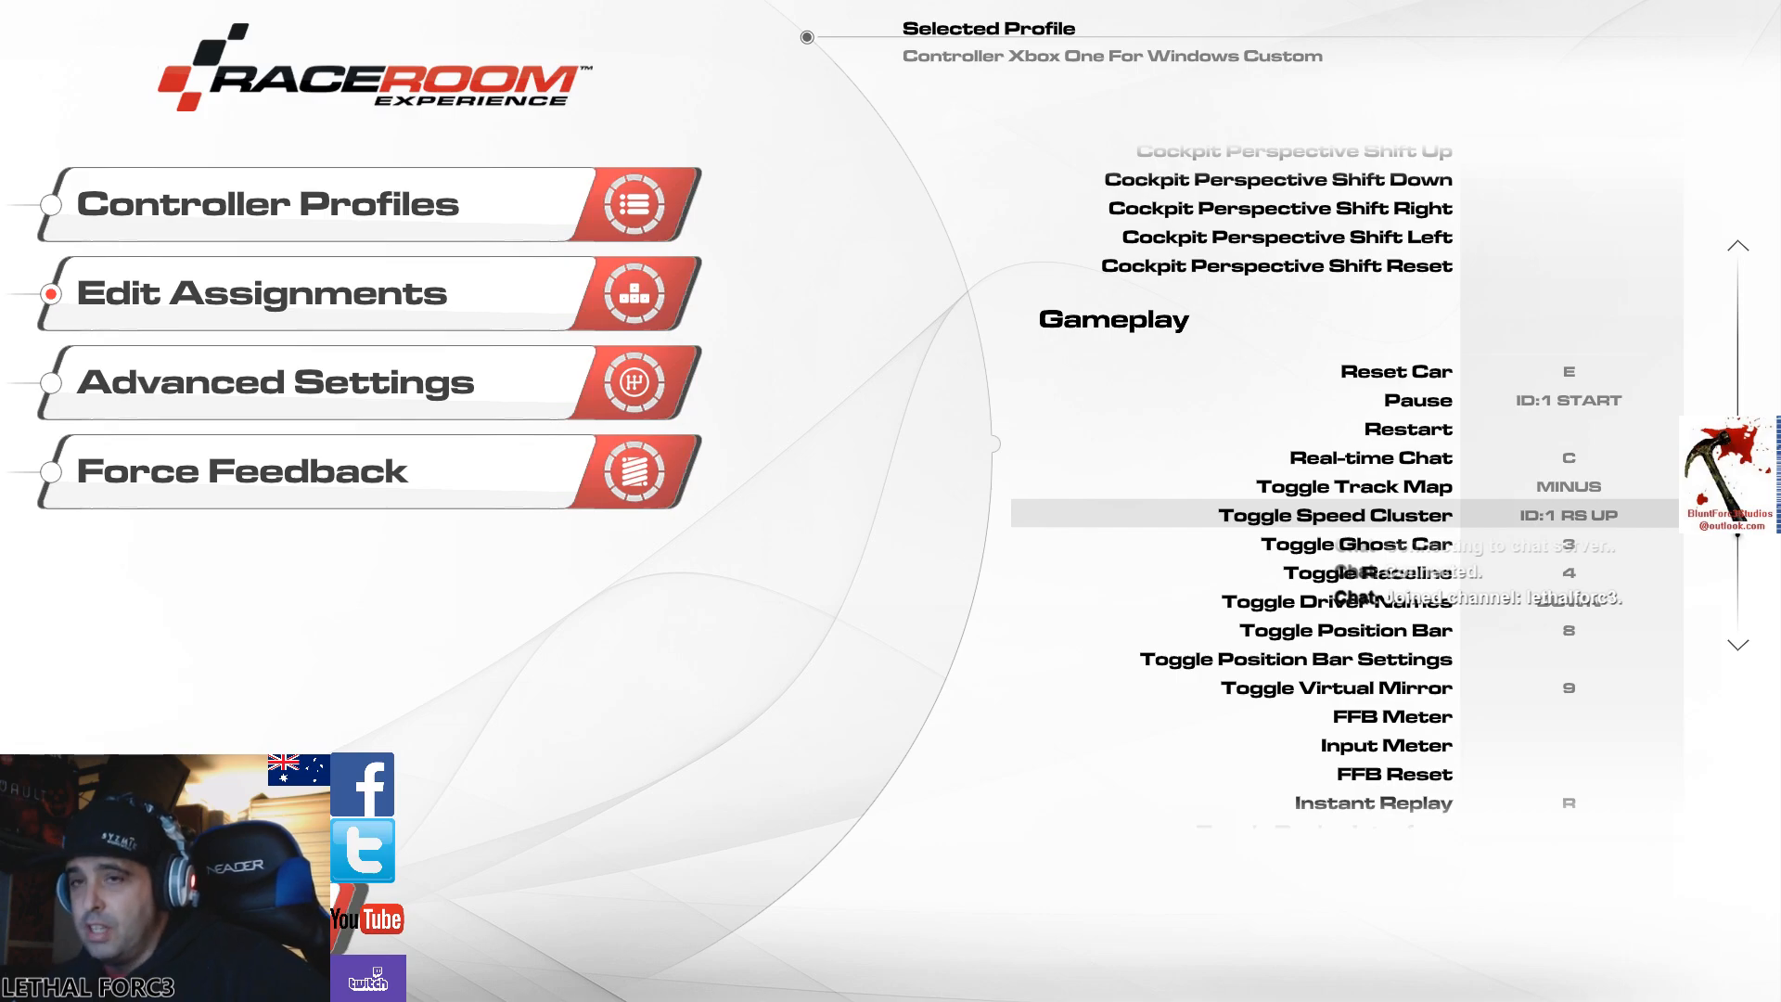
scroll(down, 3)
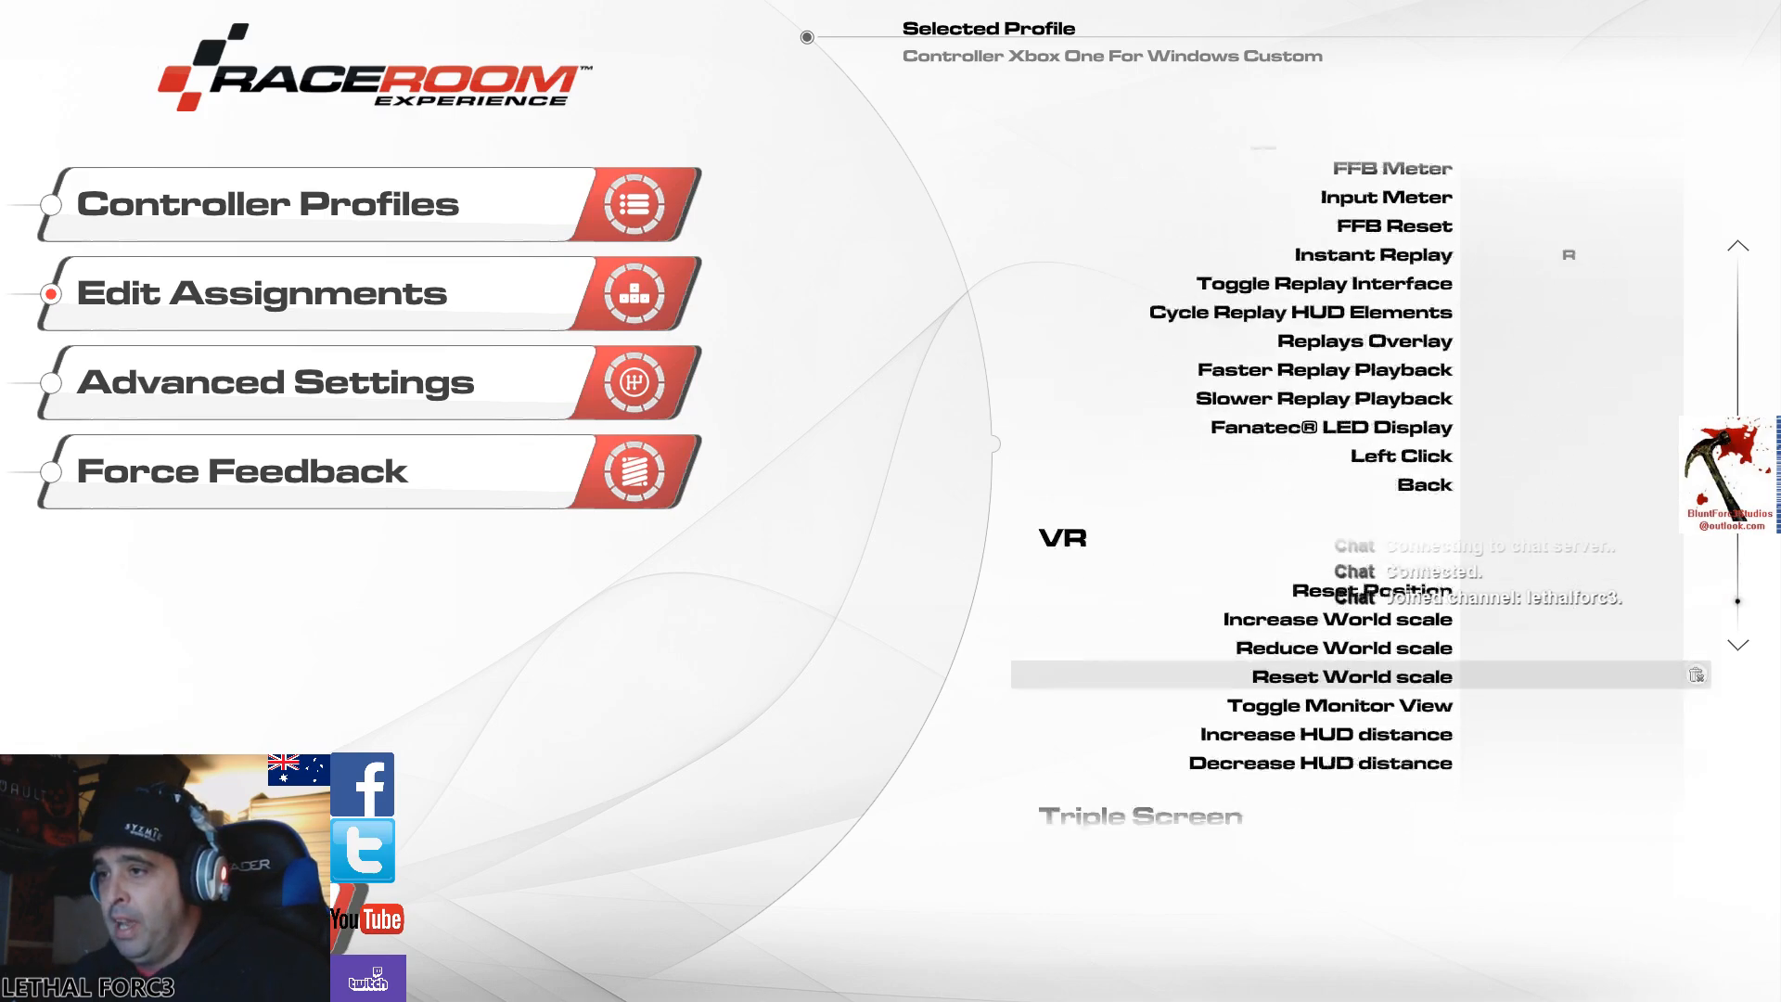
scroll(down, 3)
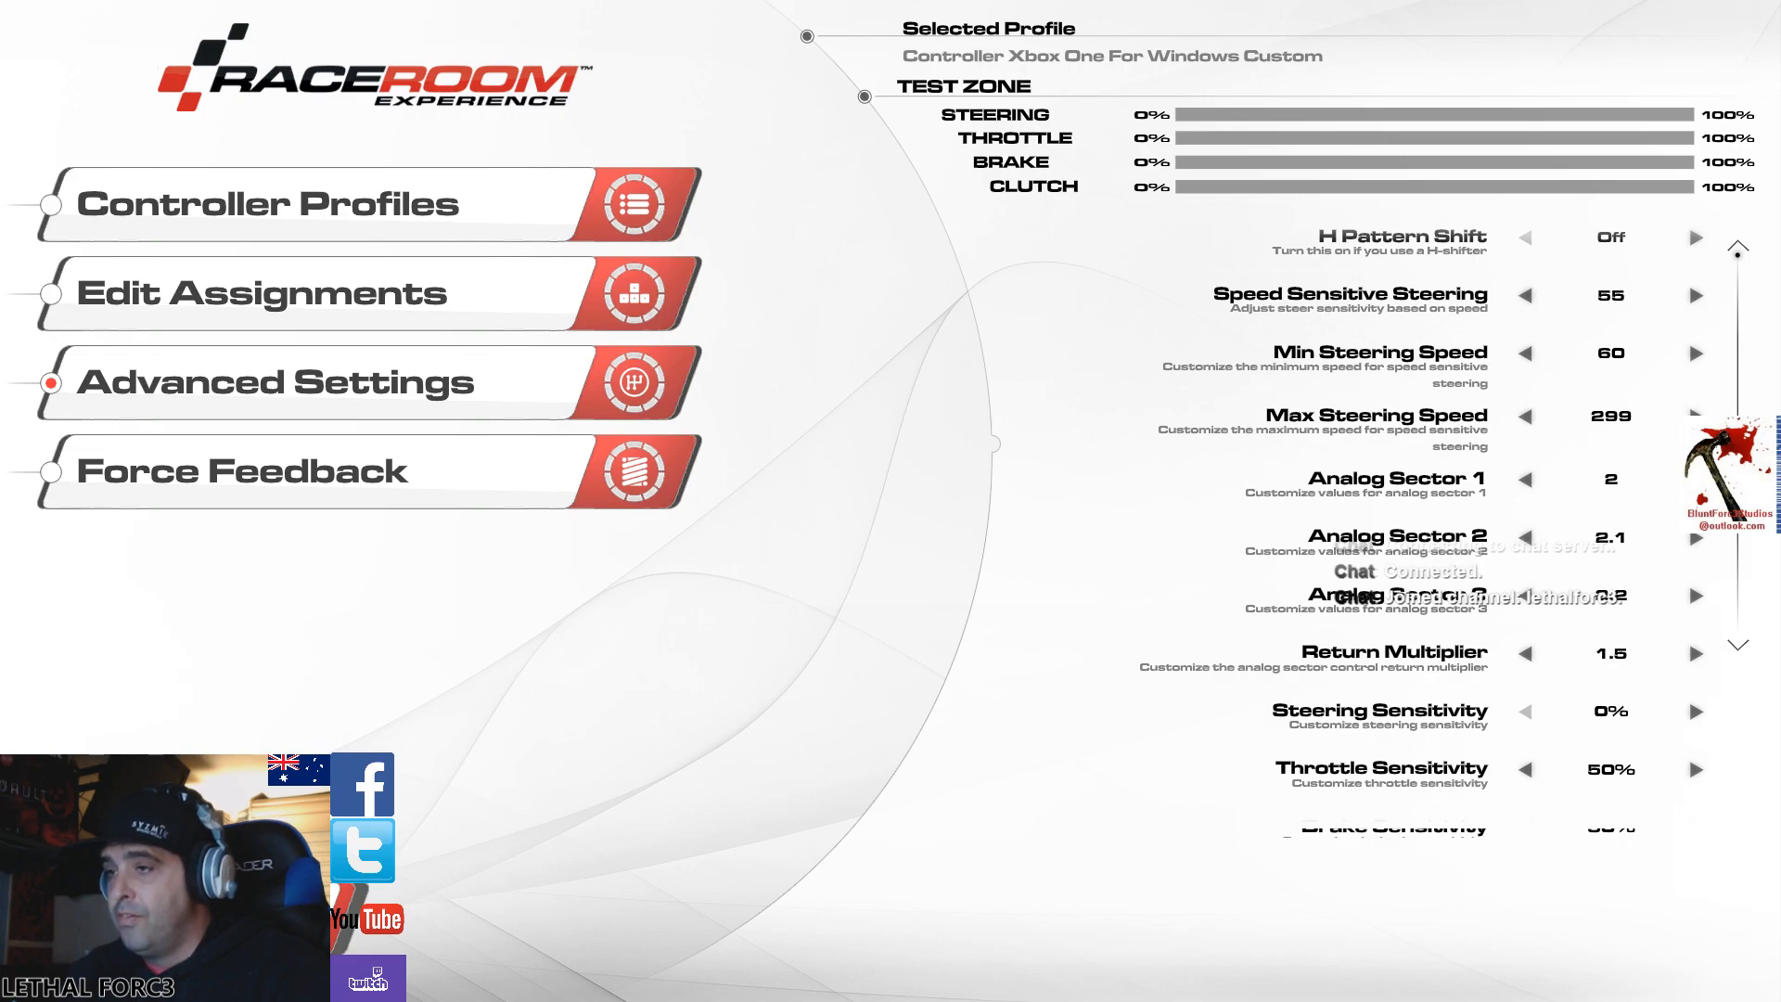
scroll(down, 3)
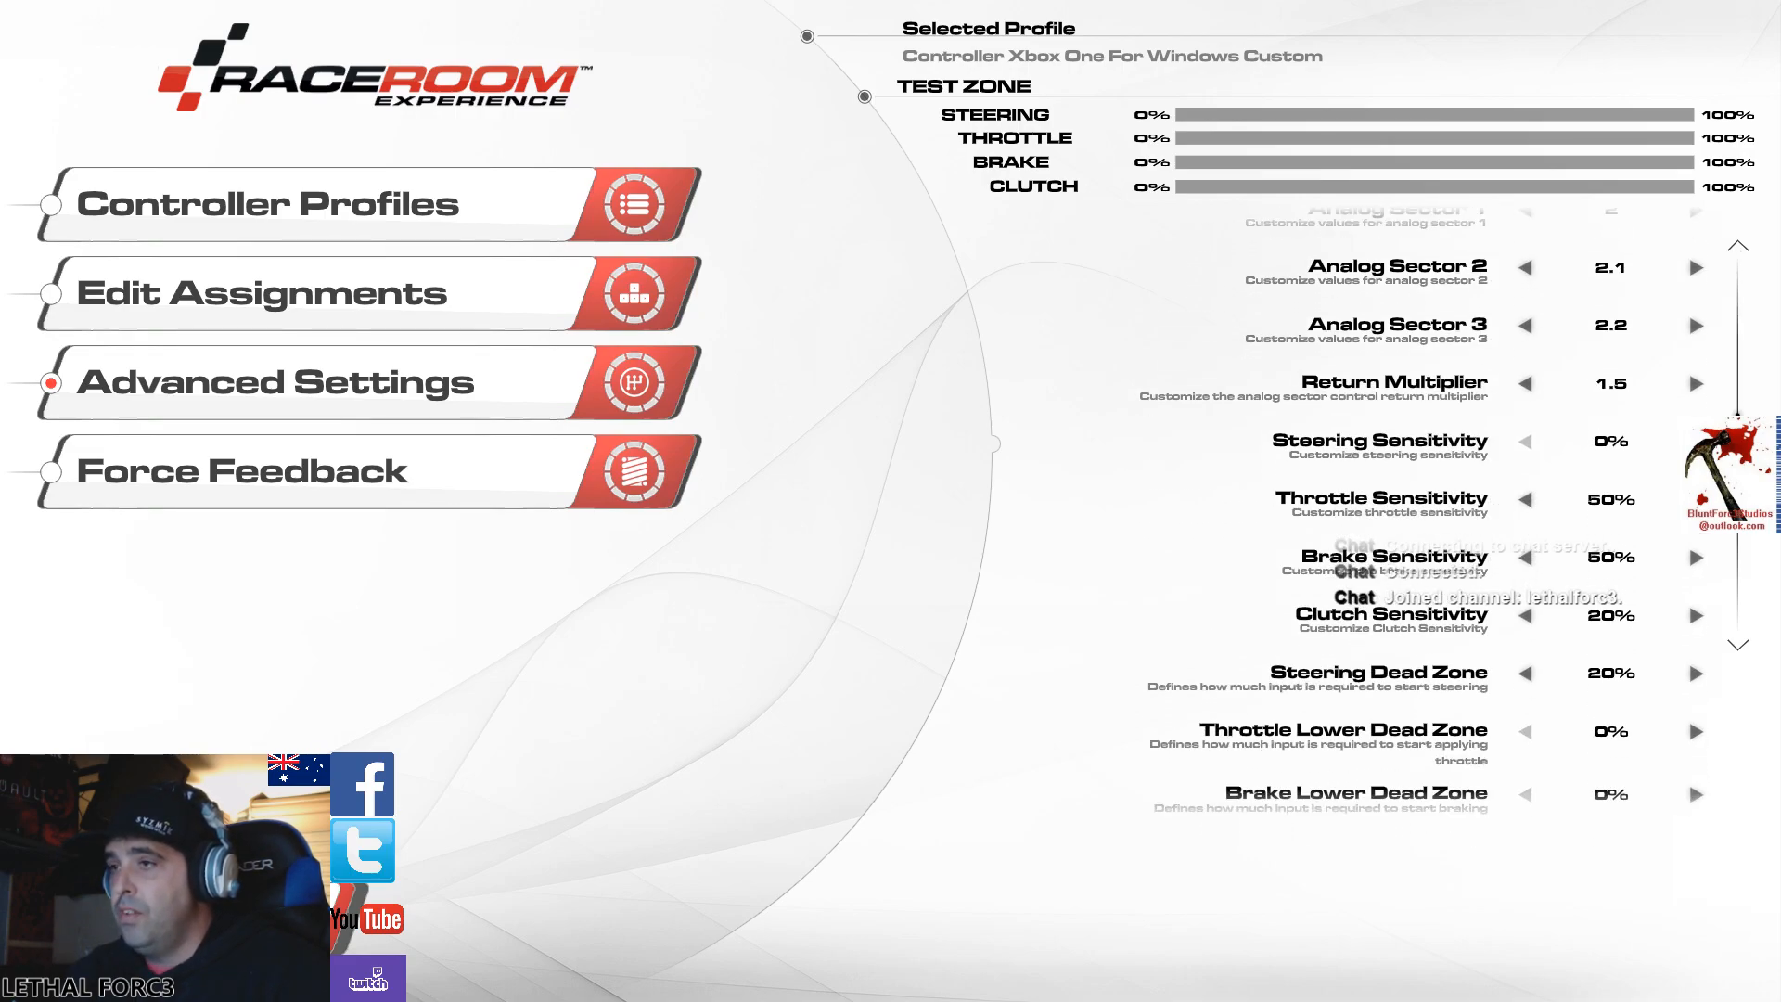
scroll(down, 3)
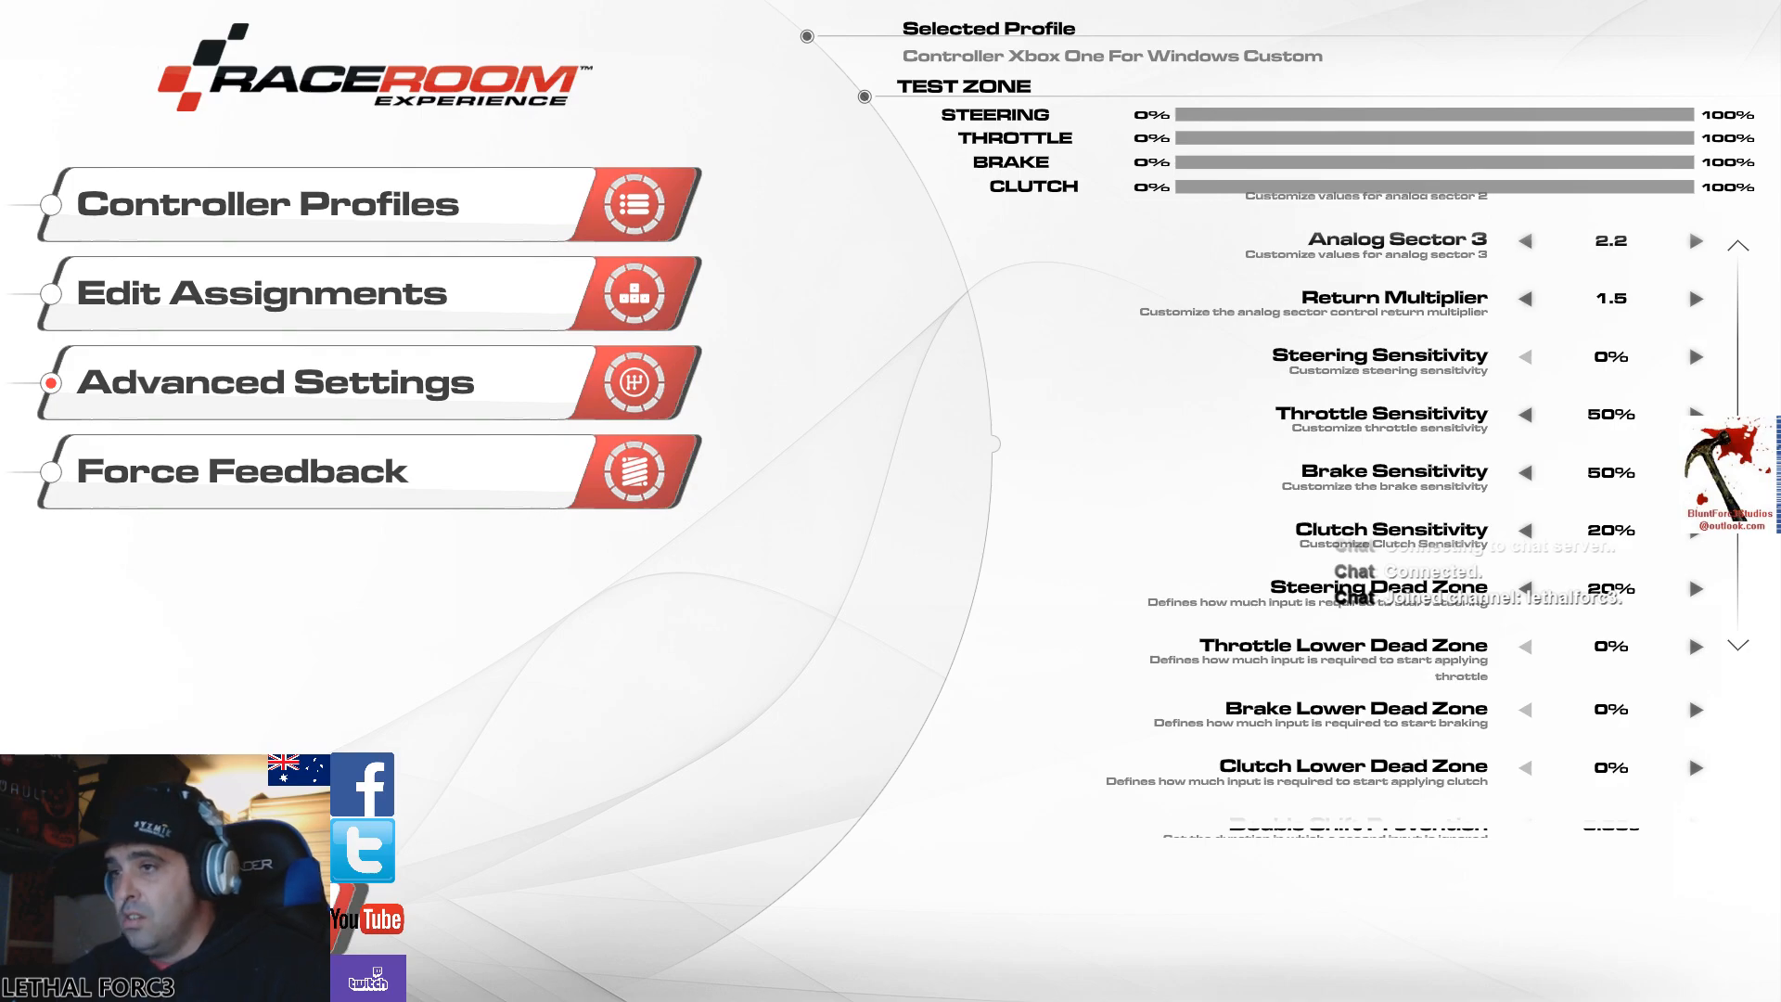
scroll(down, 3)
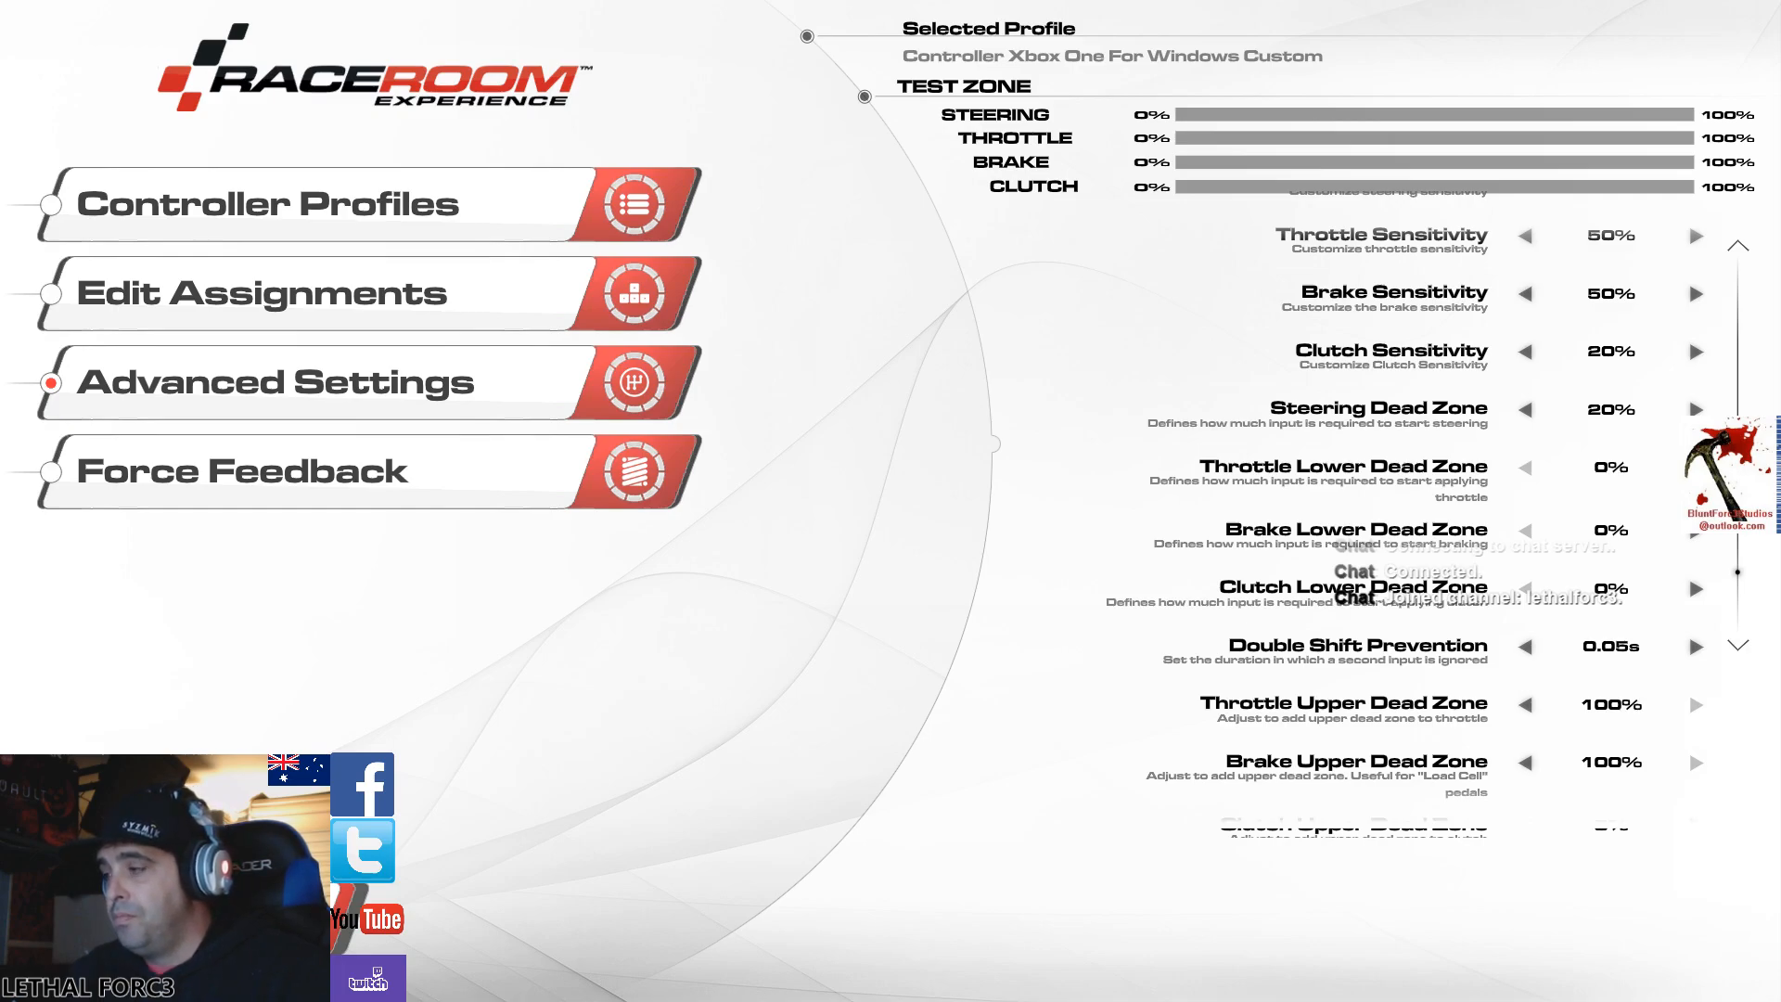
scroll(down, 3)
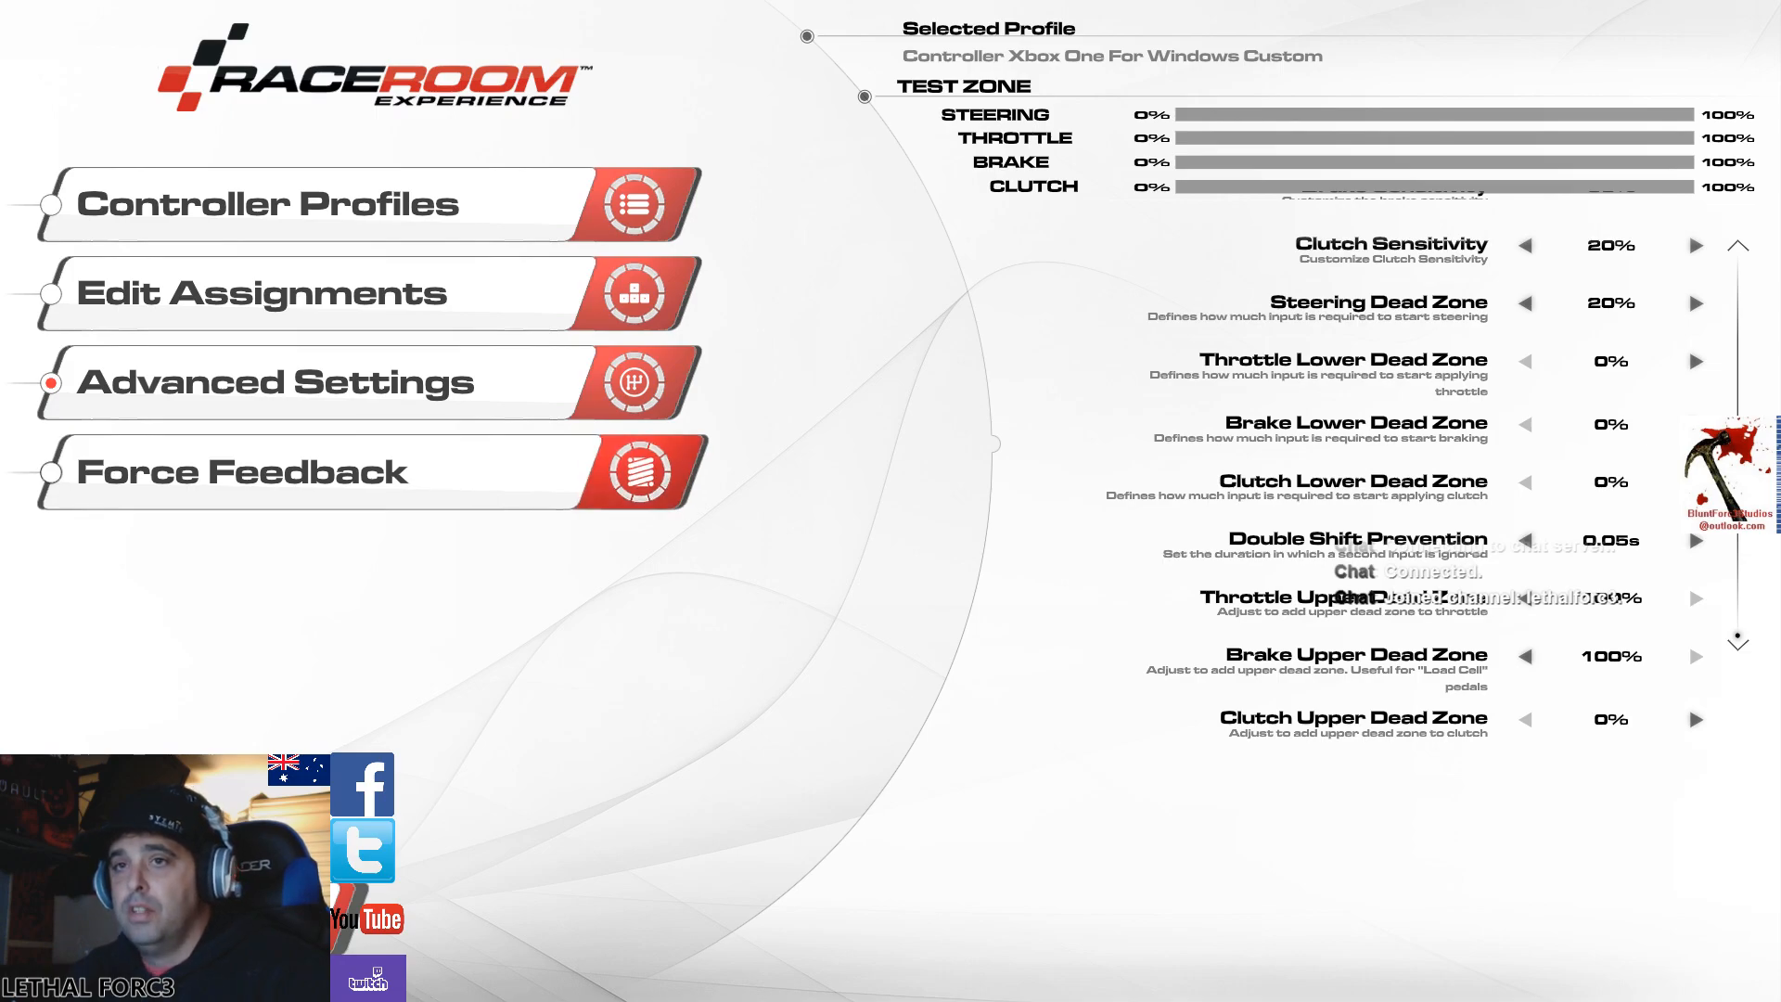
- Review the force feedback options, then show the active profile with keyboard and Xbox One devices
click(239, 471)
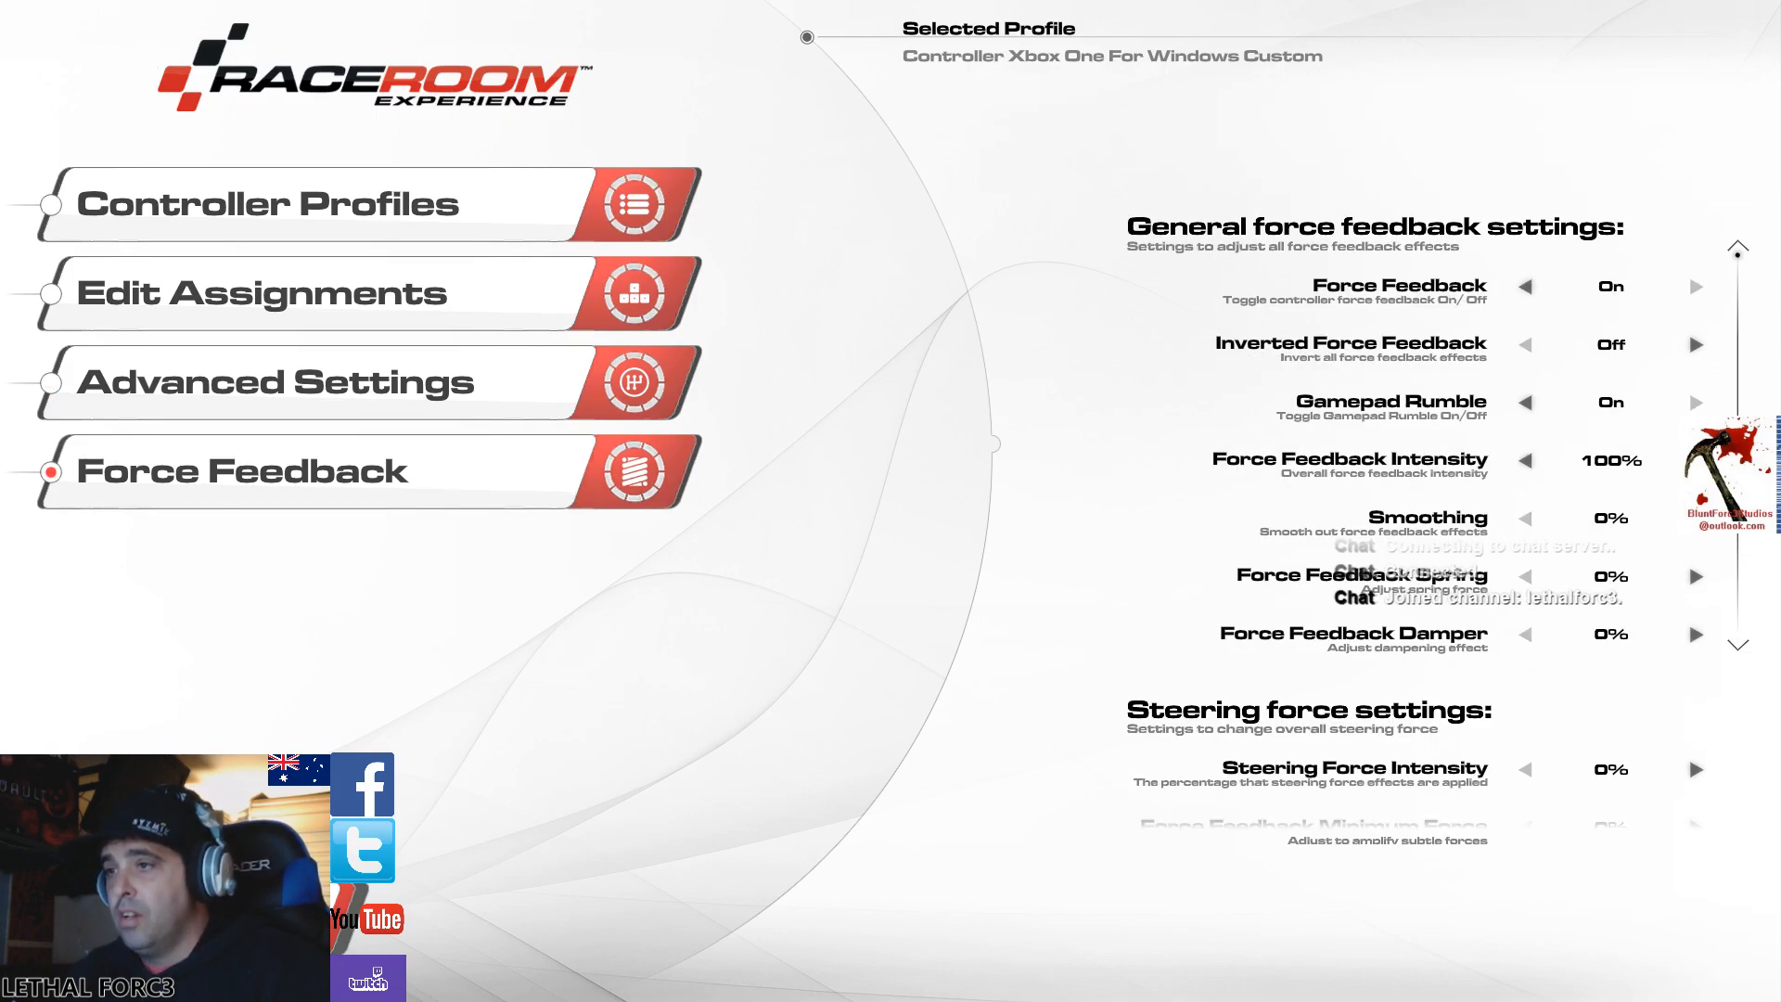
scroll(down, 3)
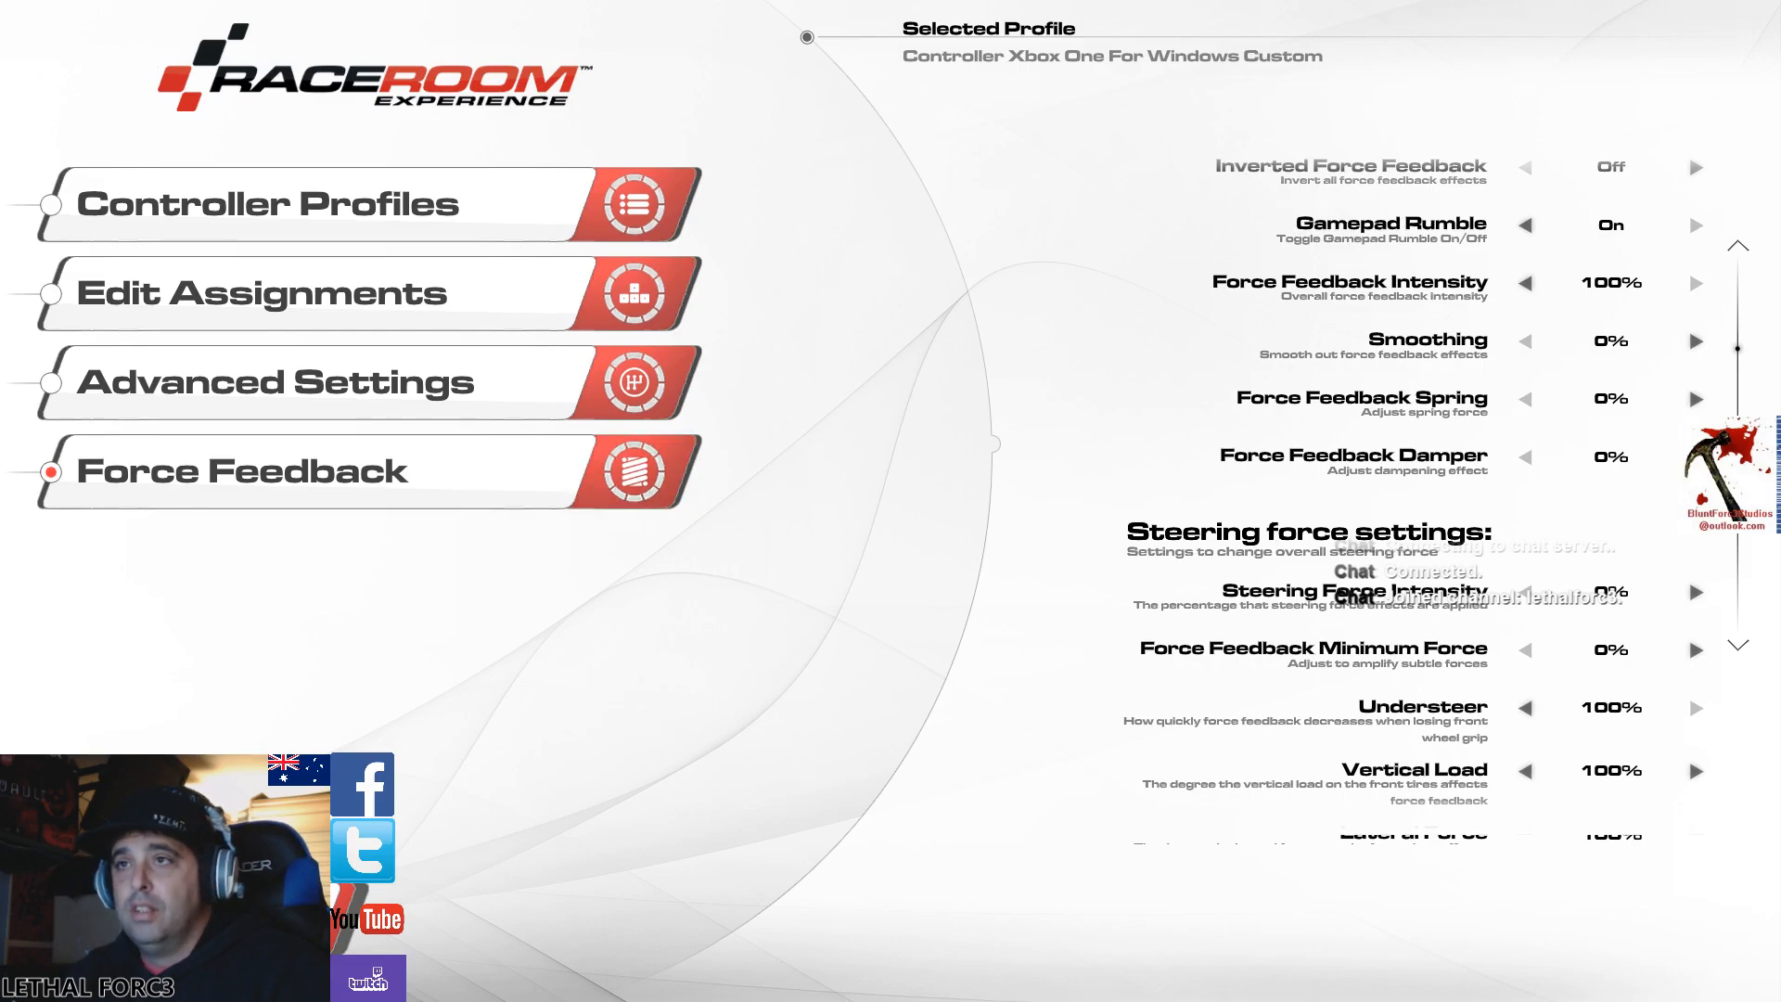
click(284, 204)
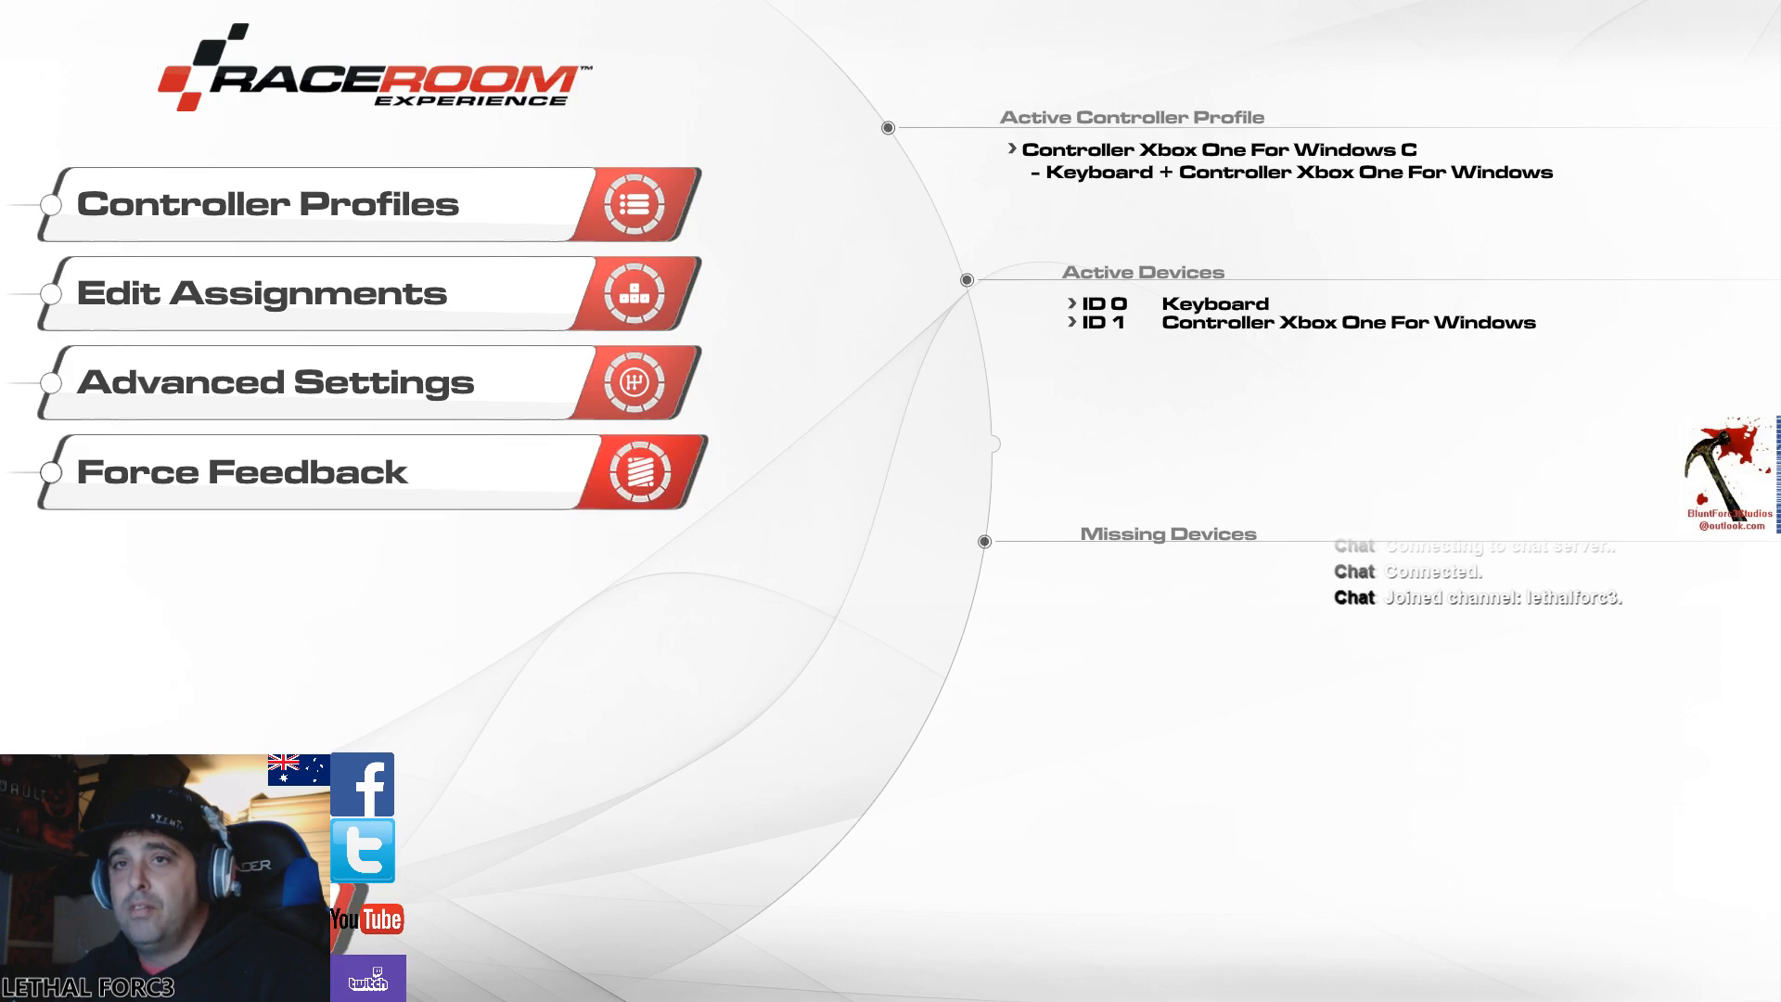
- Switch from control settings to the custom graphics settings with mirrors, detail and shadows
click(317, 381)
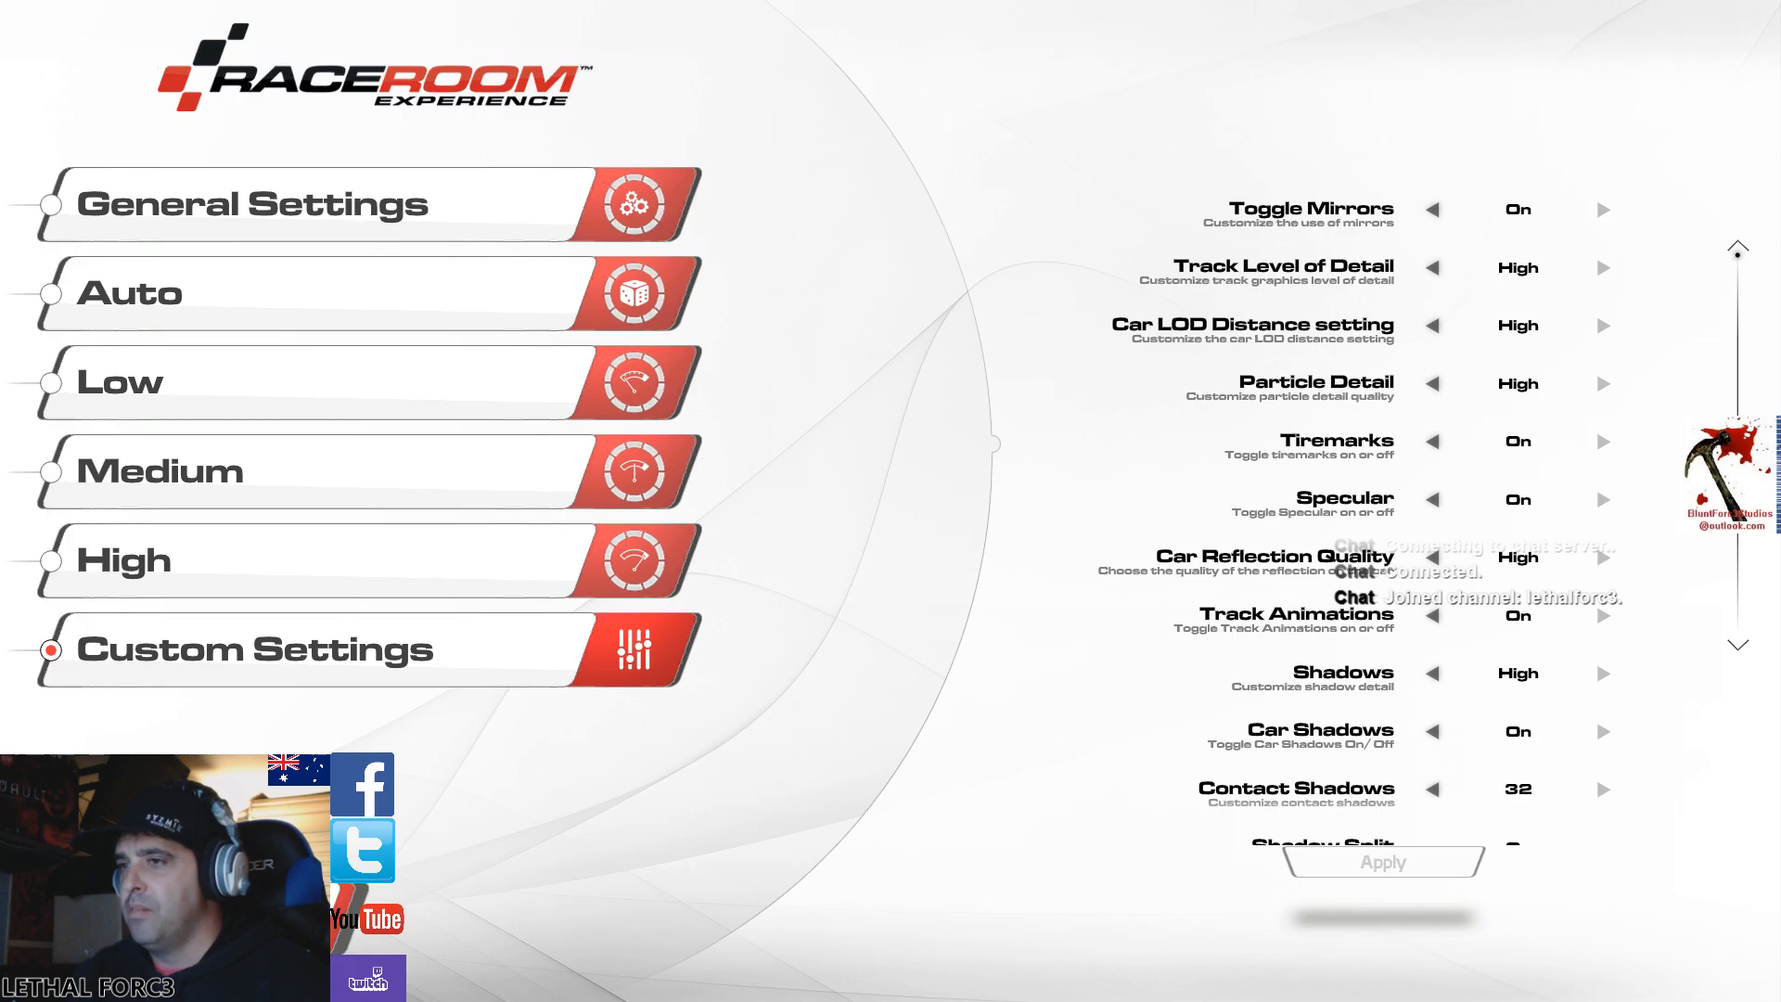
scroll(down, 3)
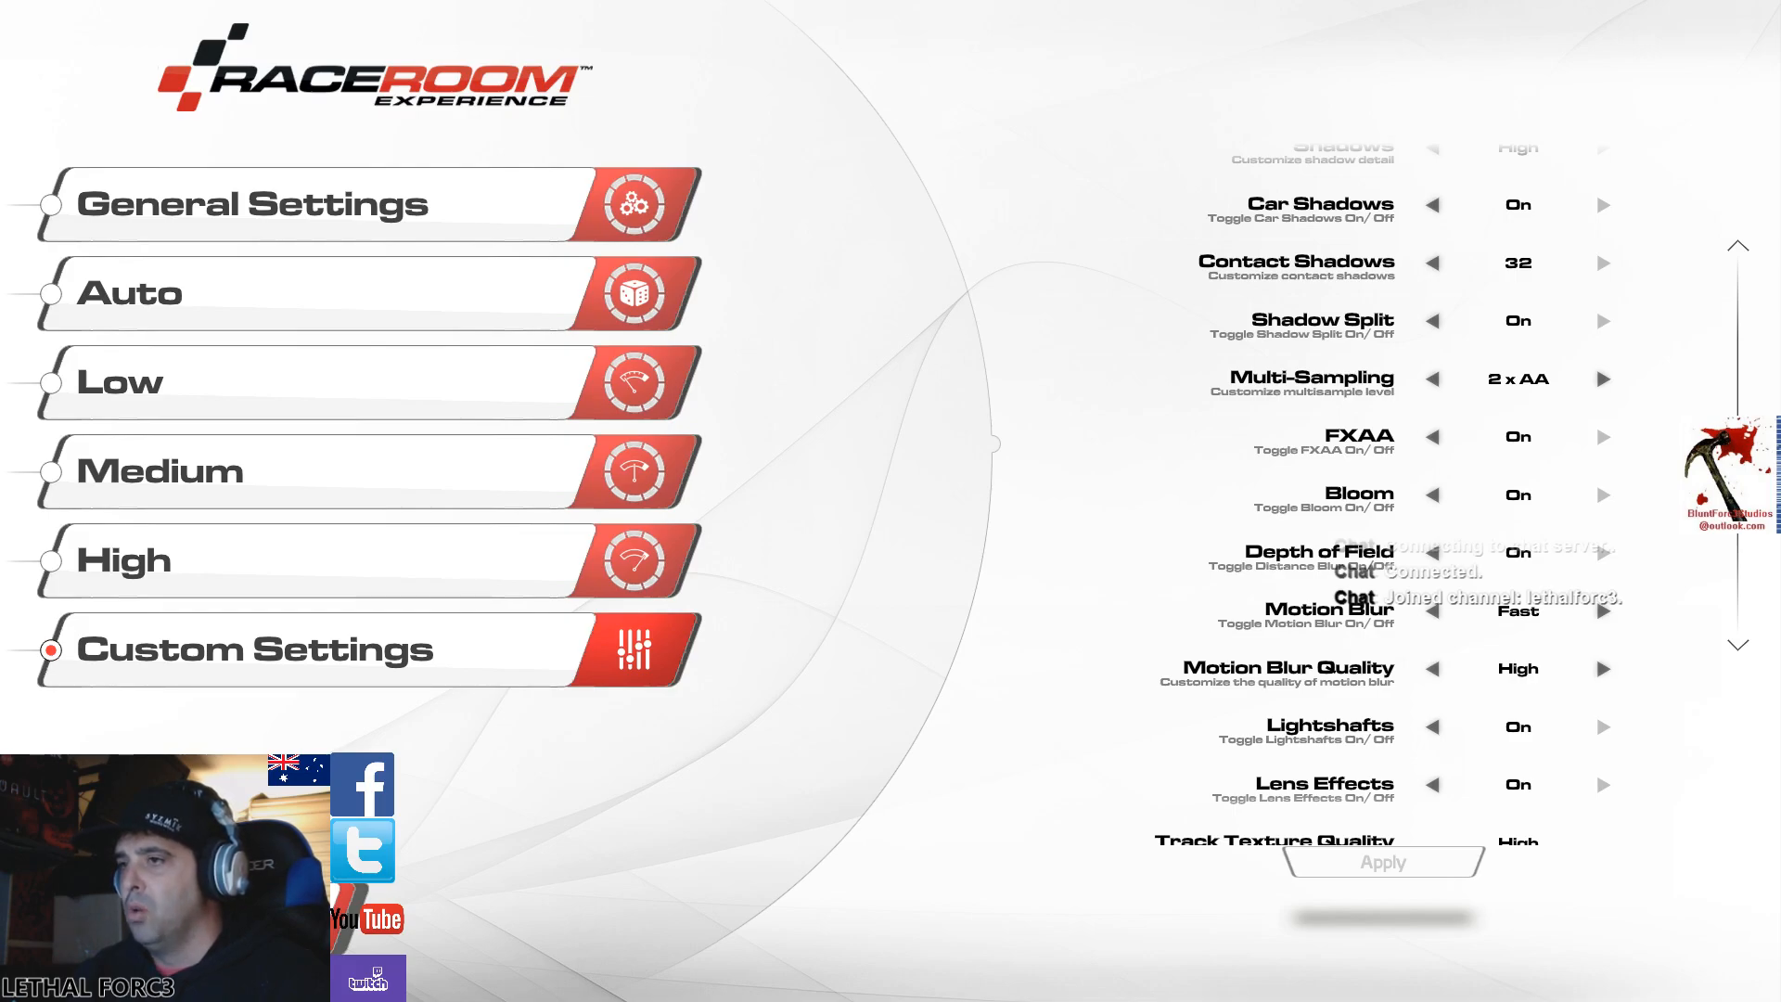
scroll(down, 3)
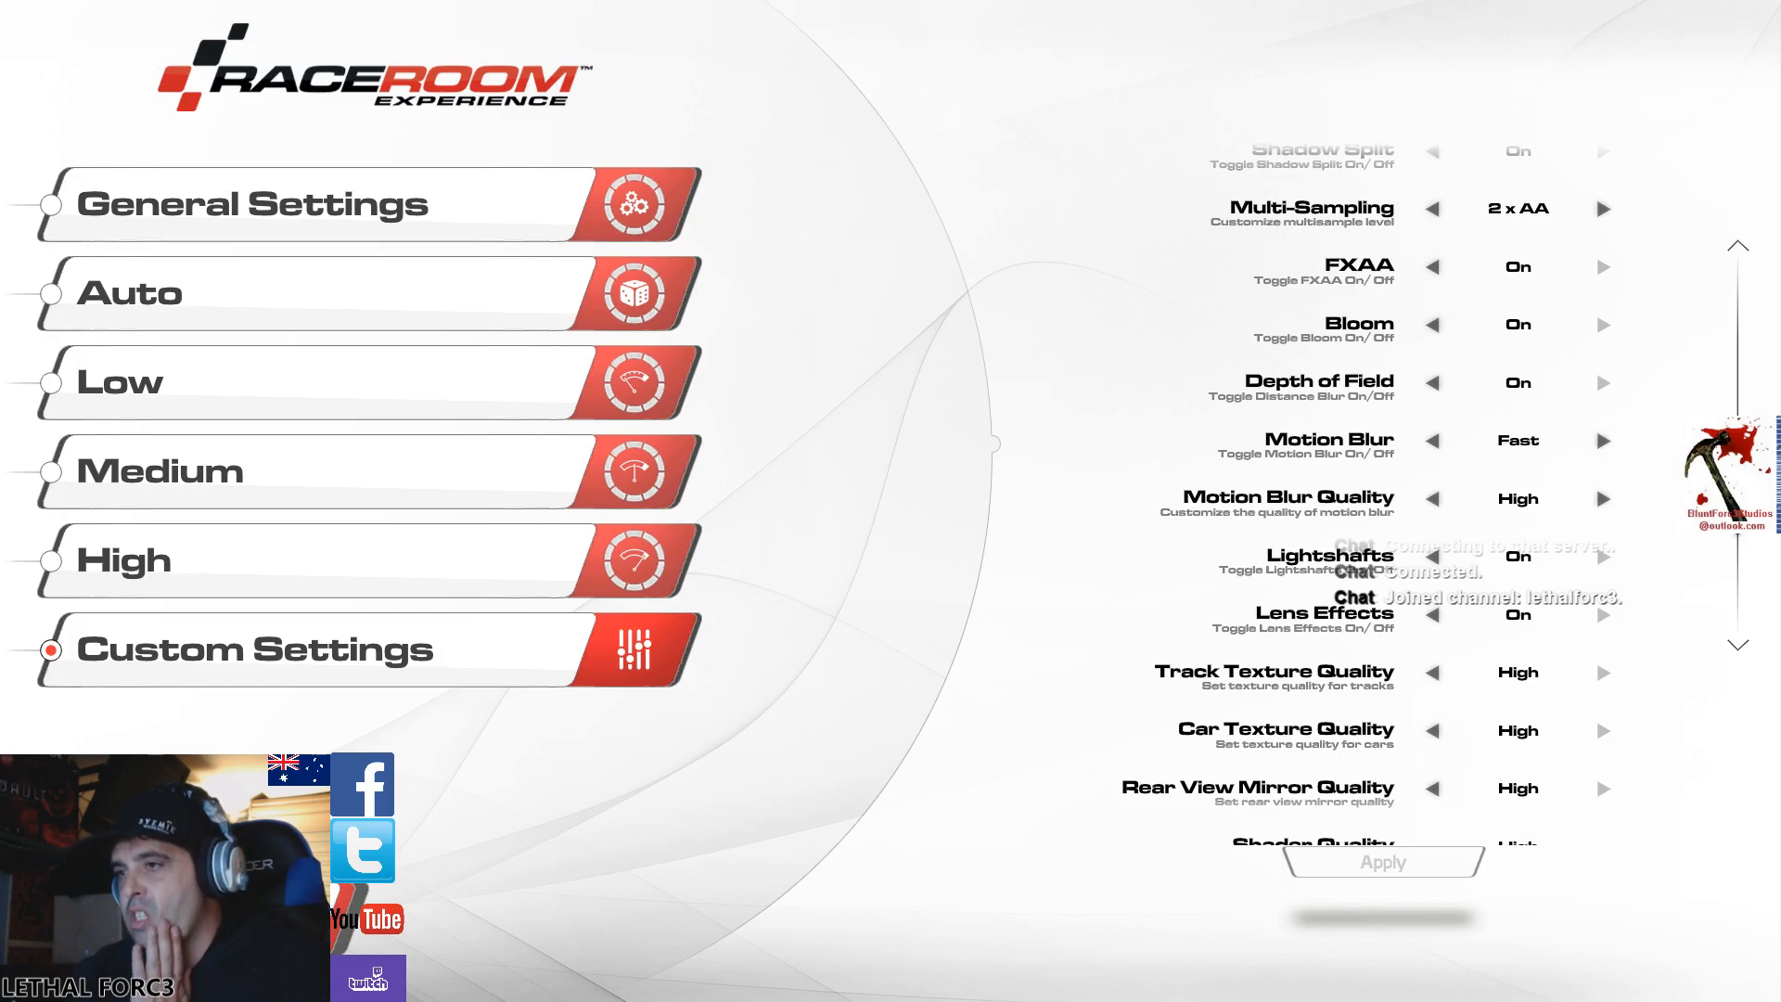
scroll(down, 3)
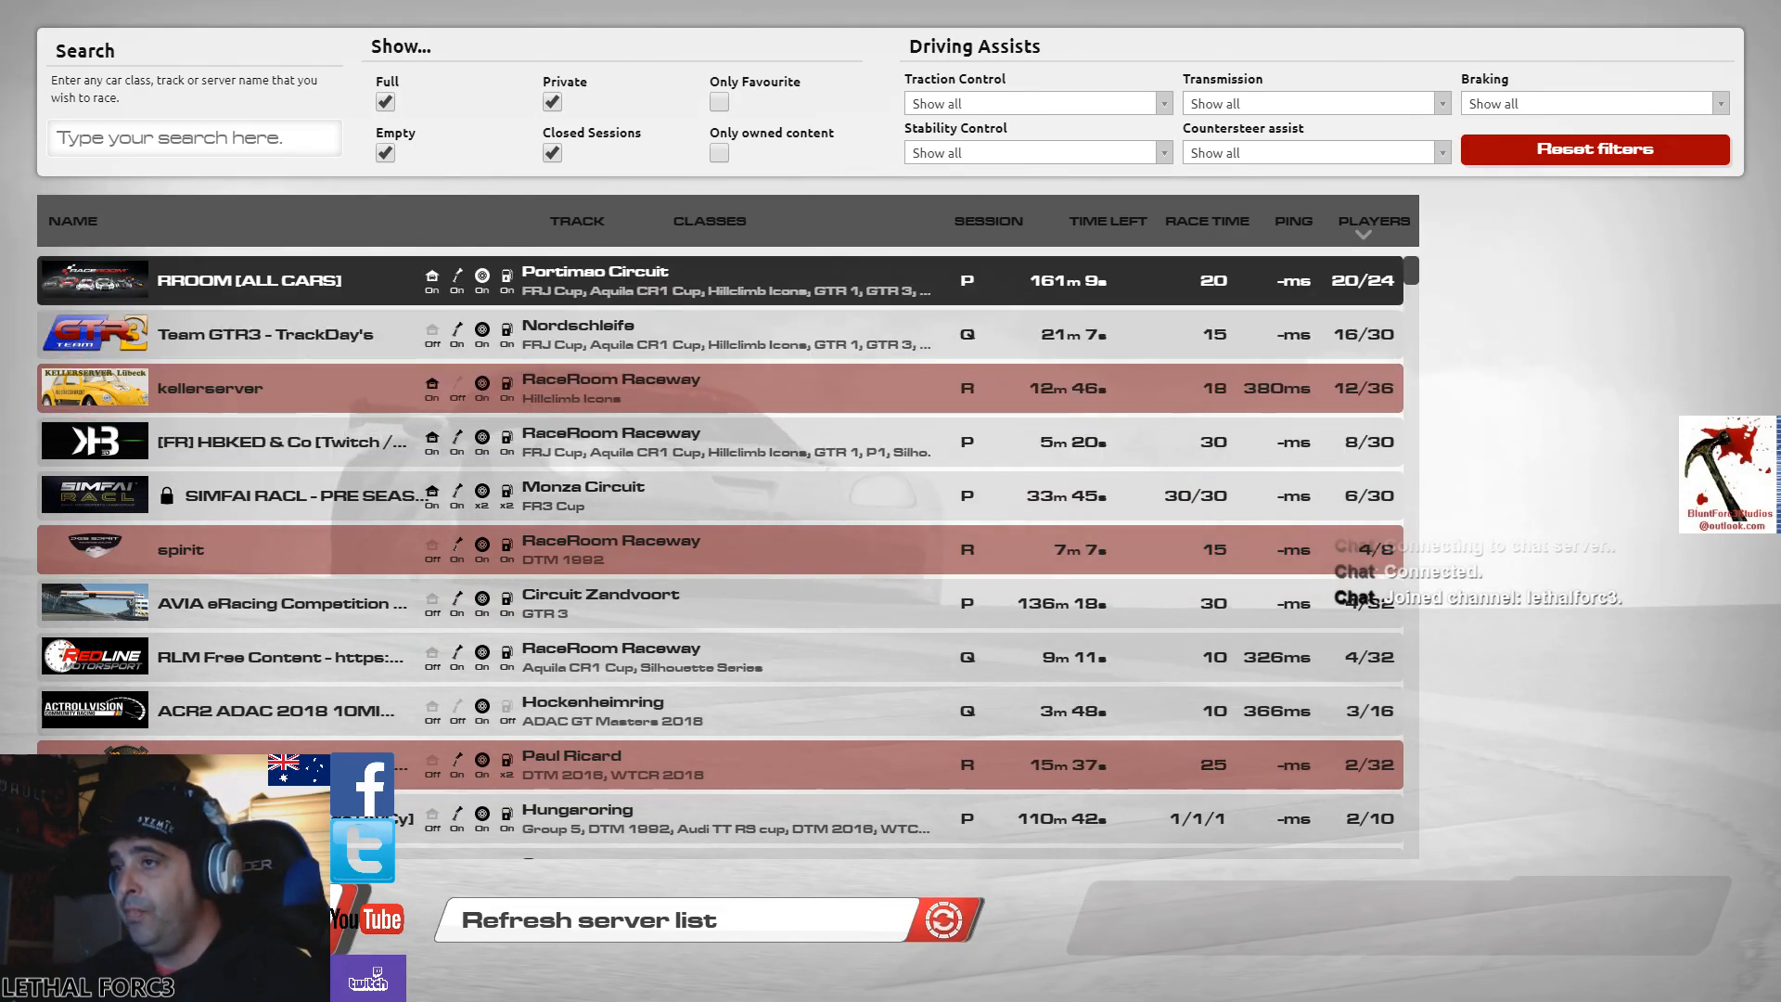
scroll(down, 3)
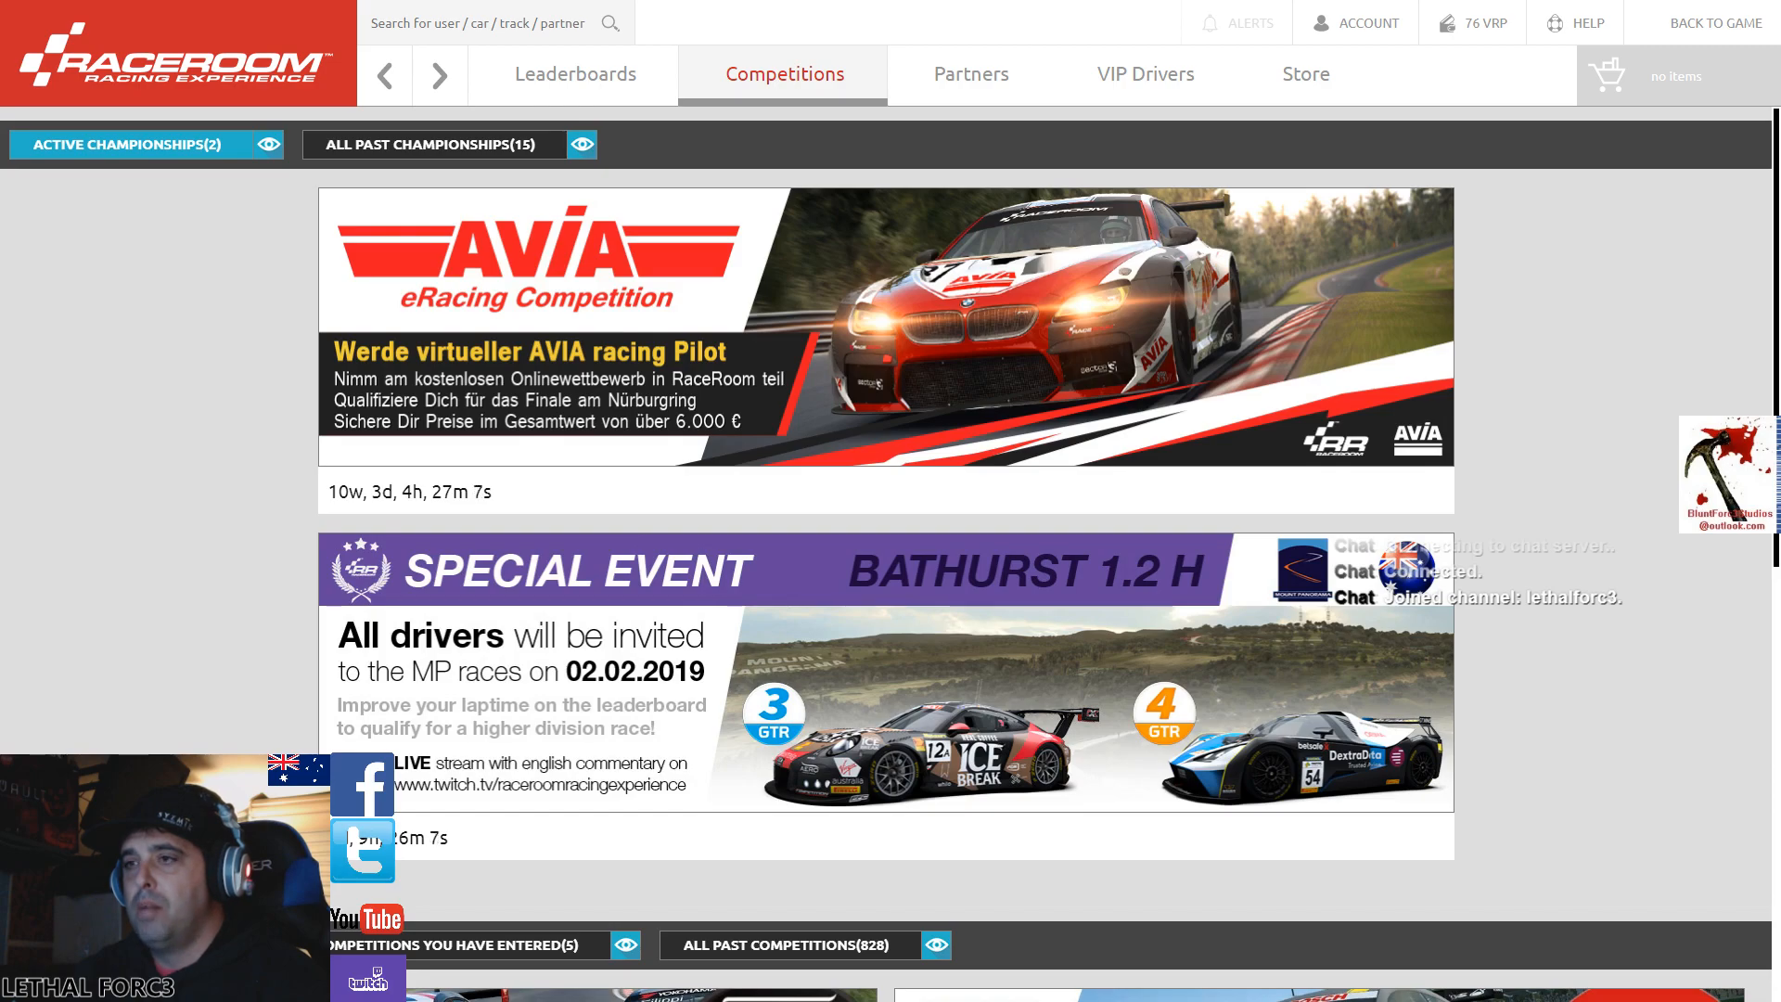
scroll(down, 3)
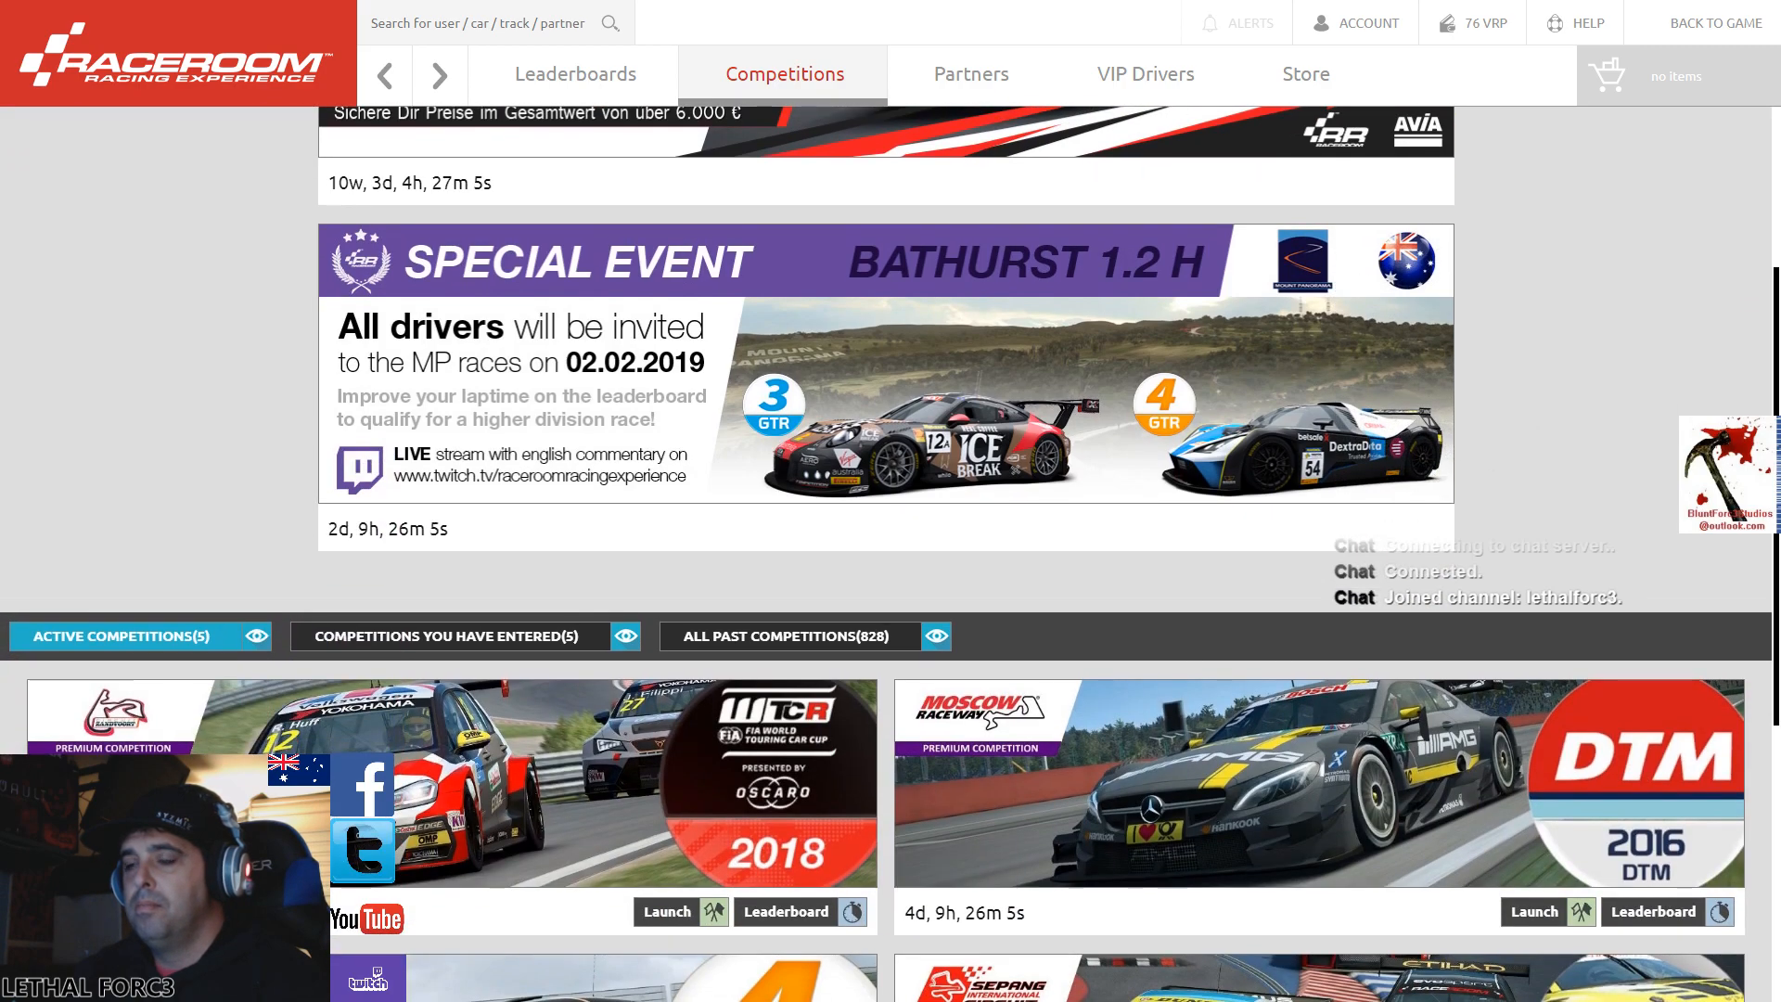
scroll(down, 3)
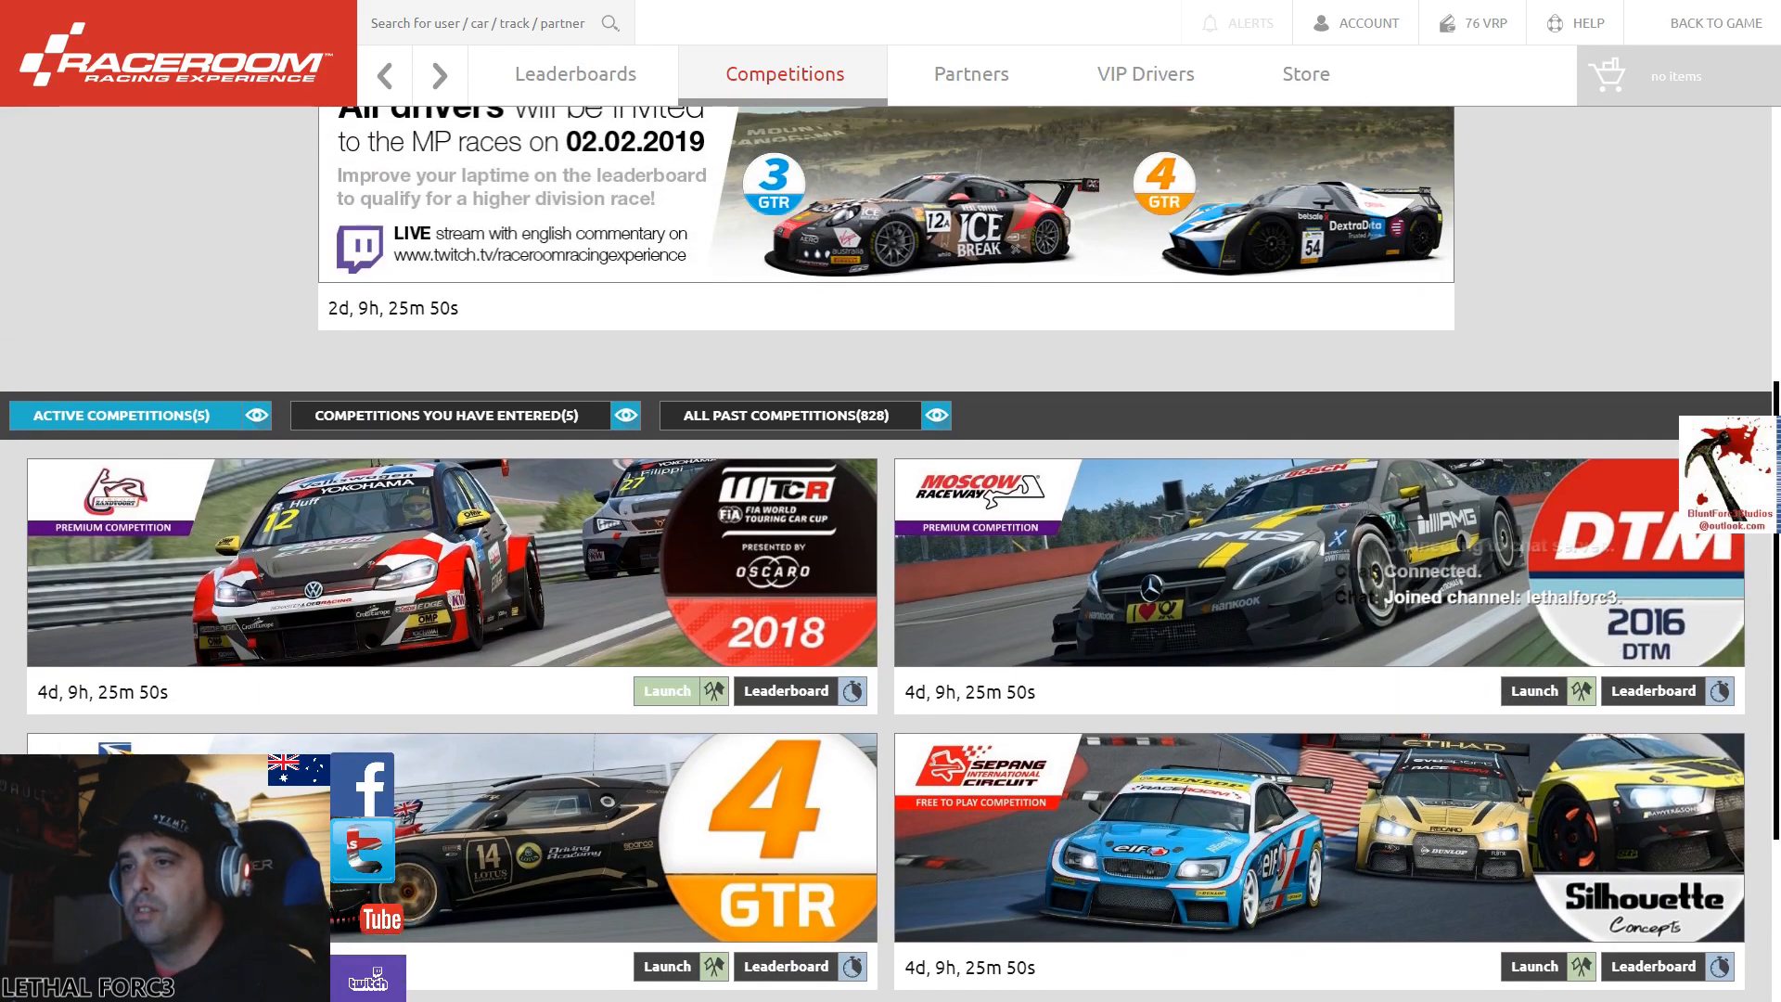
scroll(up, 3)
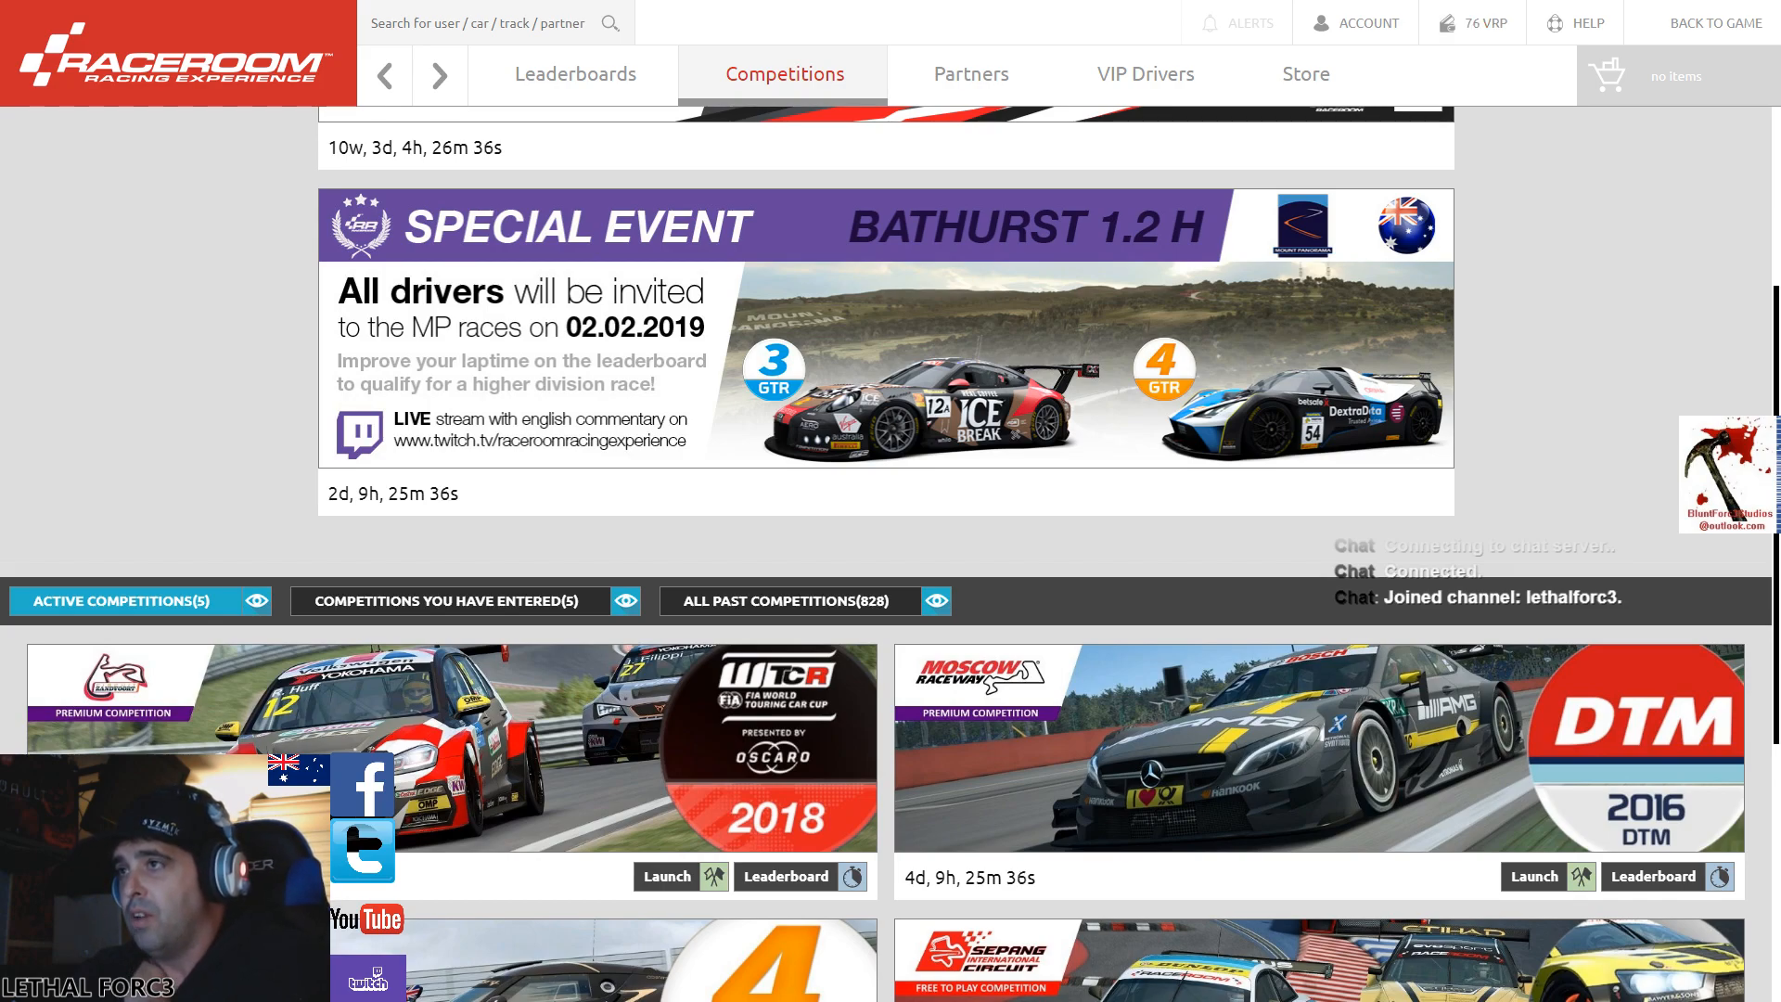
scroll(up, 3)
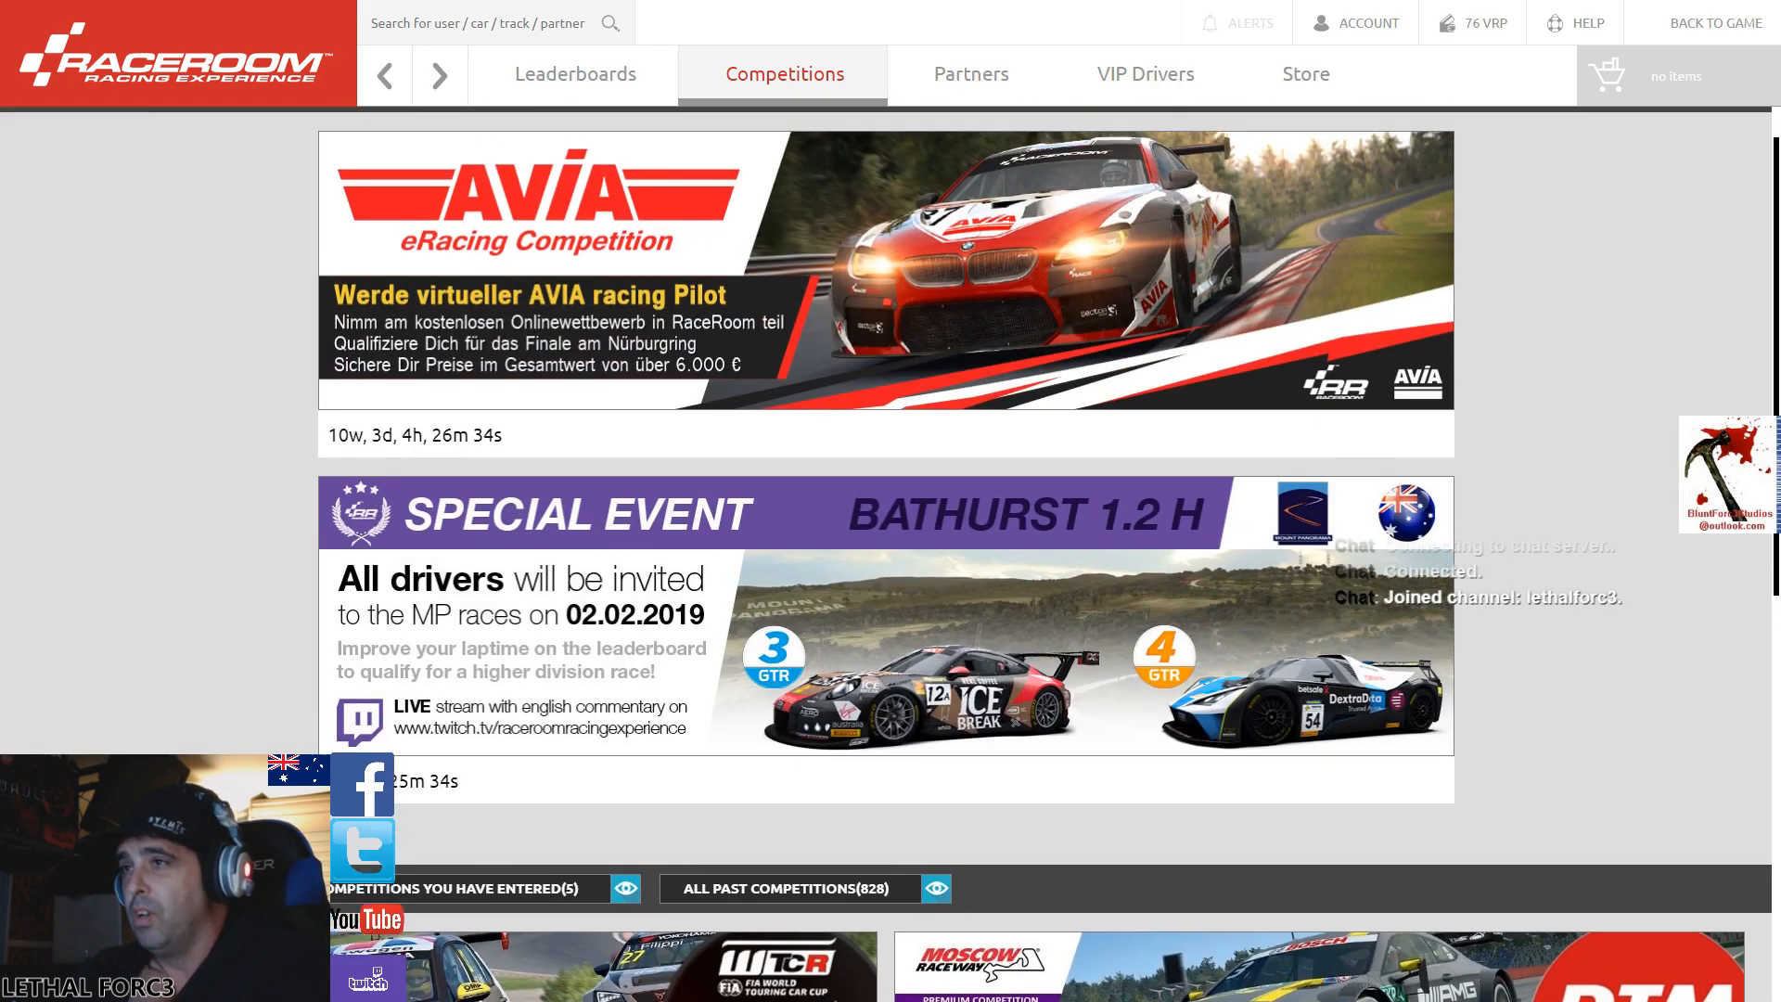
click(970, 74)
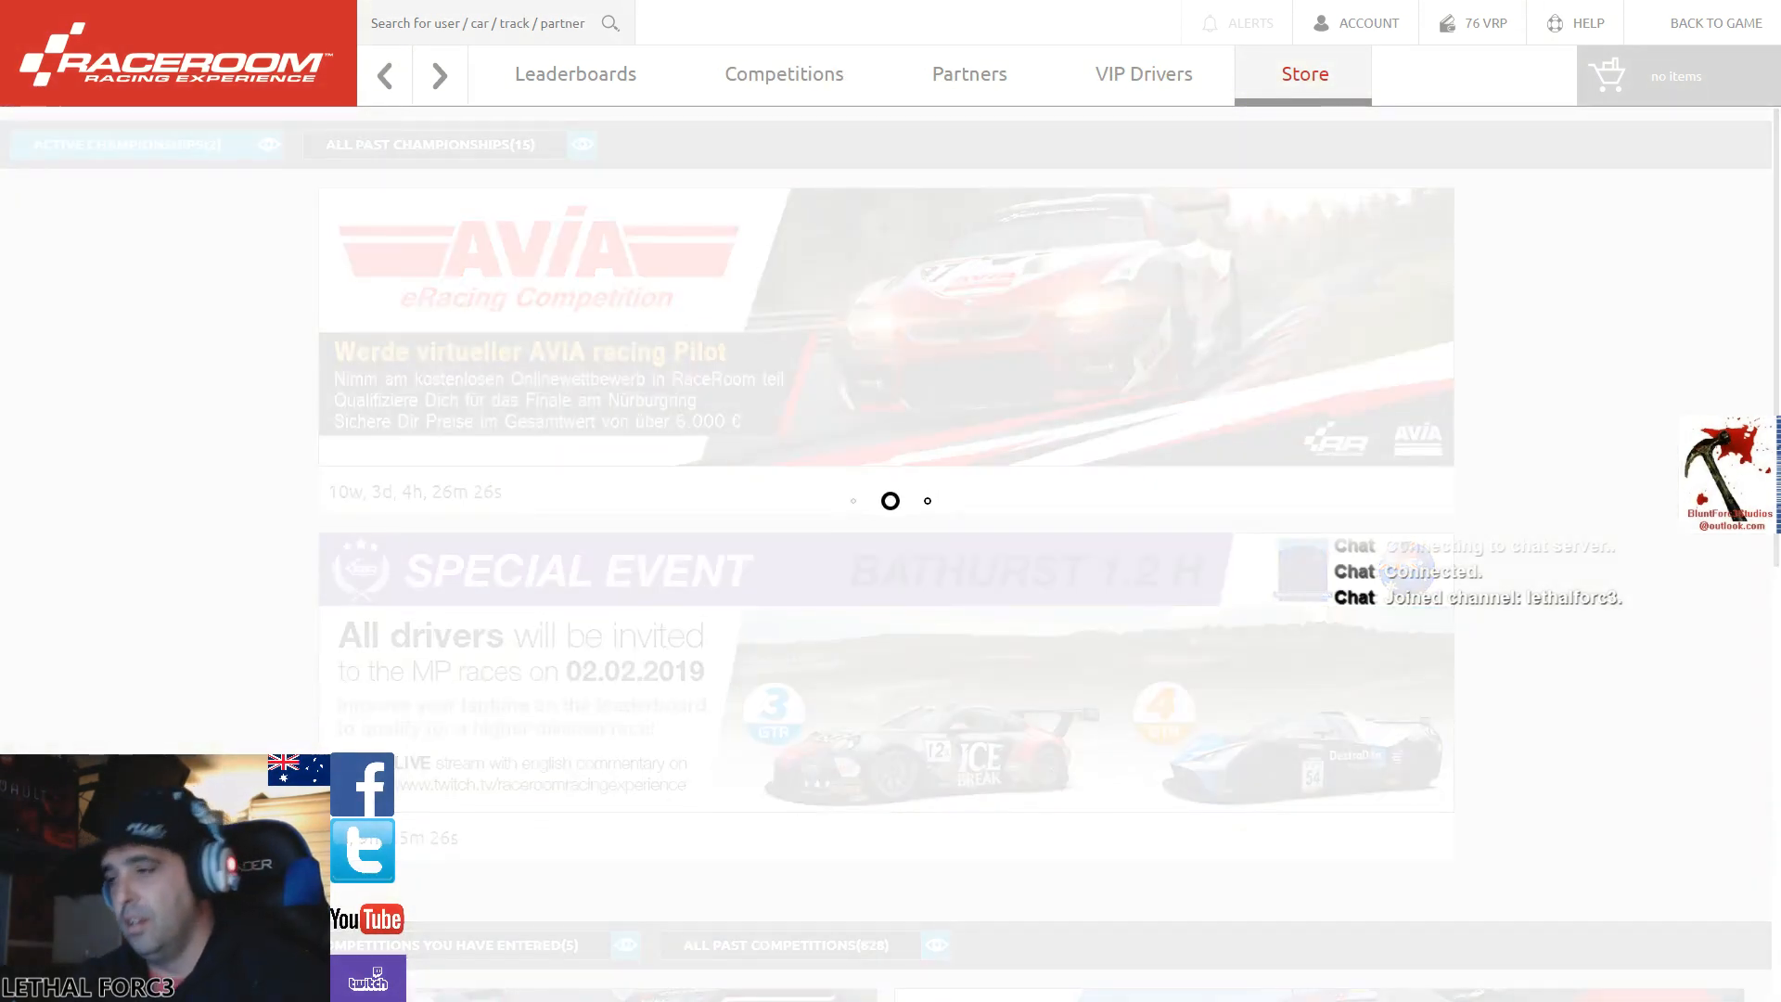
- Browse the Store front page's packs, cars and tracks, then show the Packs listing
click(1302, 74)
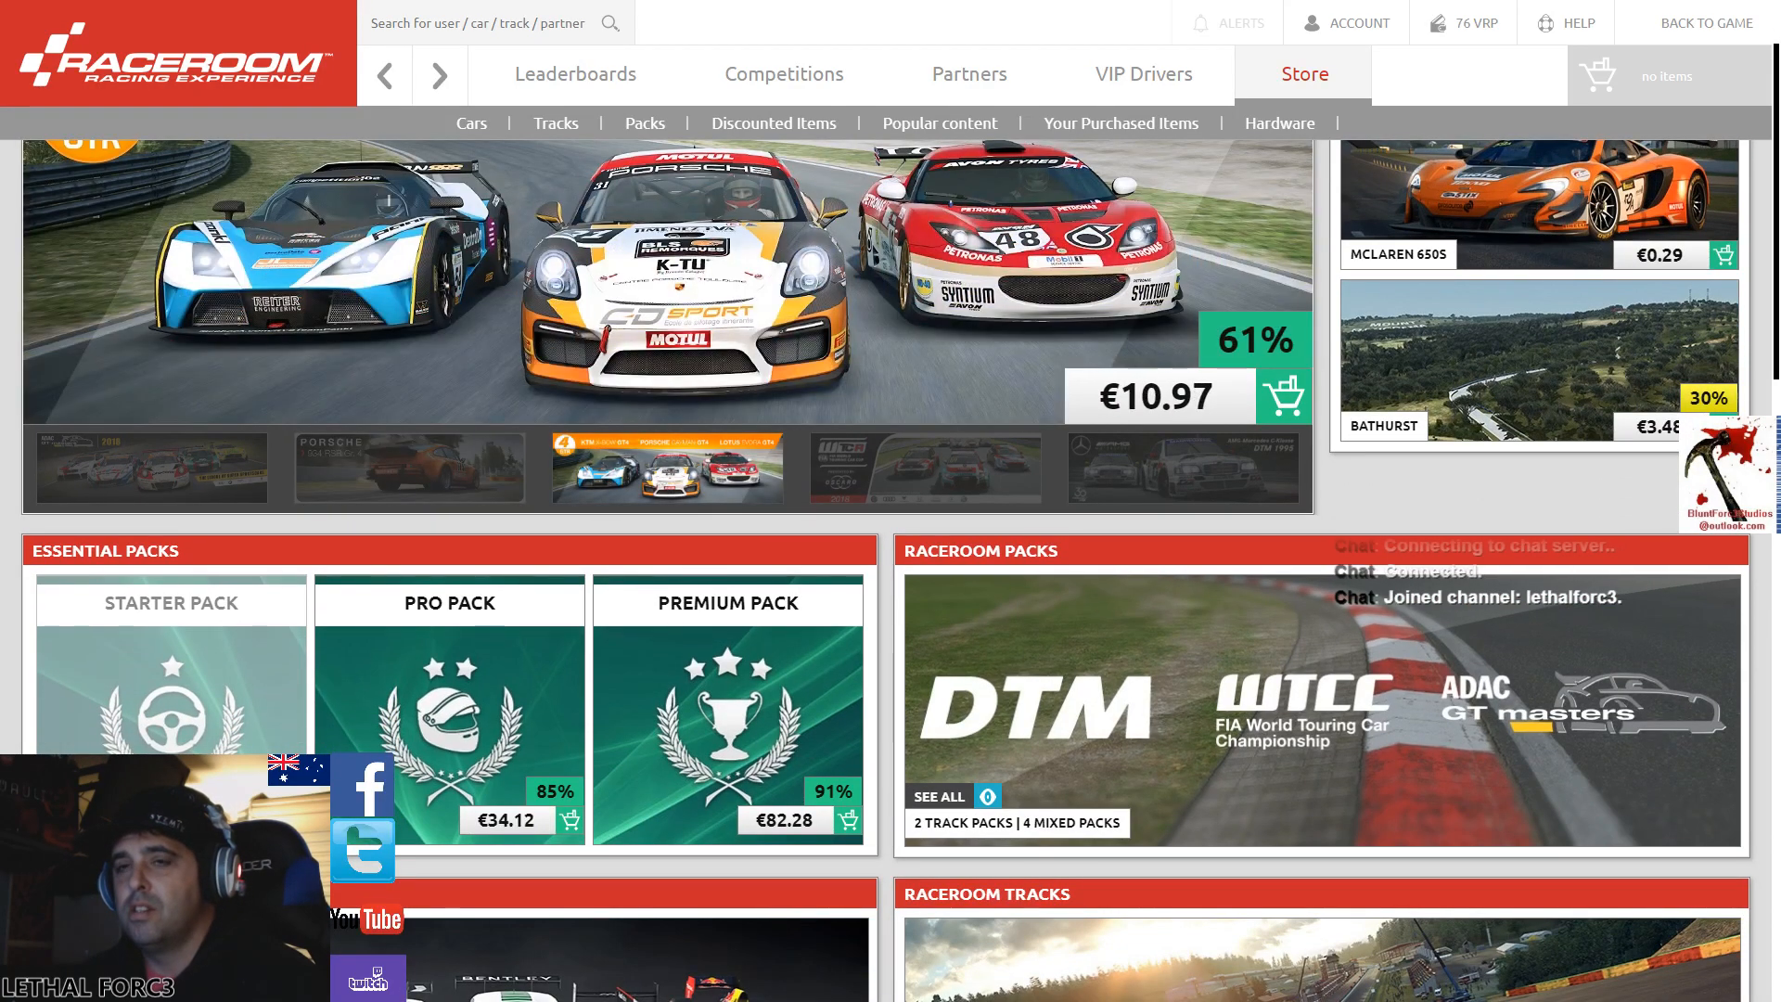
scroll(down, 3)
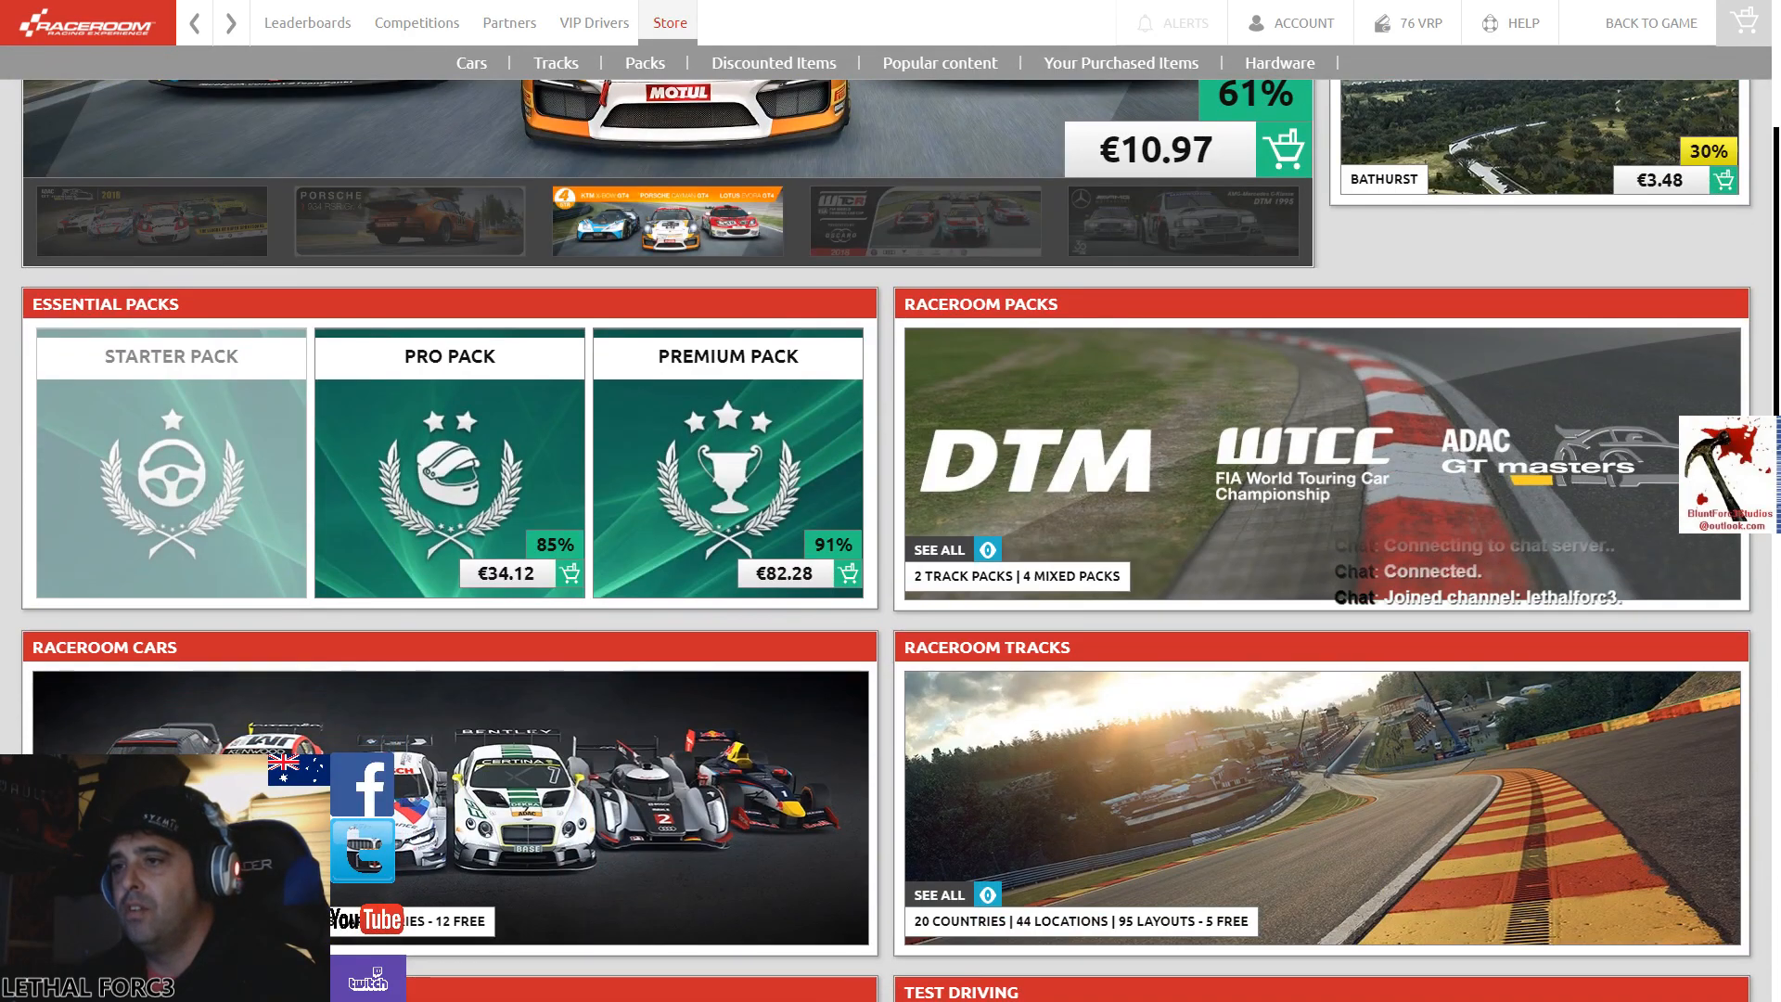
scroll(down, 3)
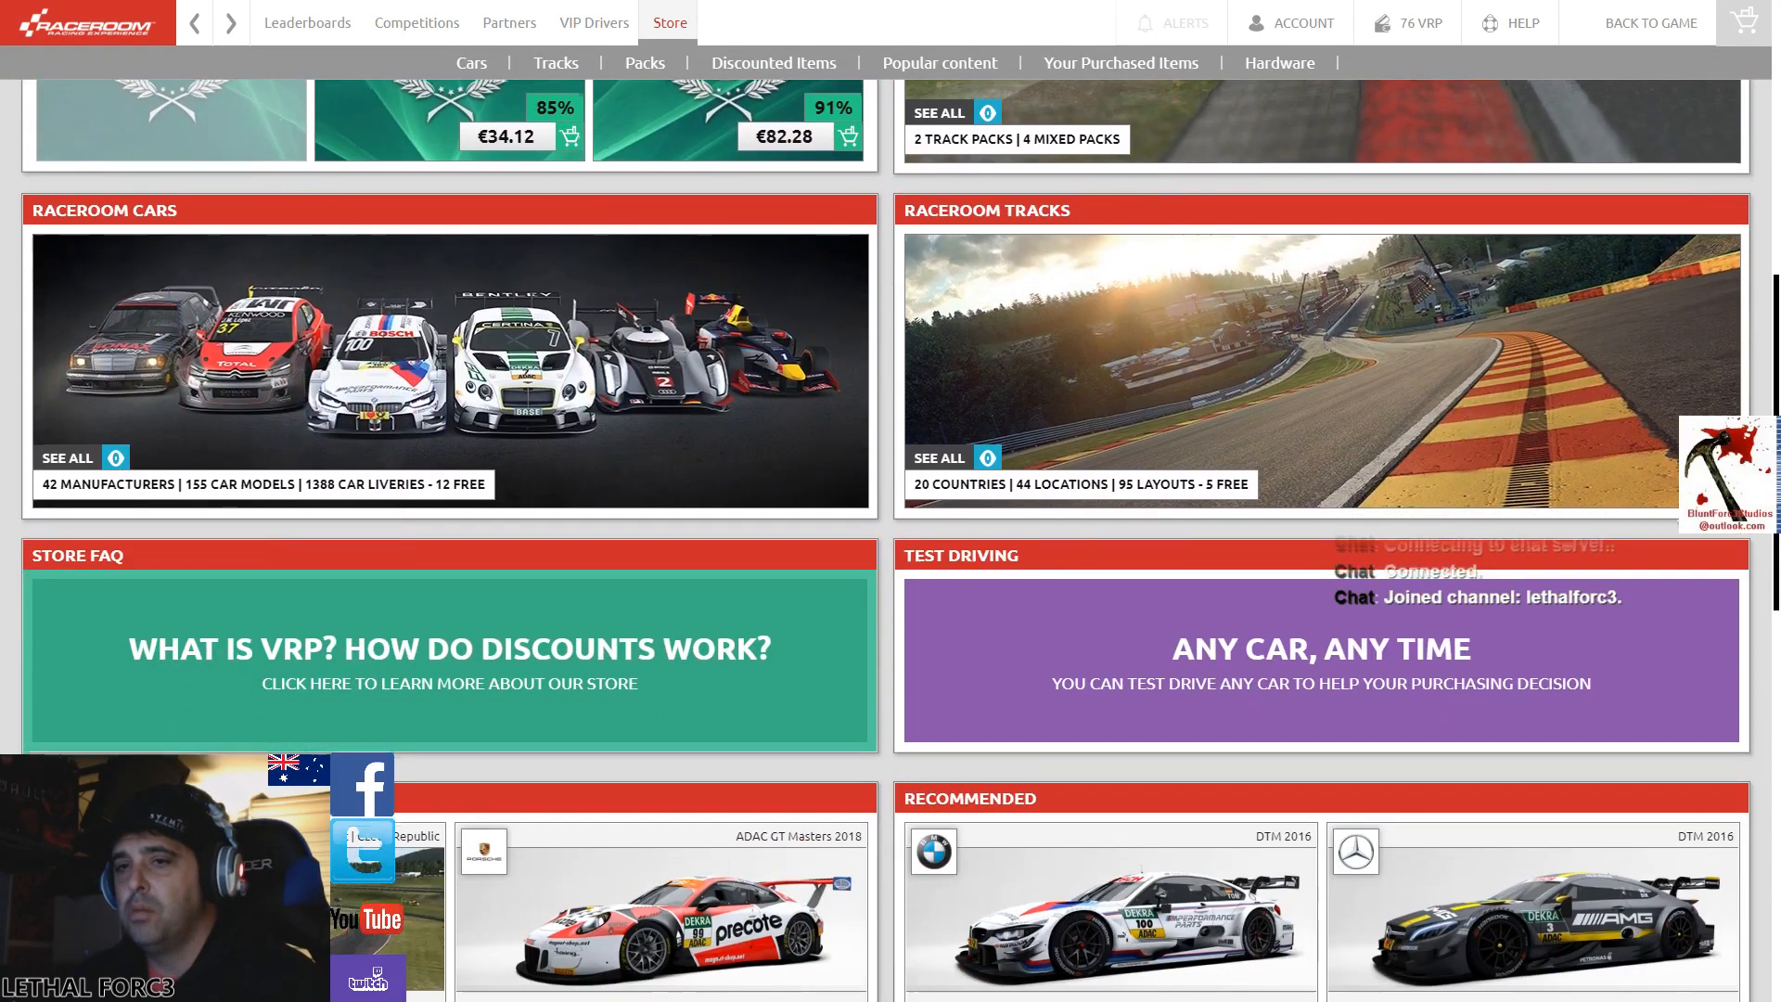
scroll(down, 3)
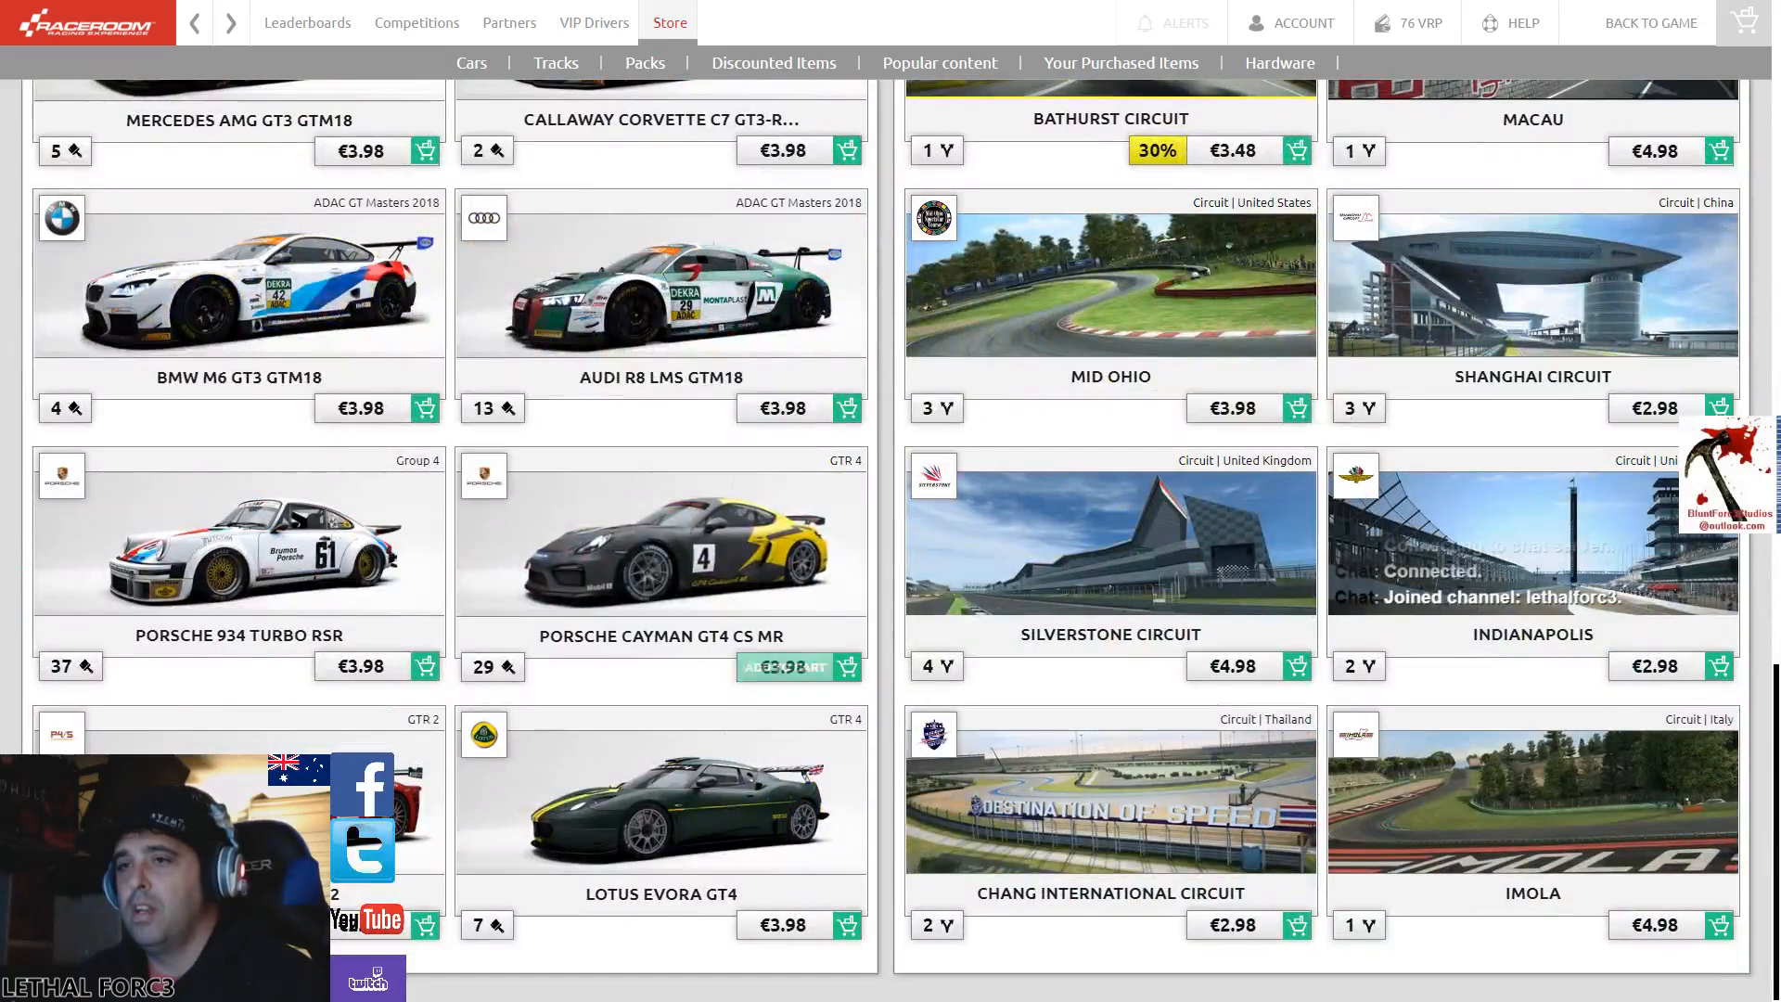
scroll(up, 3)
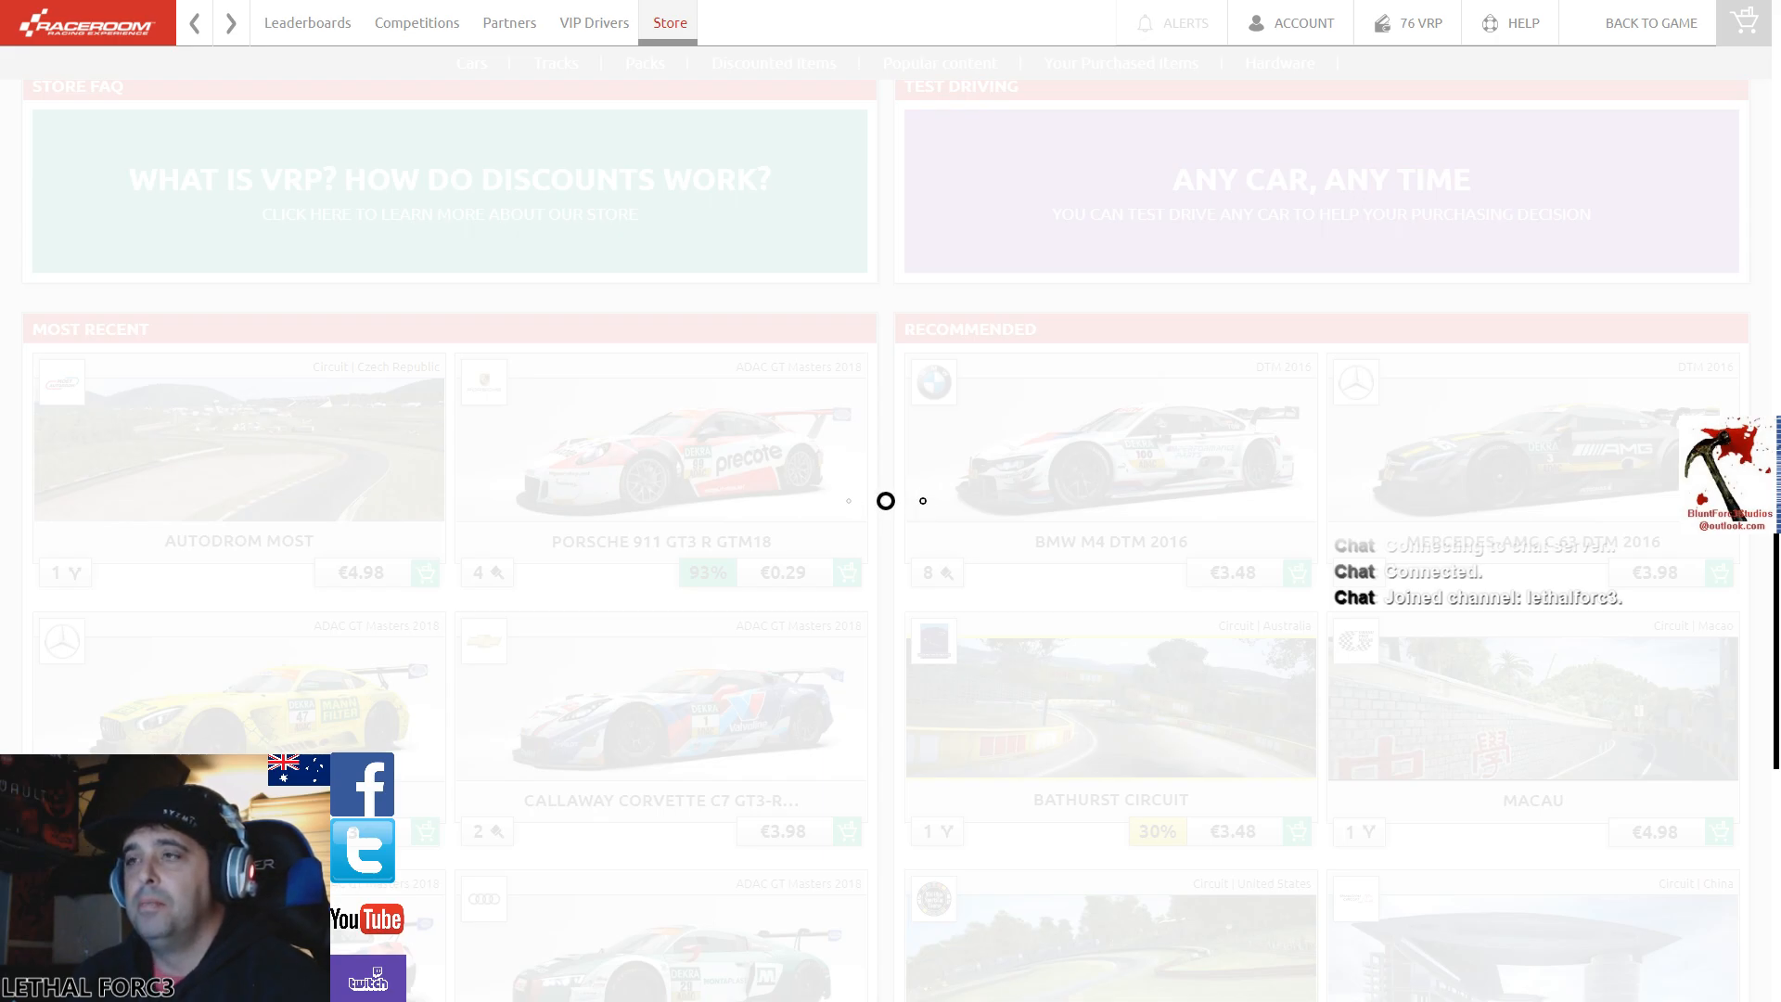
click(643, 63)
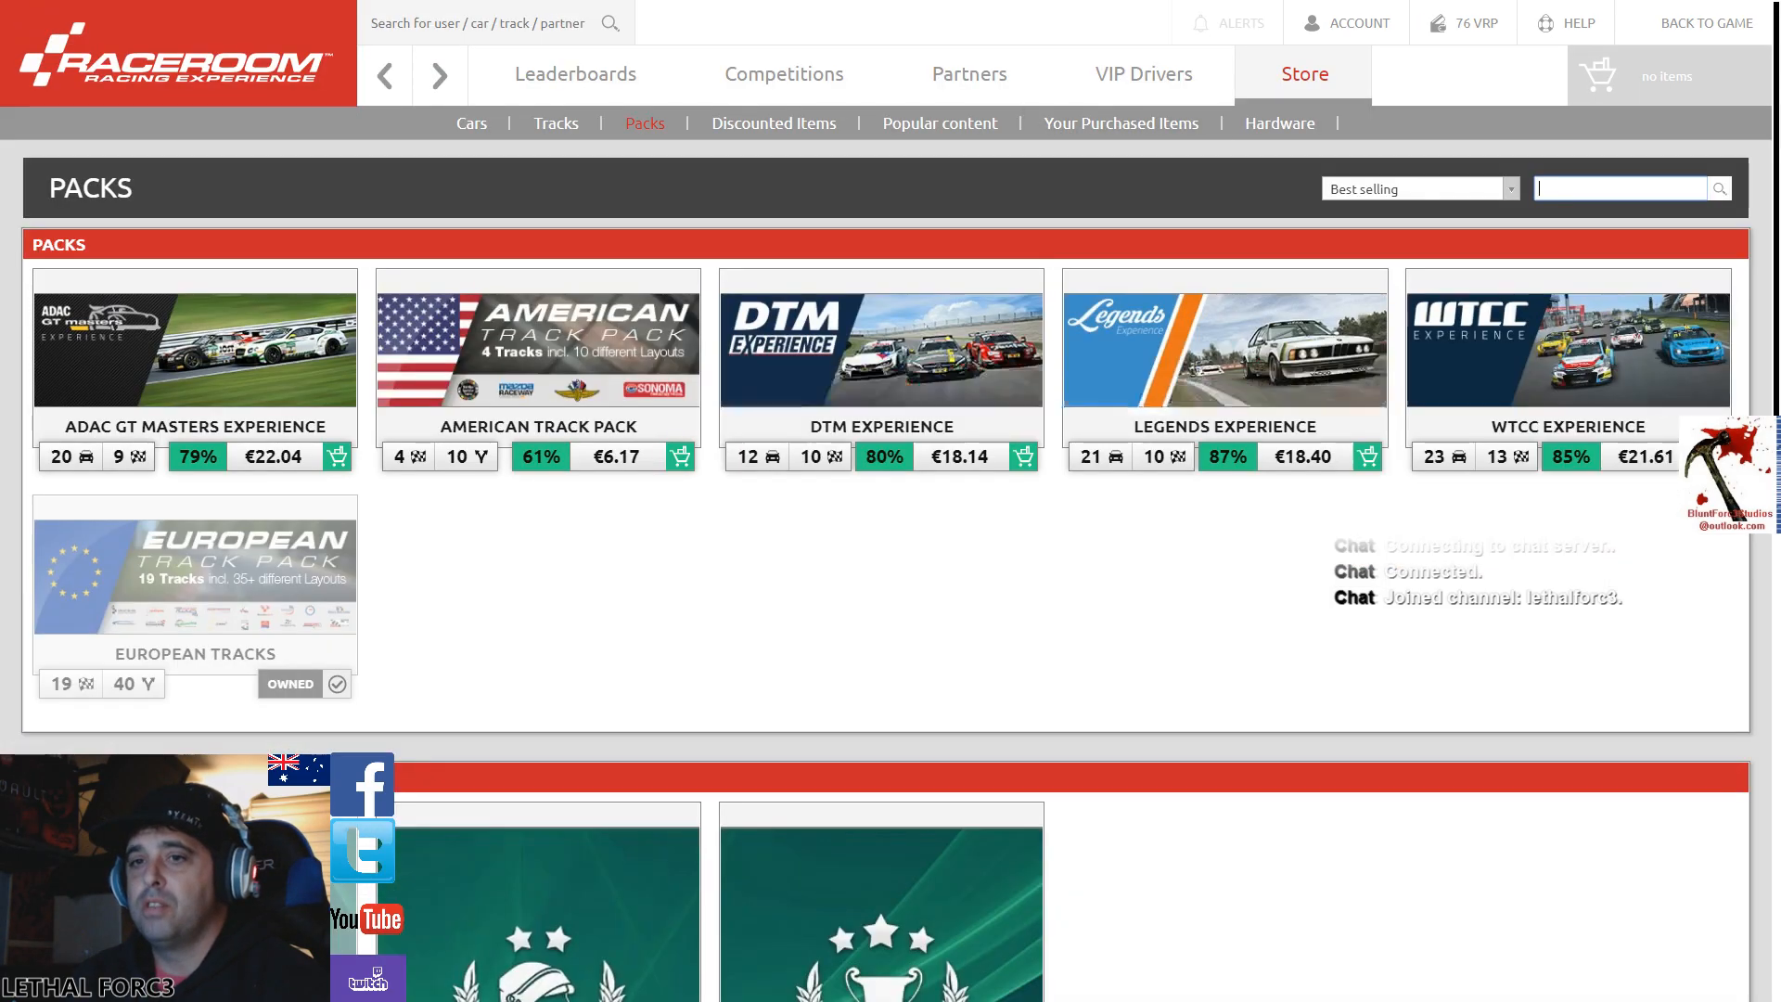
- Open the Pro Pack page from Essential Packs: 13 tracks, 31 cars, €34.12
scroll(down, 3)
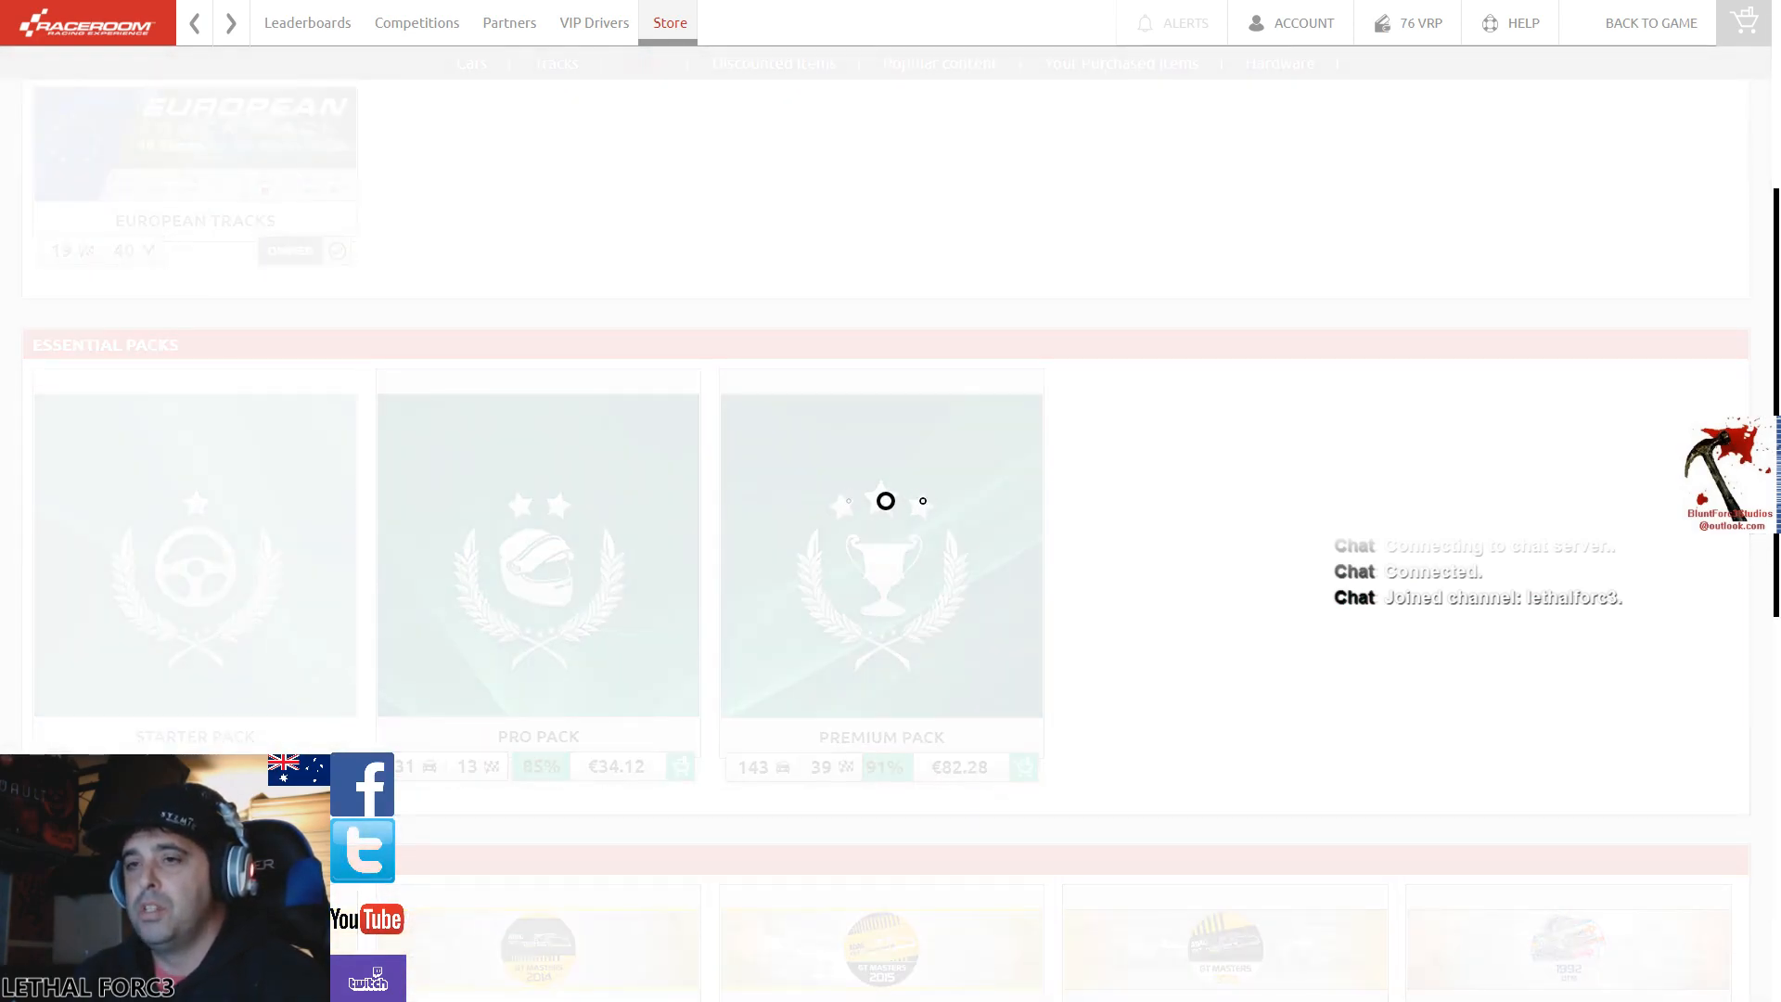
click(538, 557)
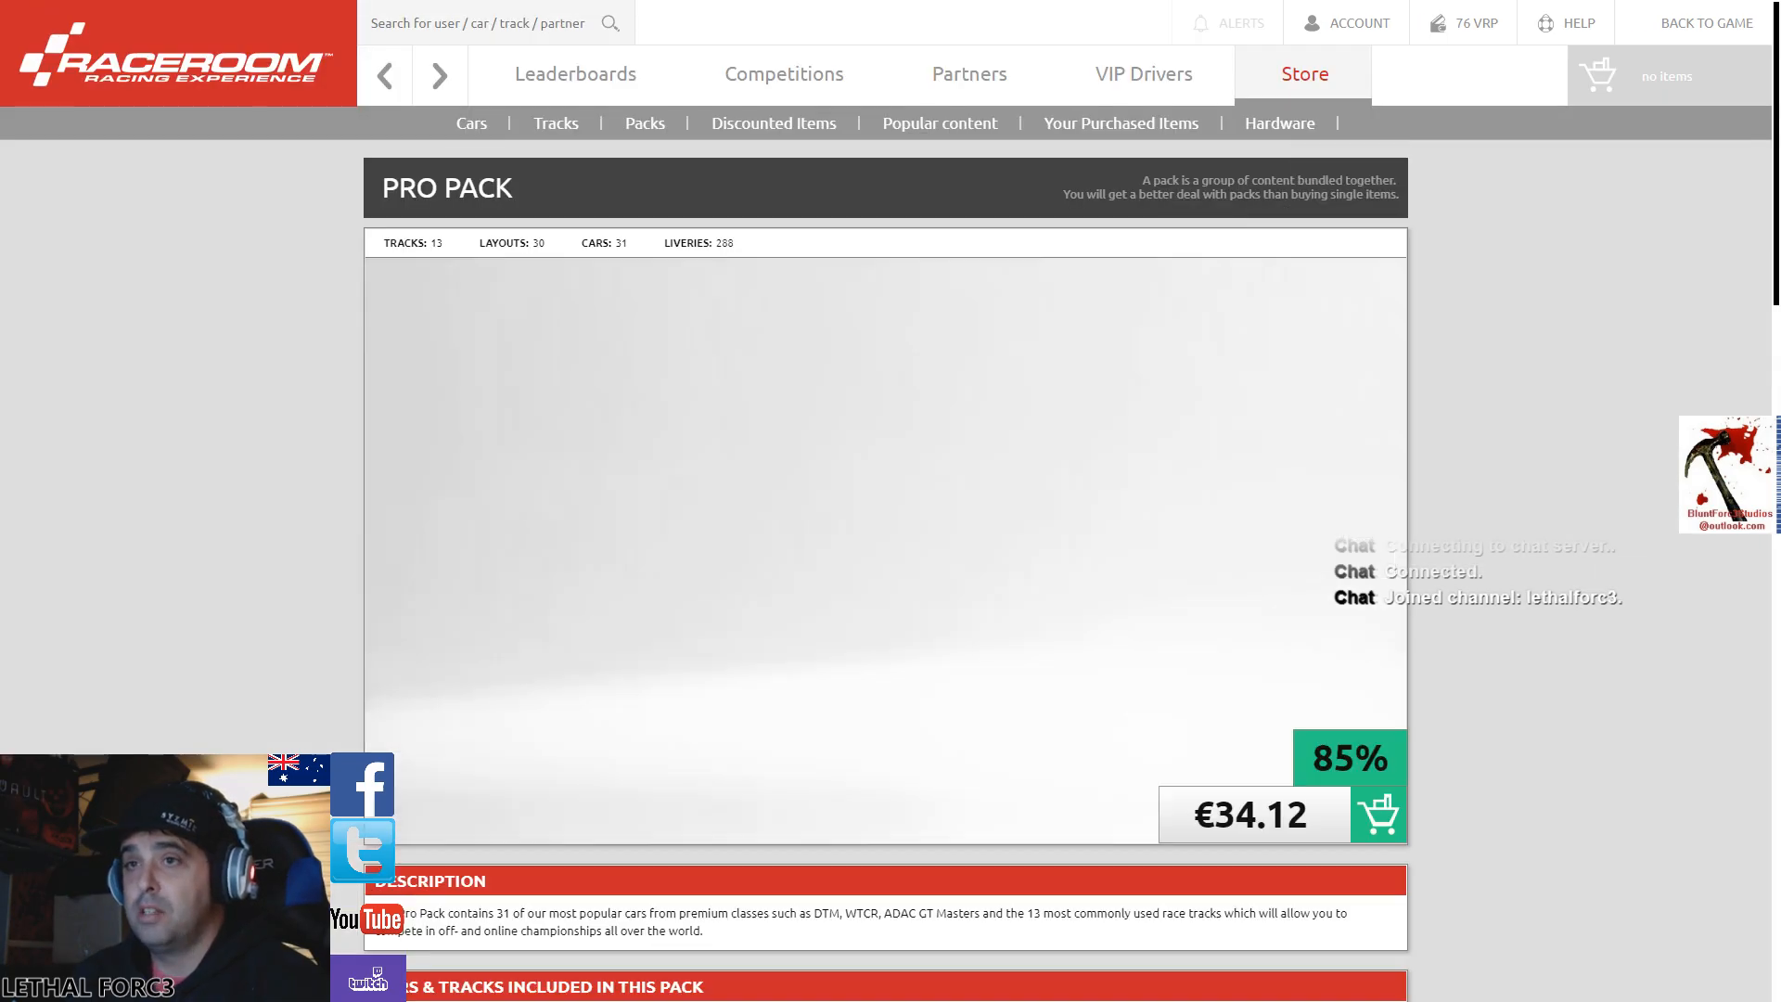
- Scroll through the Pro Pack's 31 included cars and 13 tracks and back up
scroll(down, 3)
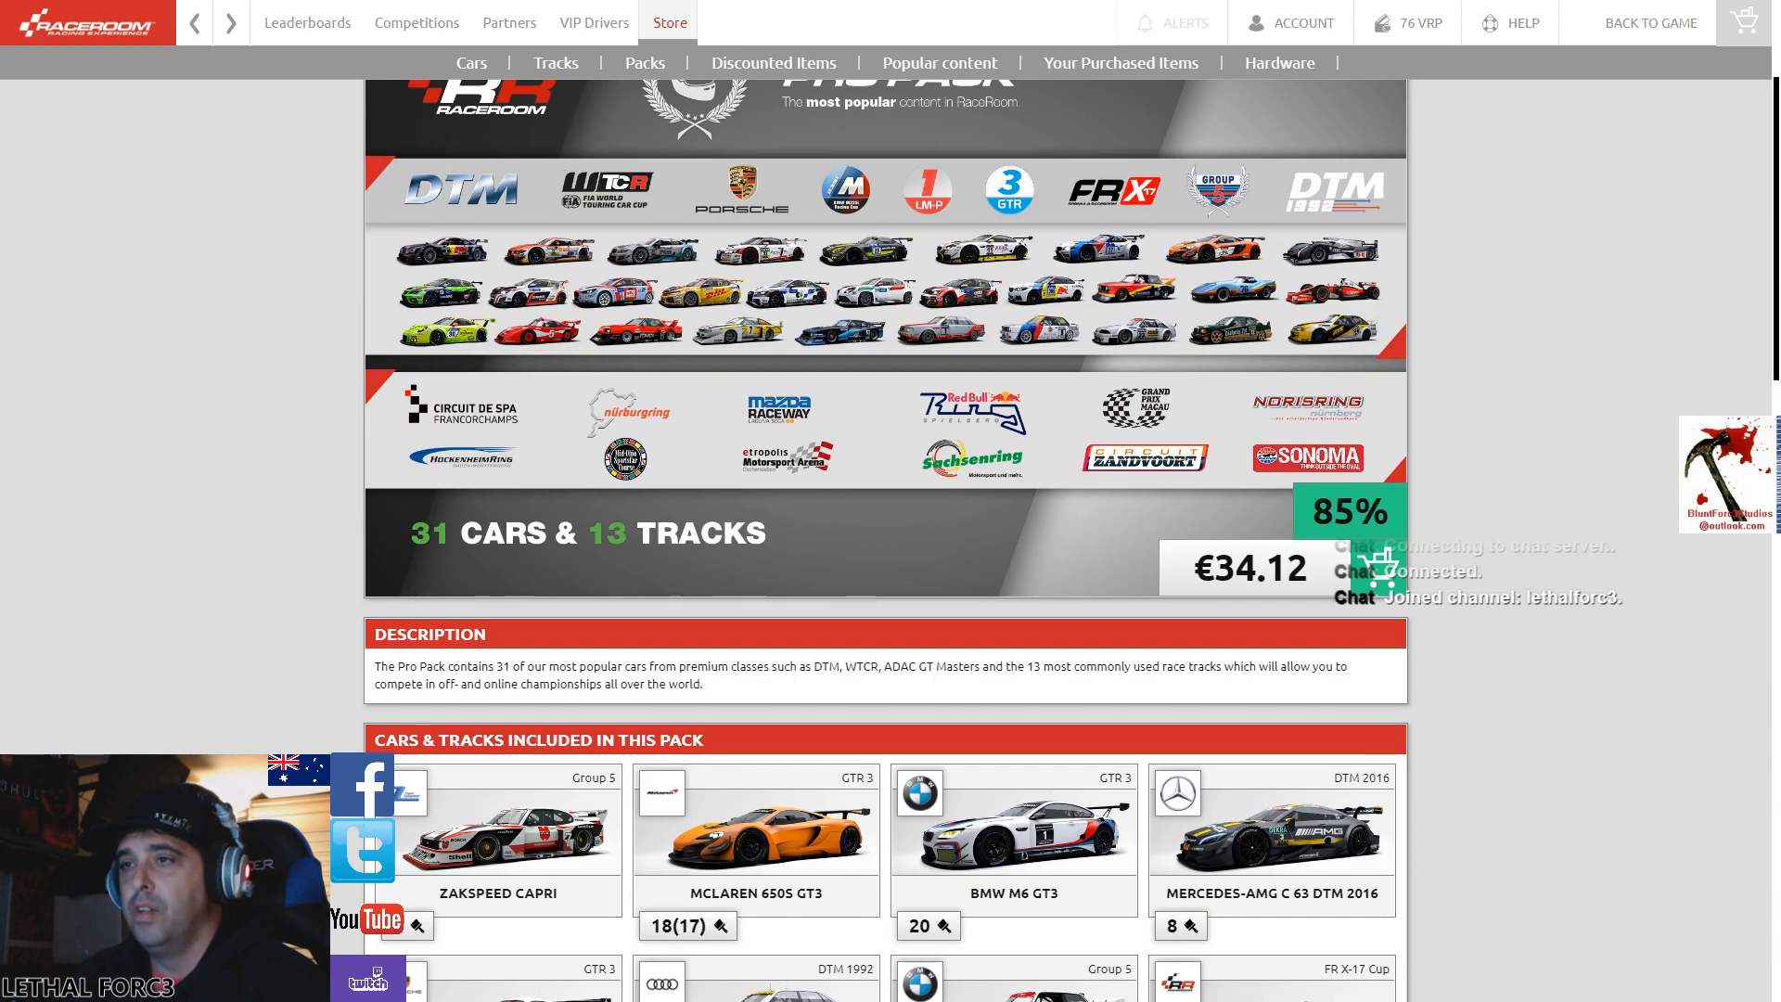
scroll(down, 3)
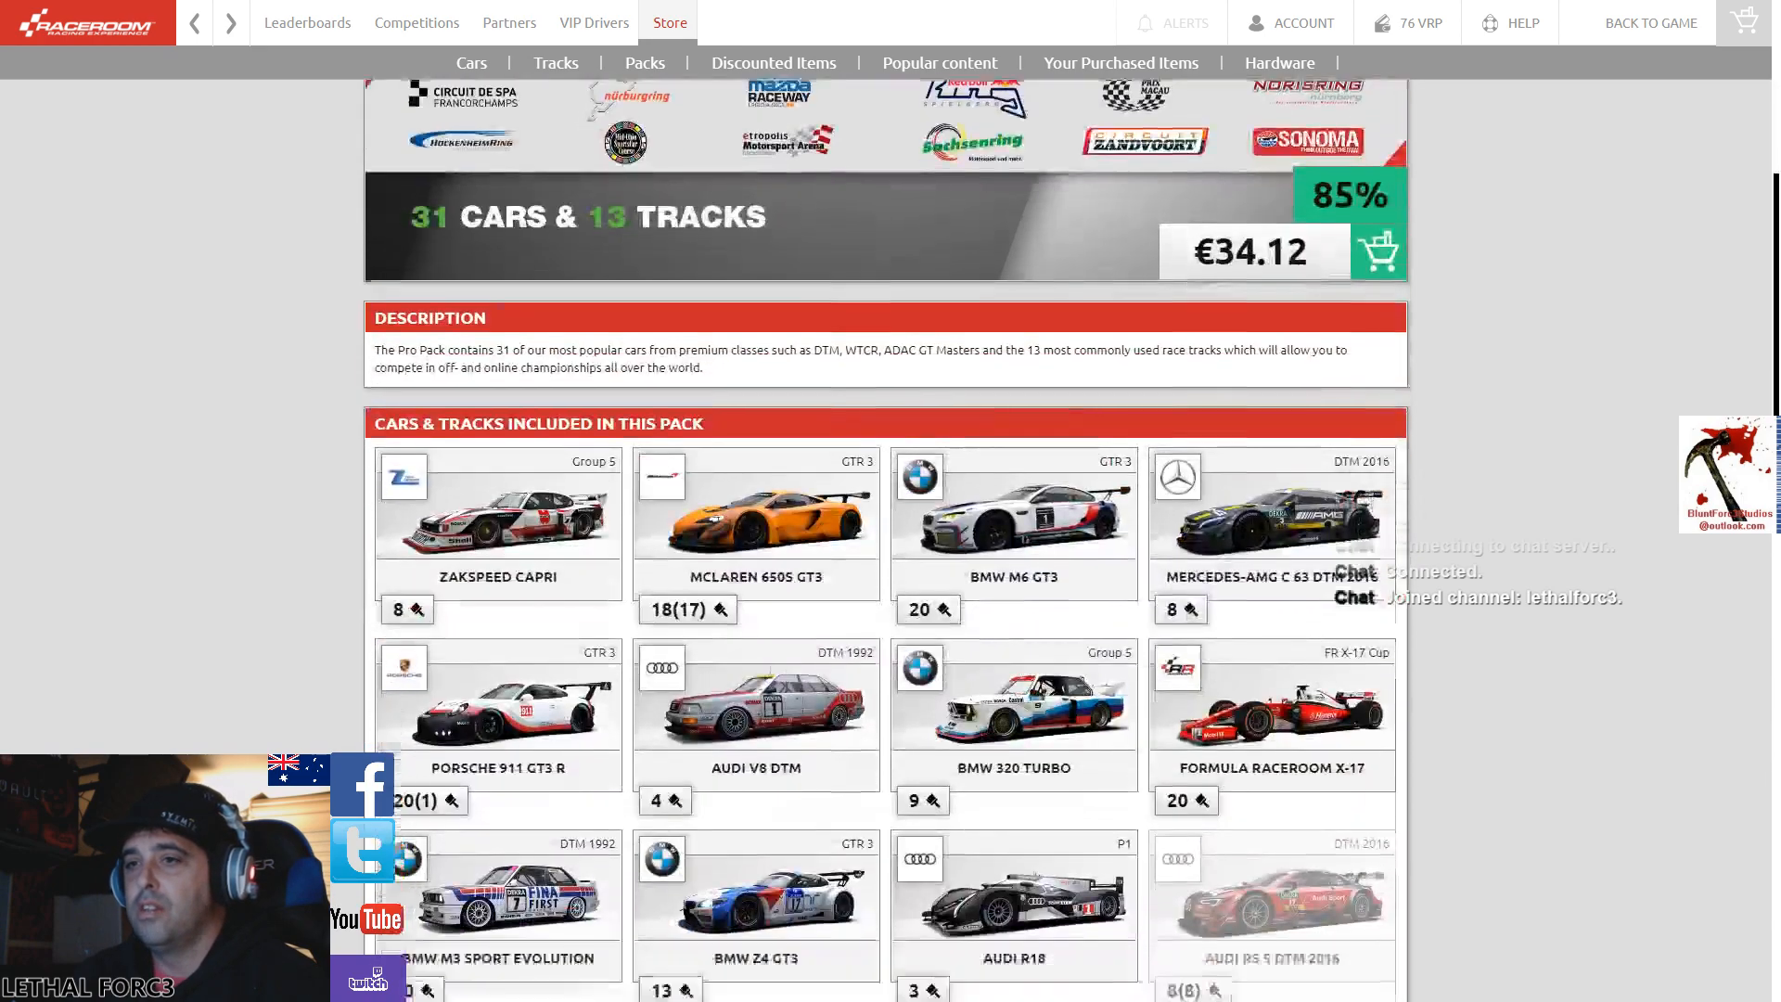
scroll(down, 3)
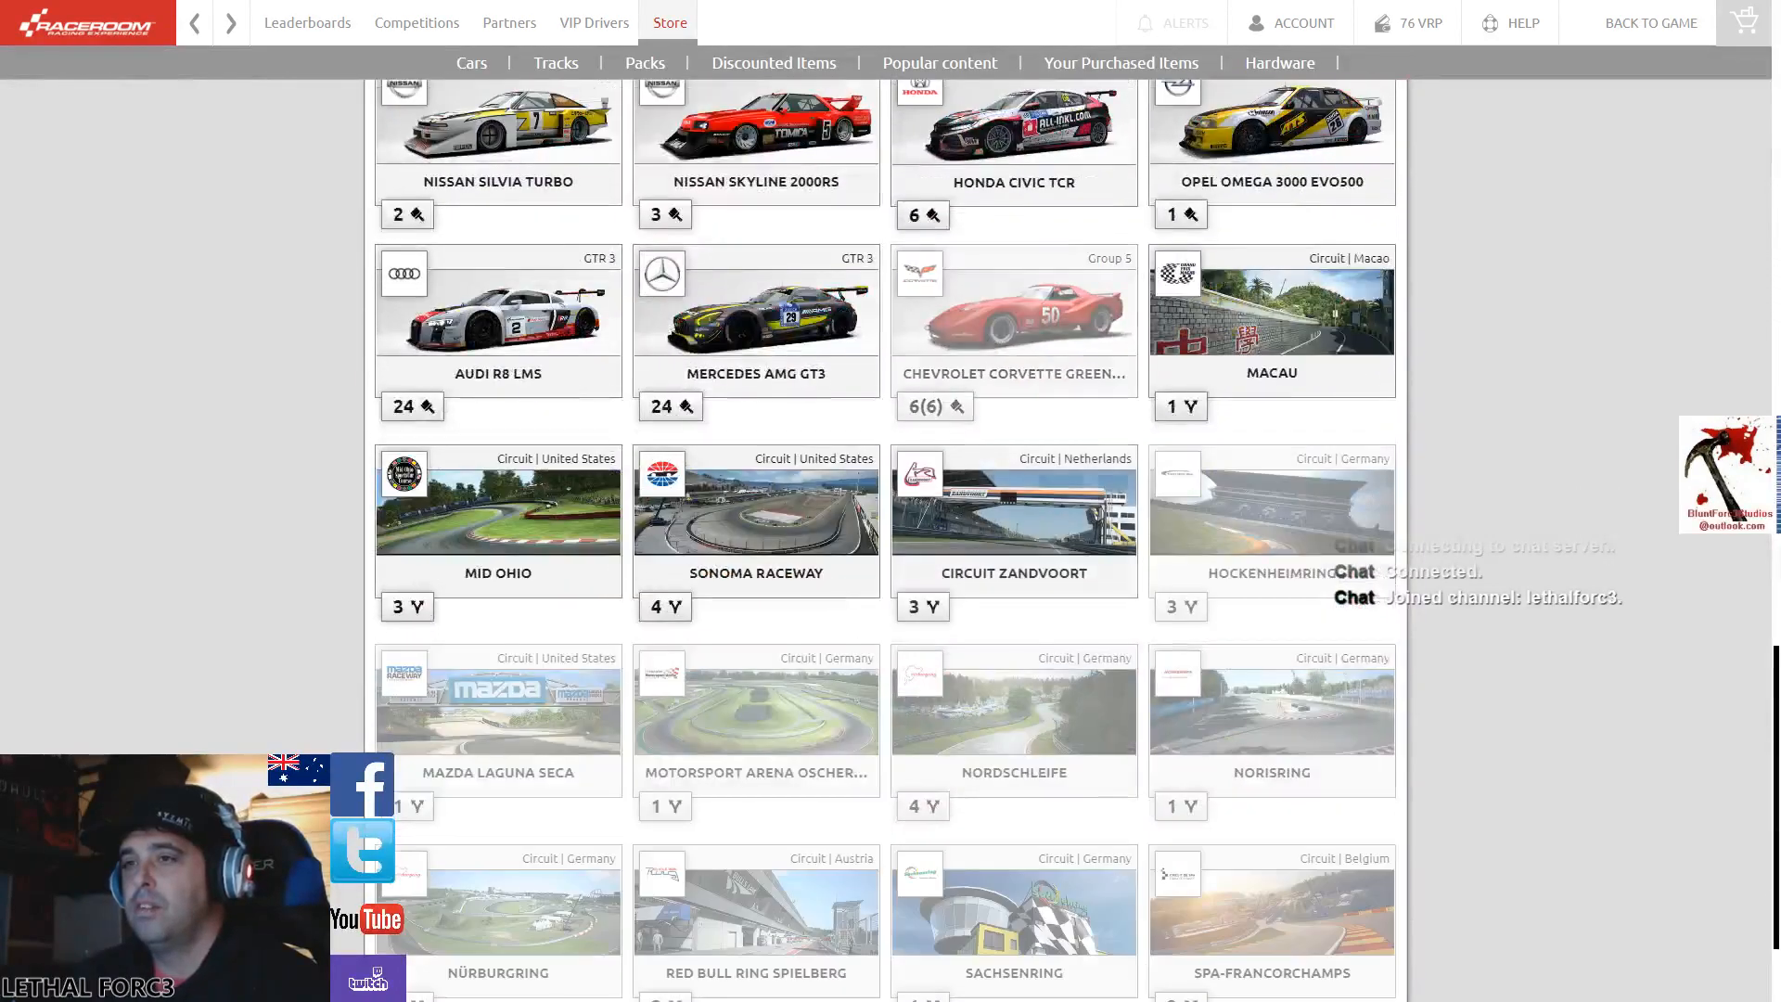
scroll(down, 3)
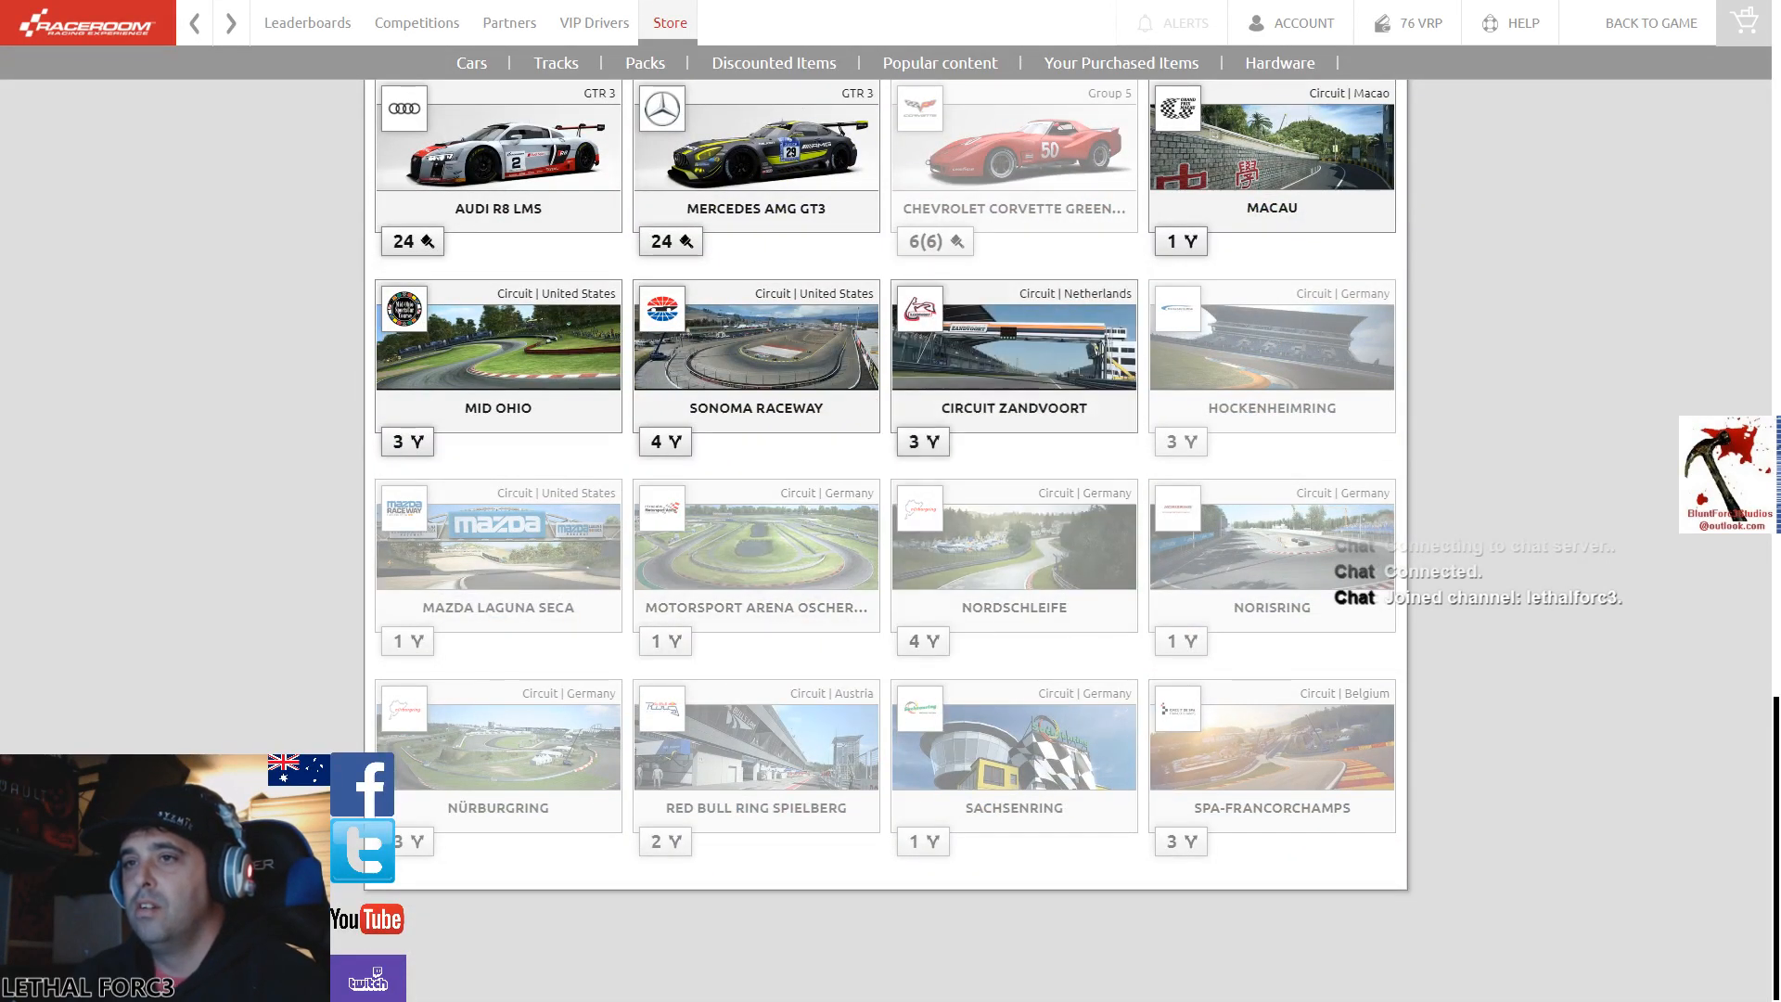
scroll(up, 3)
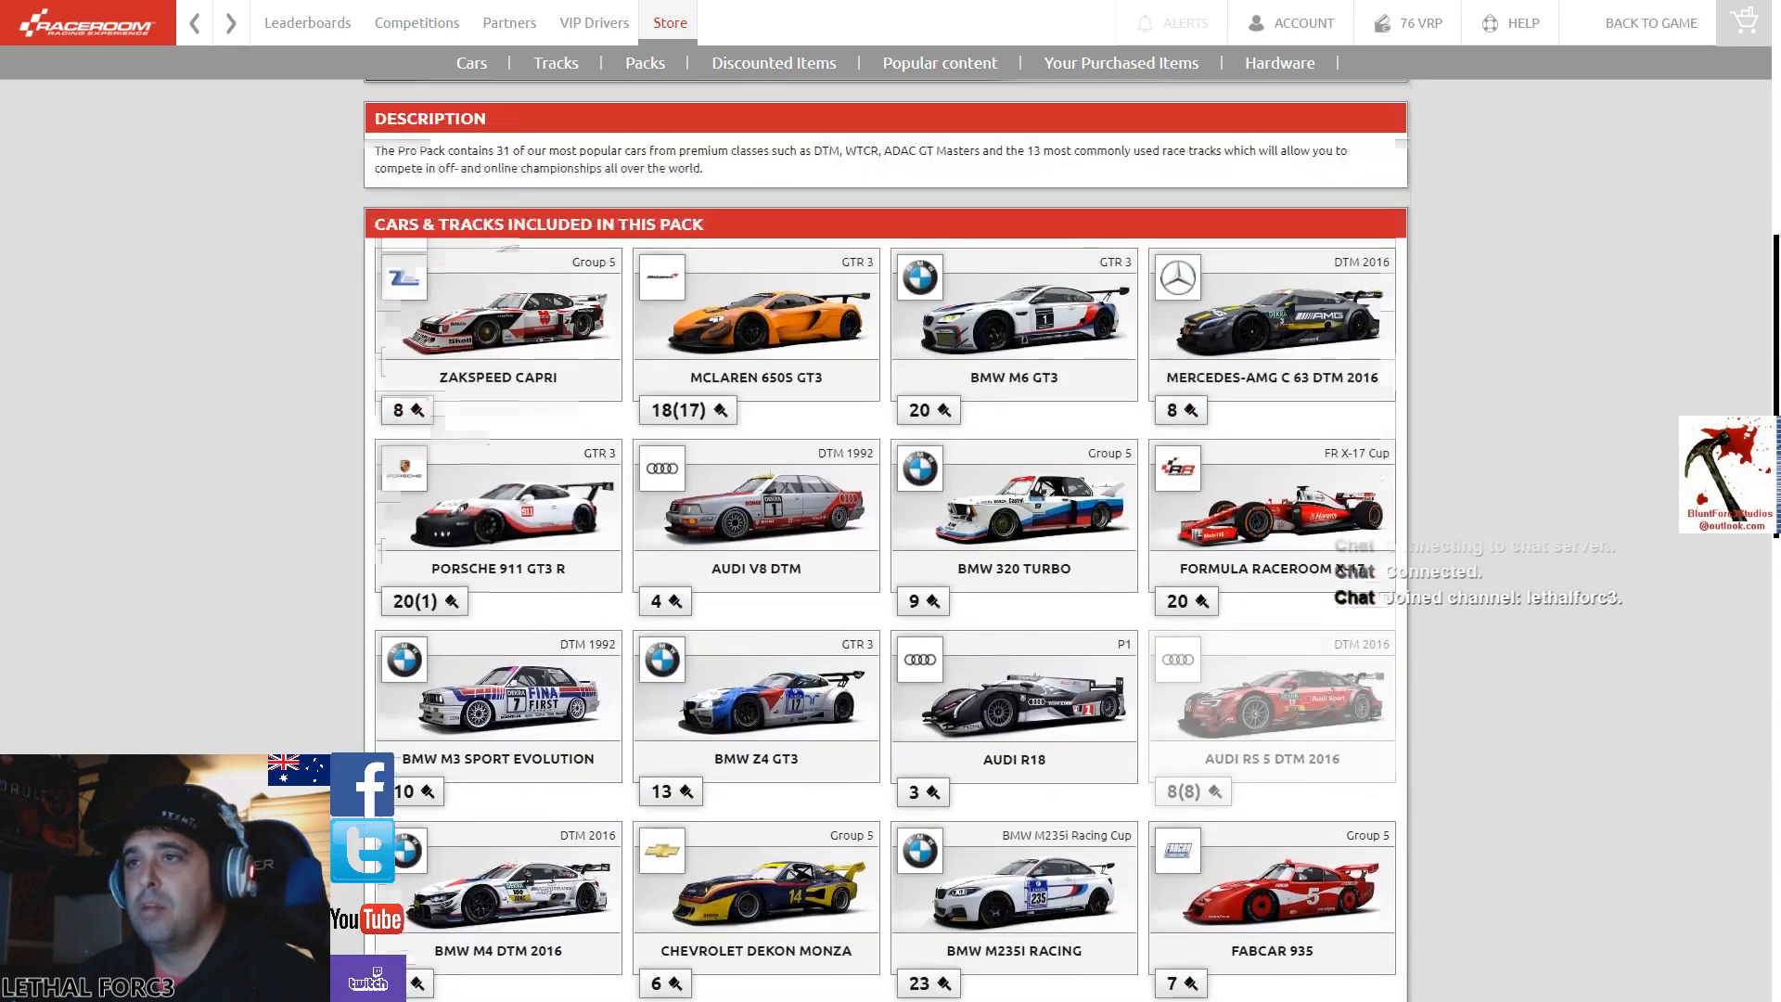
scroll(up, 3)
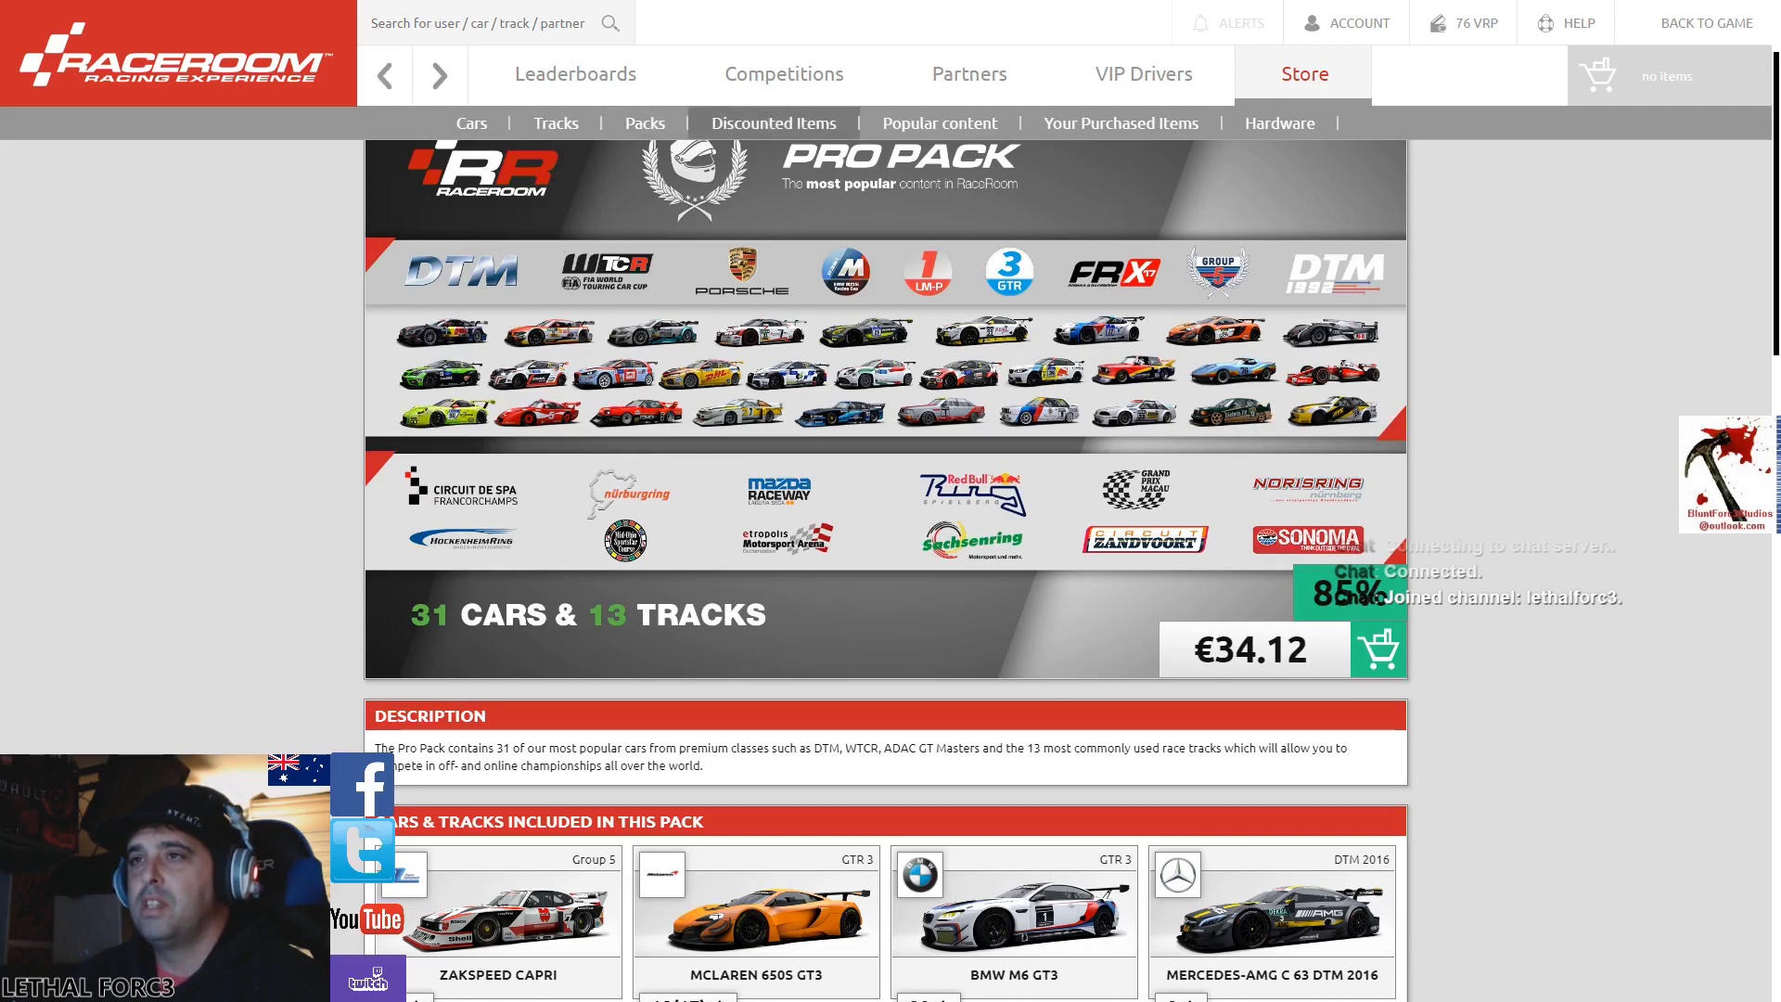
scroll(down, 3)
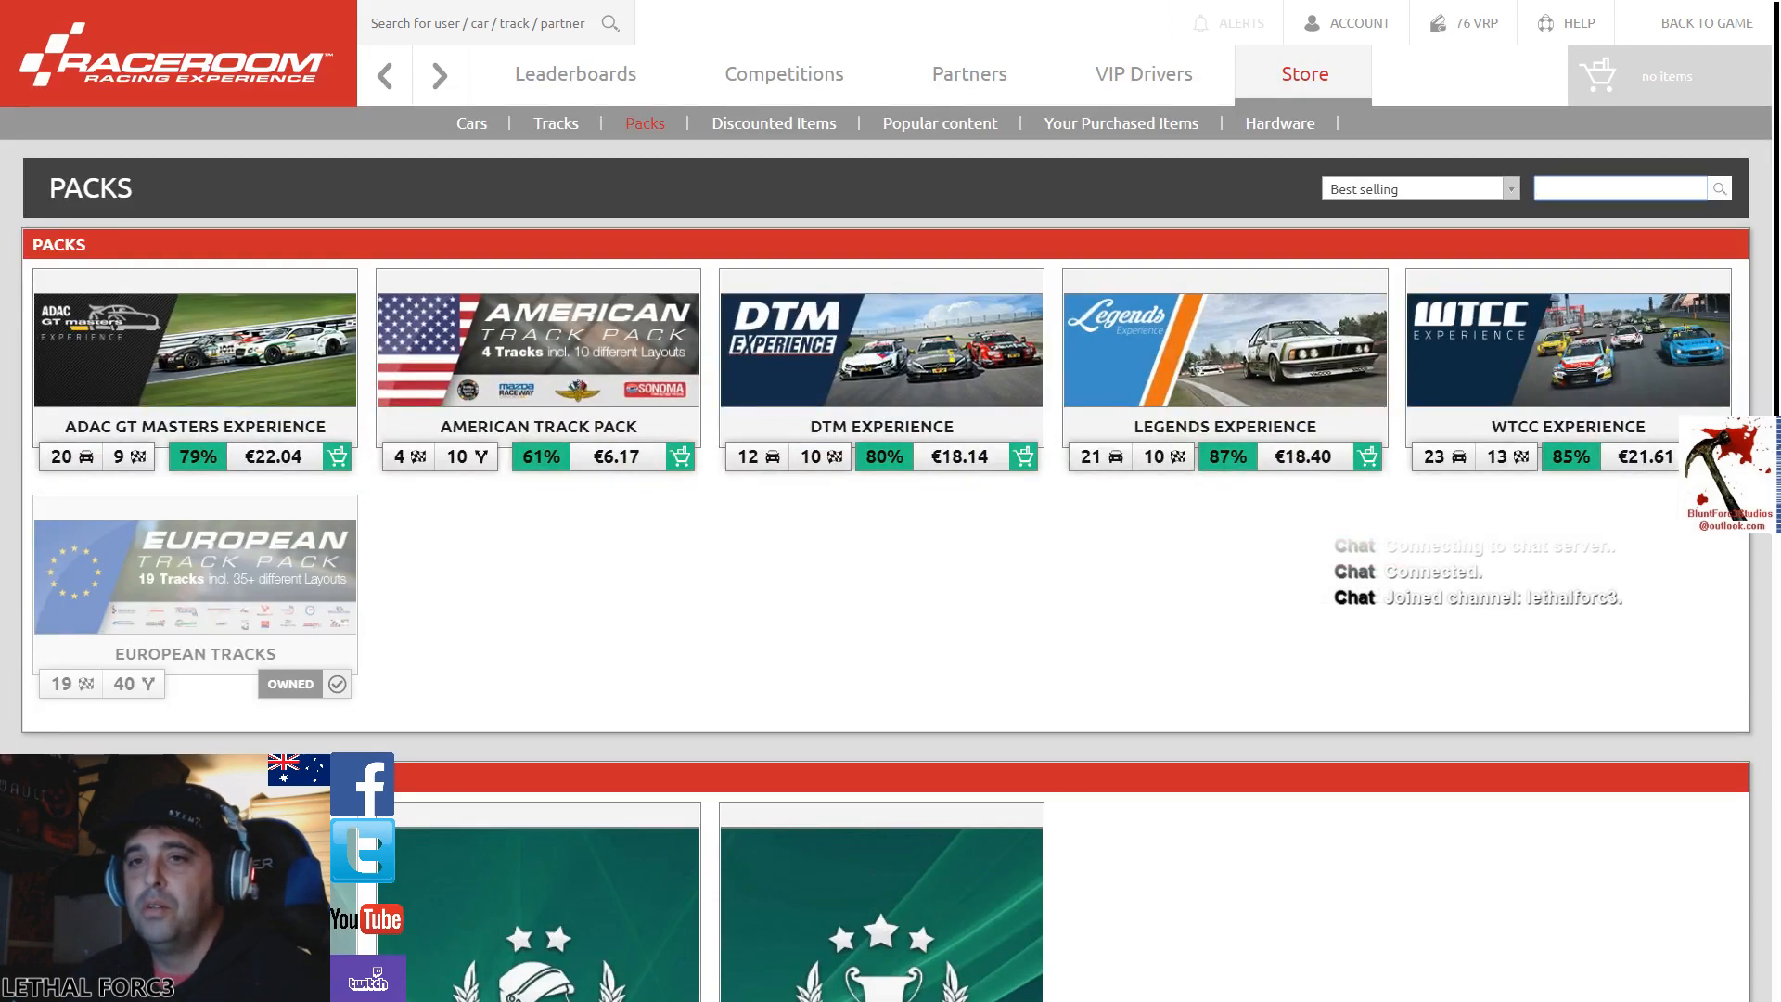
- Scroll through the Packs list, then use Back To Game to leave the Store for the main menu
scroll(down, 3)
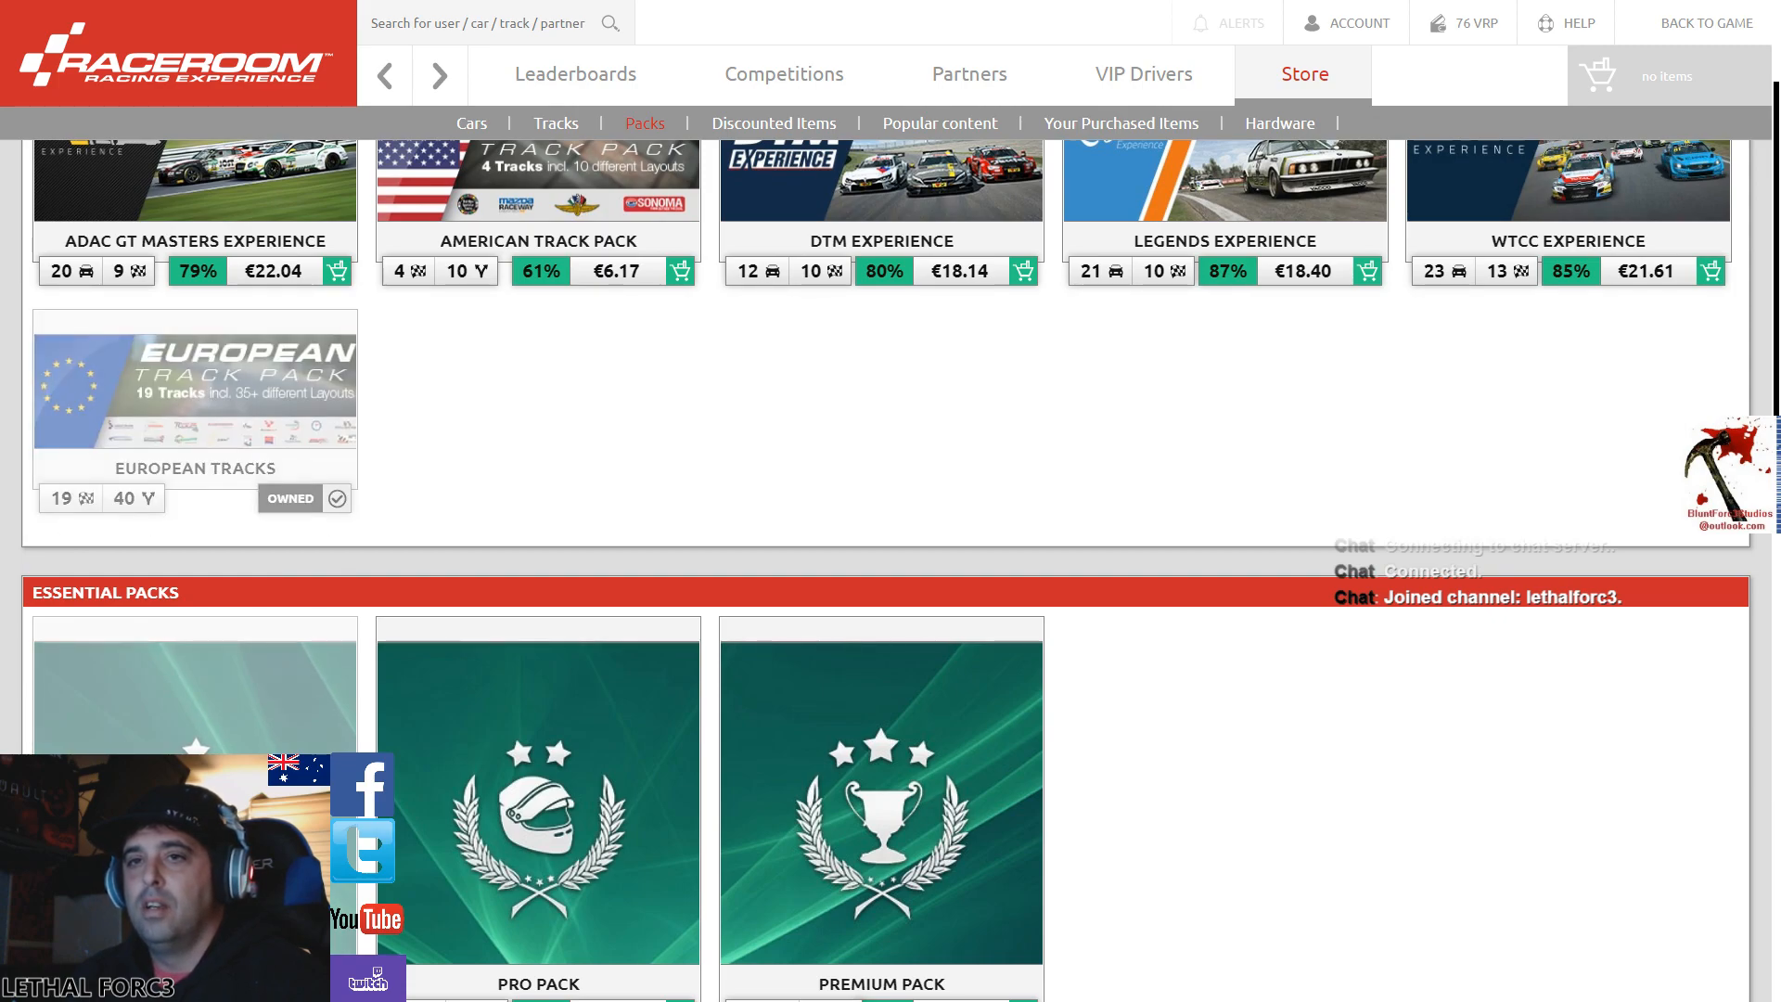
mouse_move(290, 497)
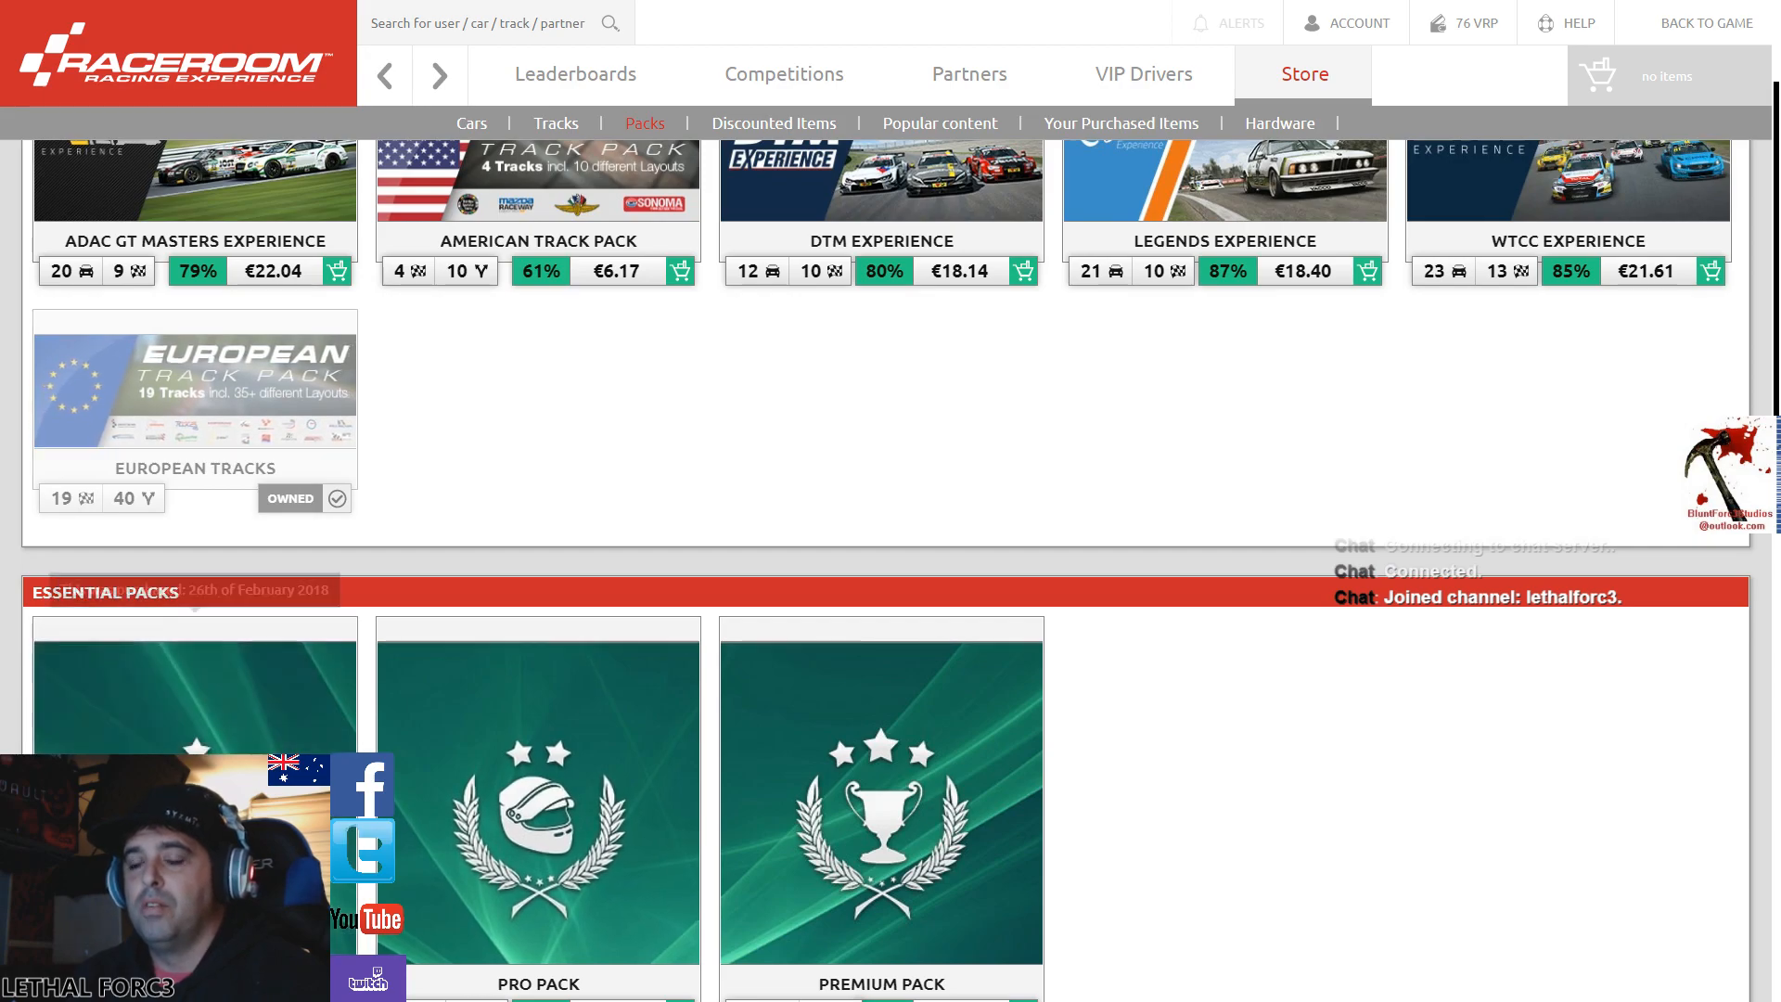
scroll(up, 3)
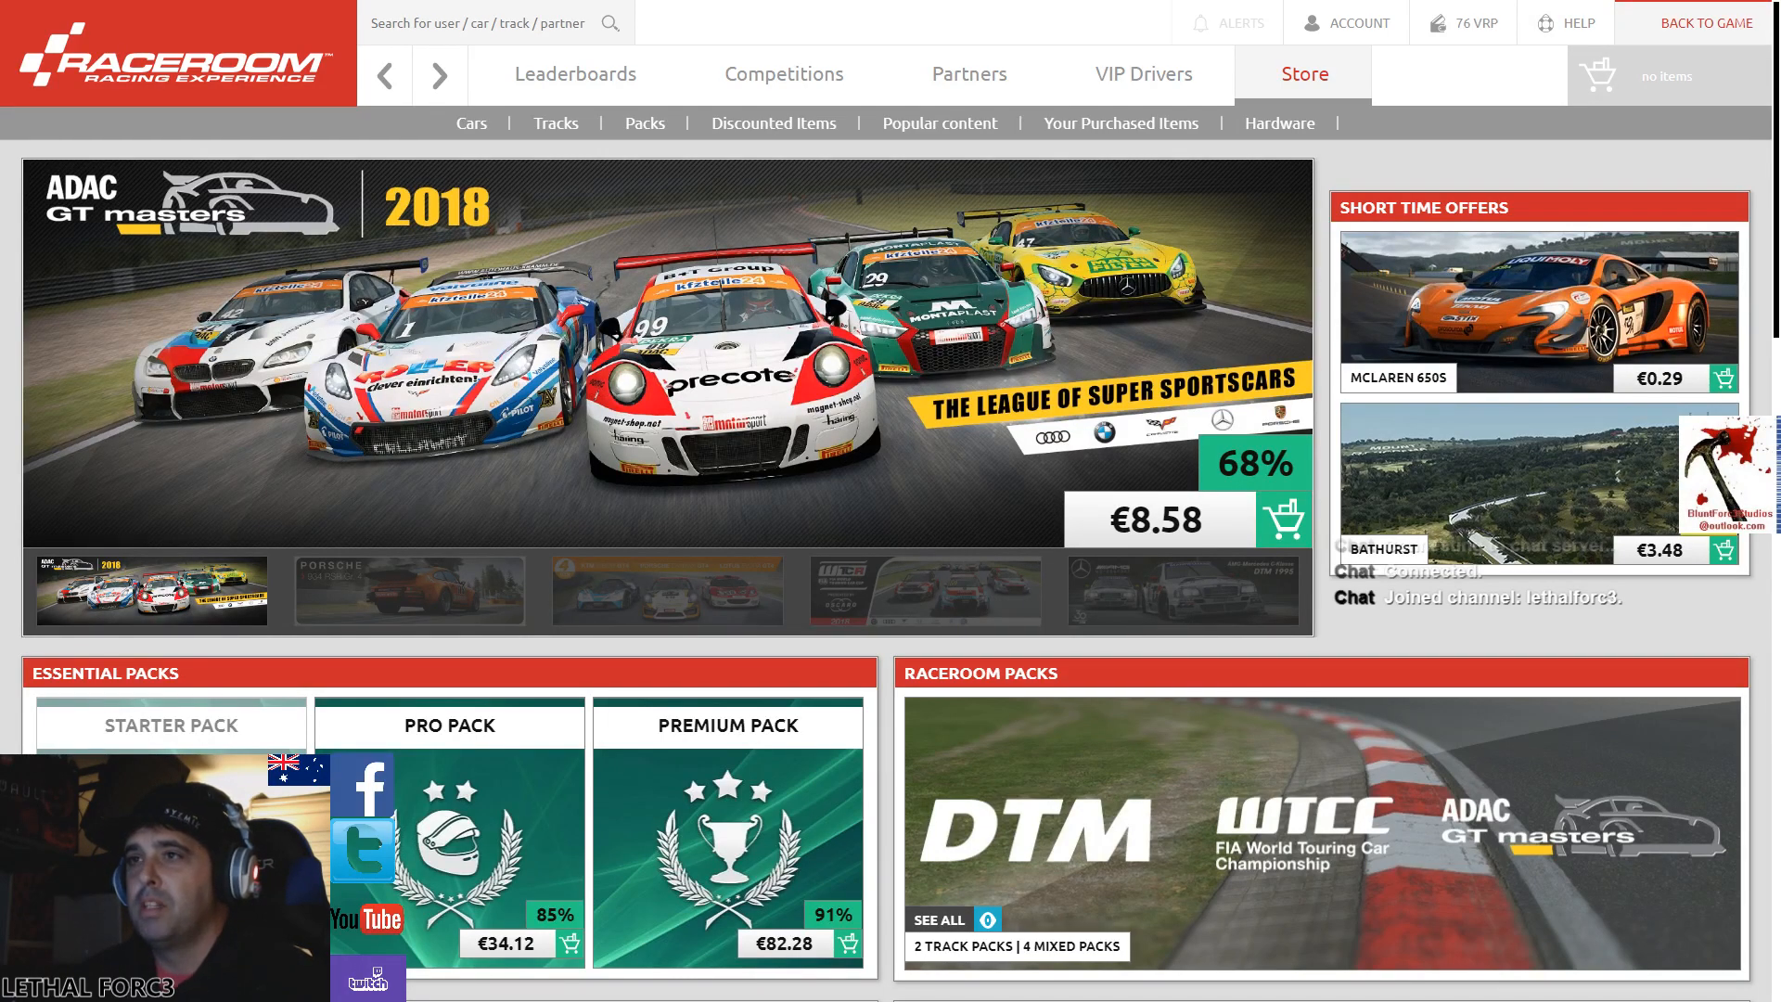
click(1707, 22)
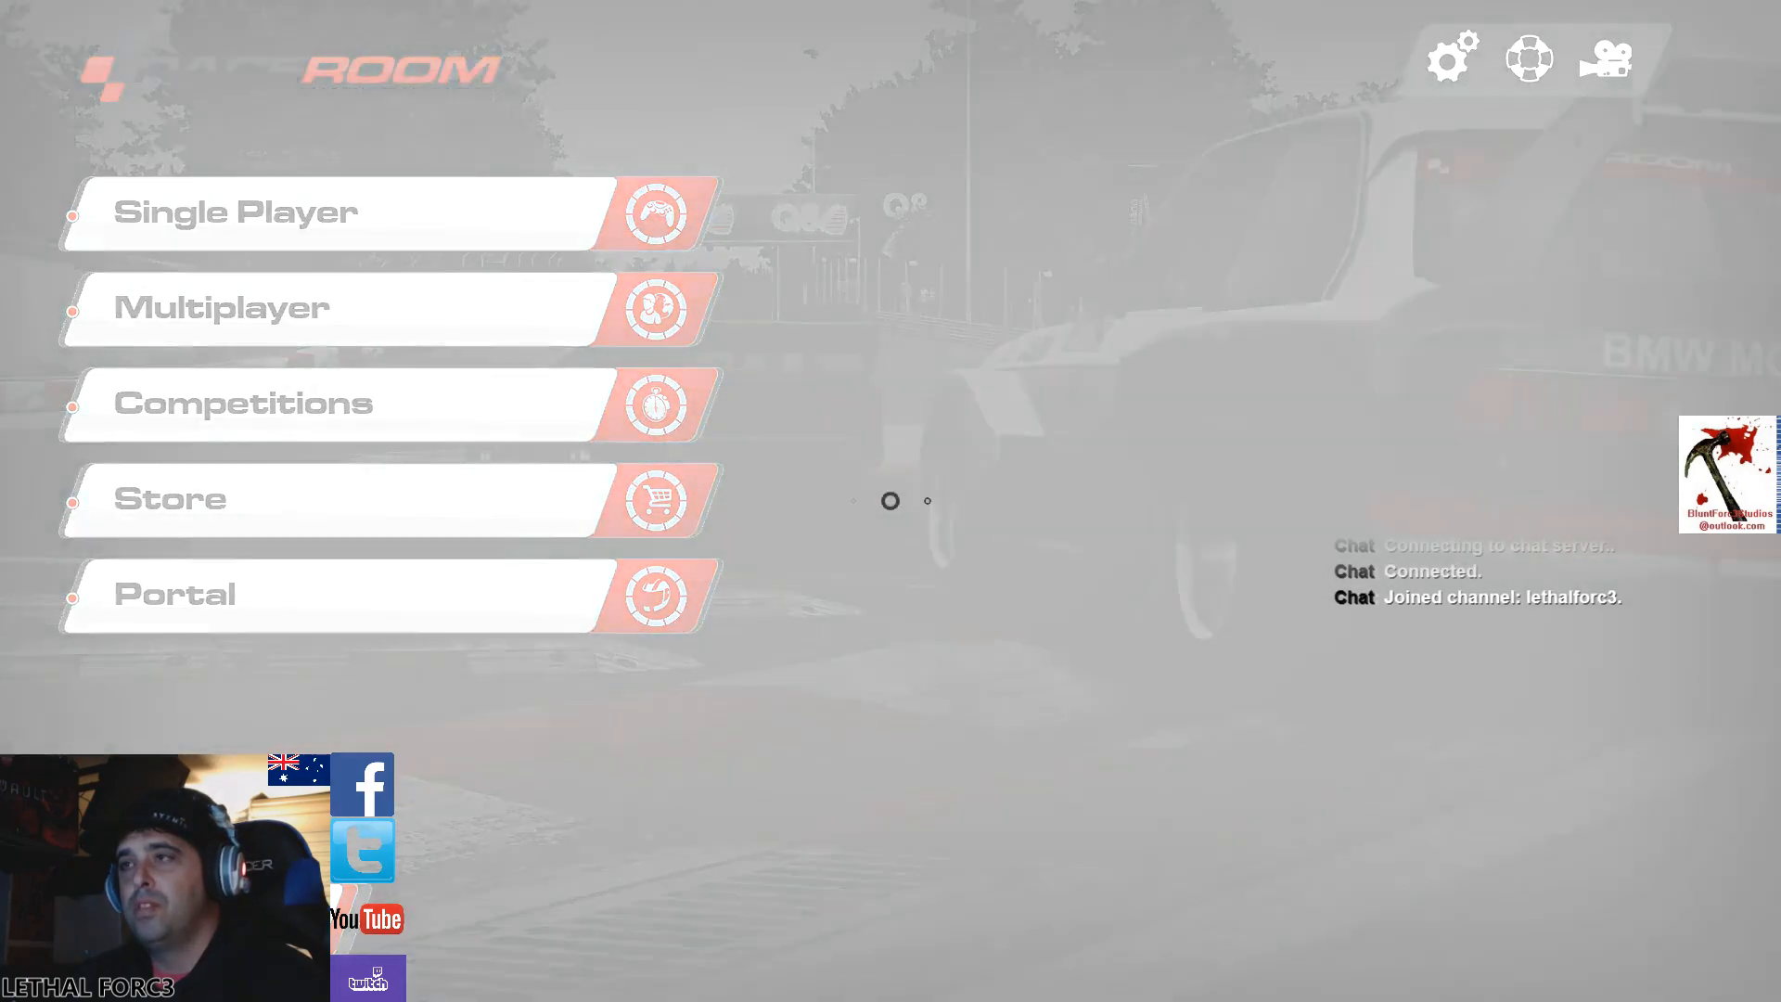
- Enter the Portal from the main menu to bring up the player's profile overview
click(172, 594)
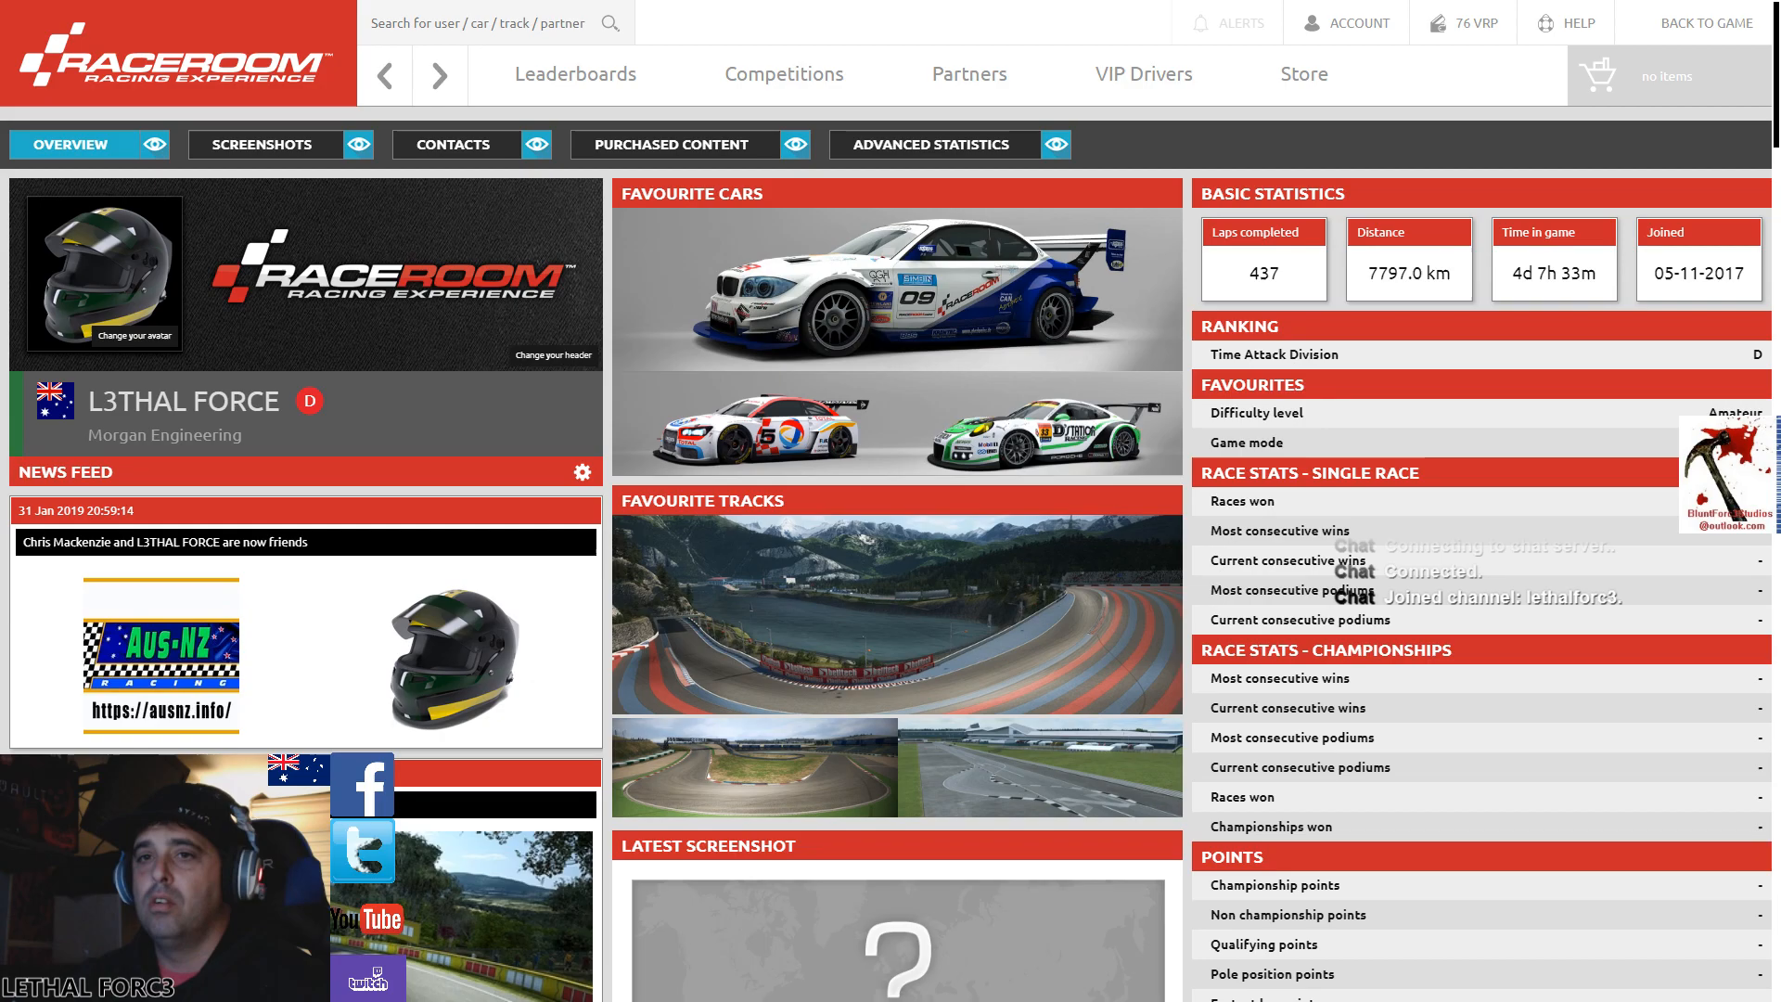
- Scroll the profile's ranking, race stats and leaderboard entries, then return to the main menu via Back To Game
scroll(down, 3)
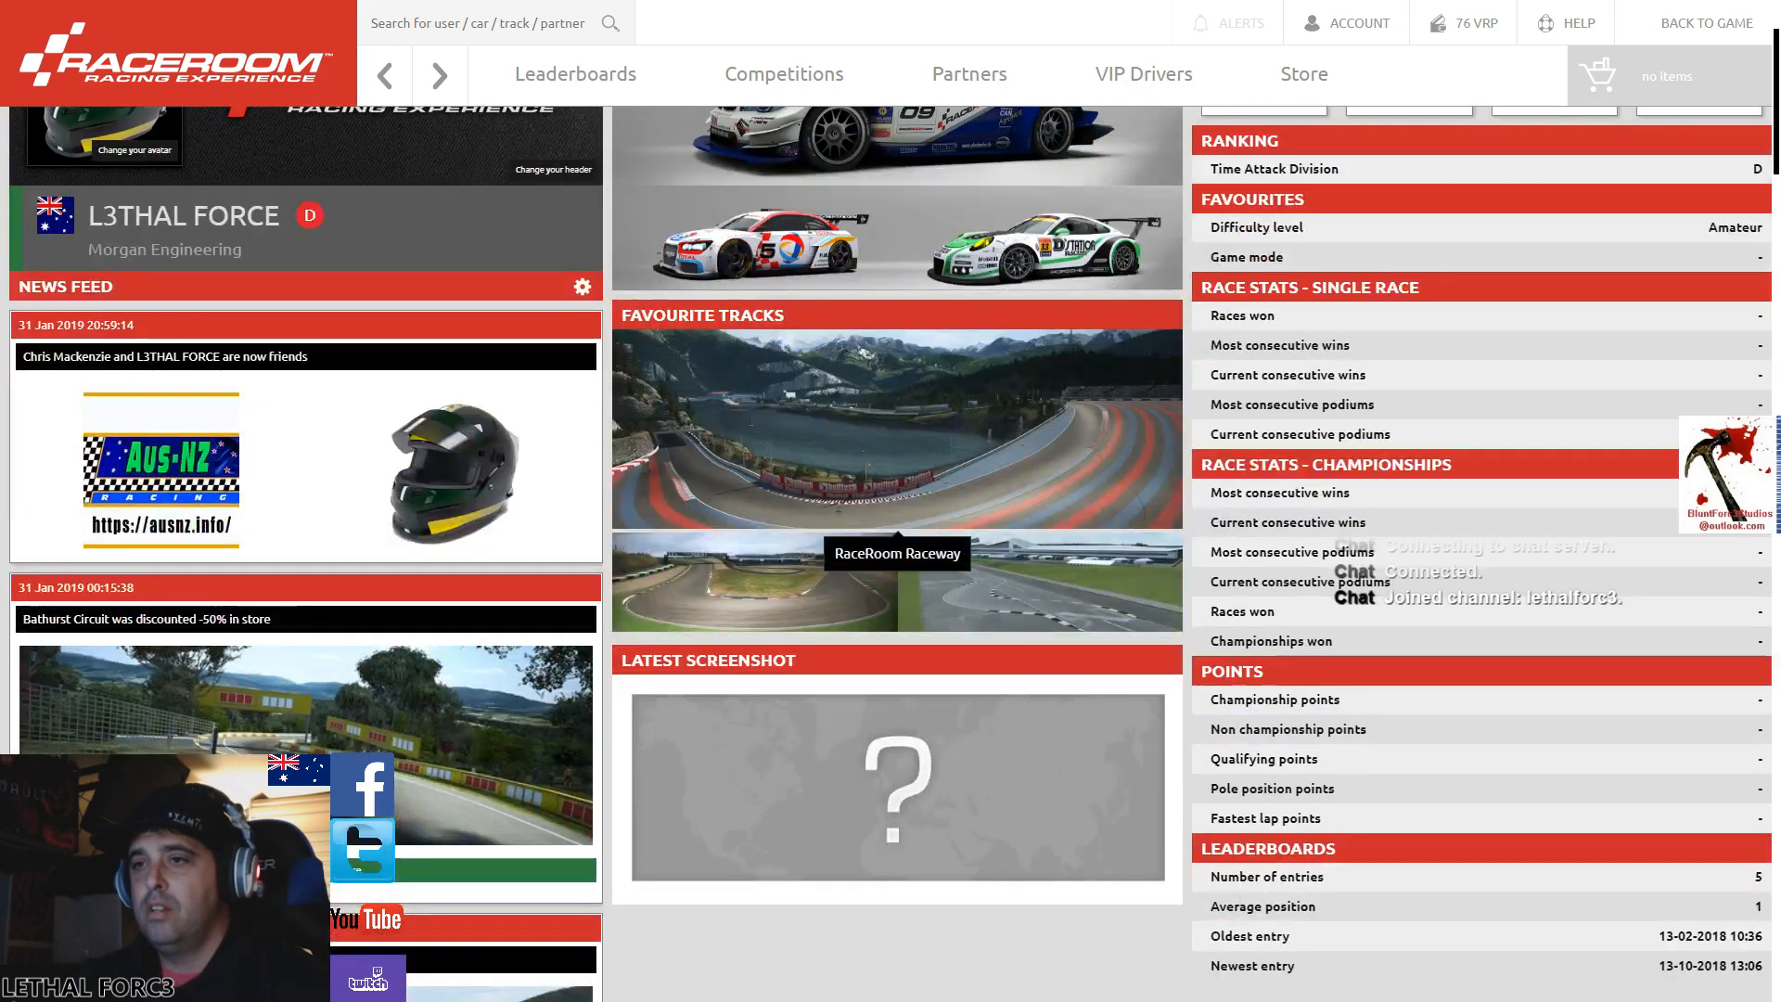
scroll(up, 3)
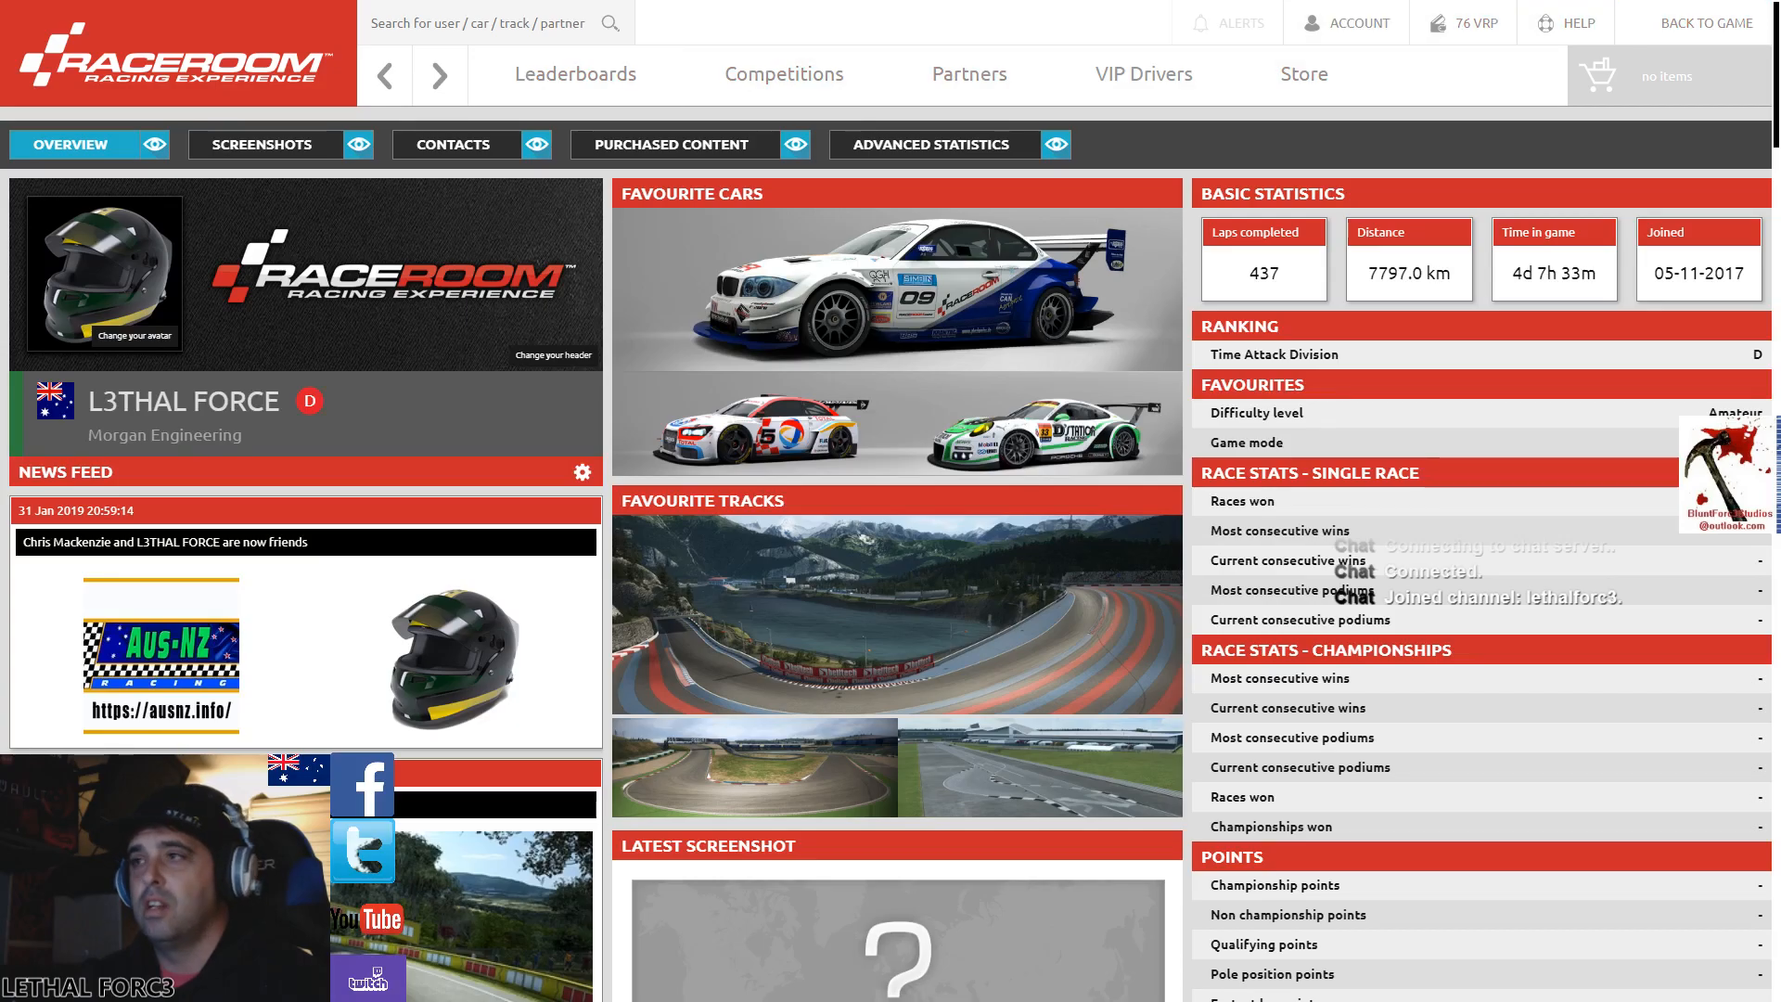
click(1706, 23)
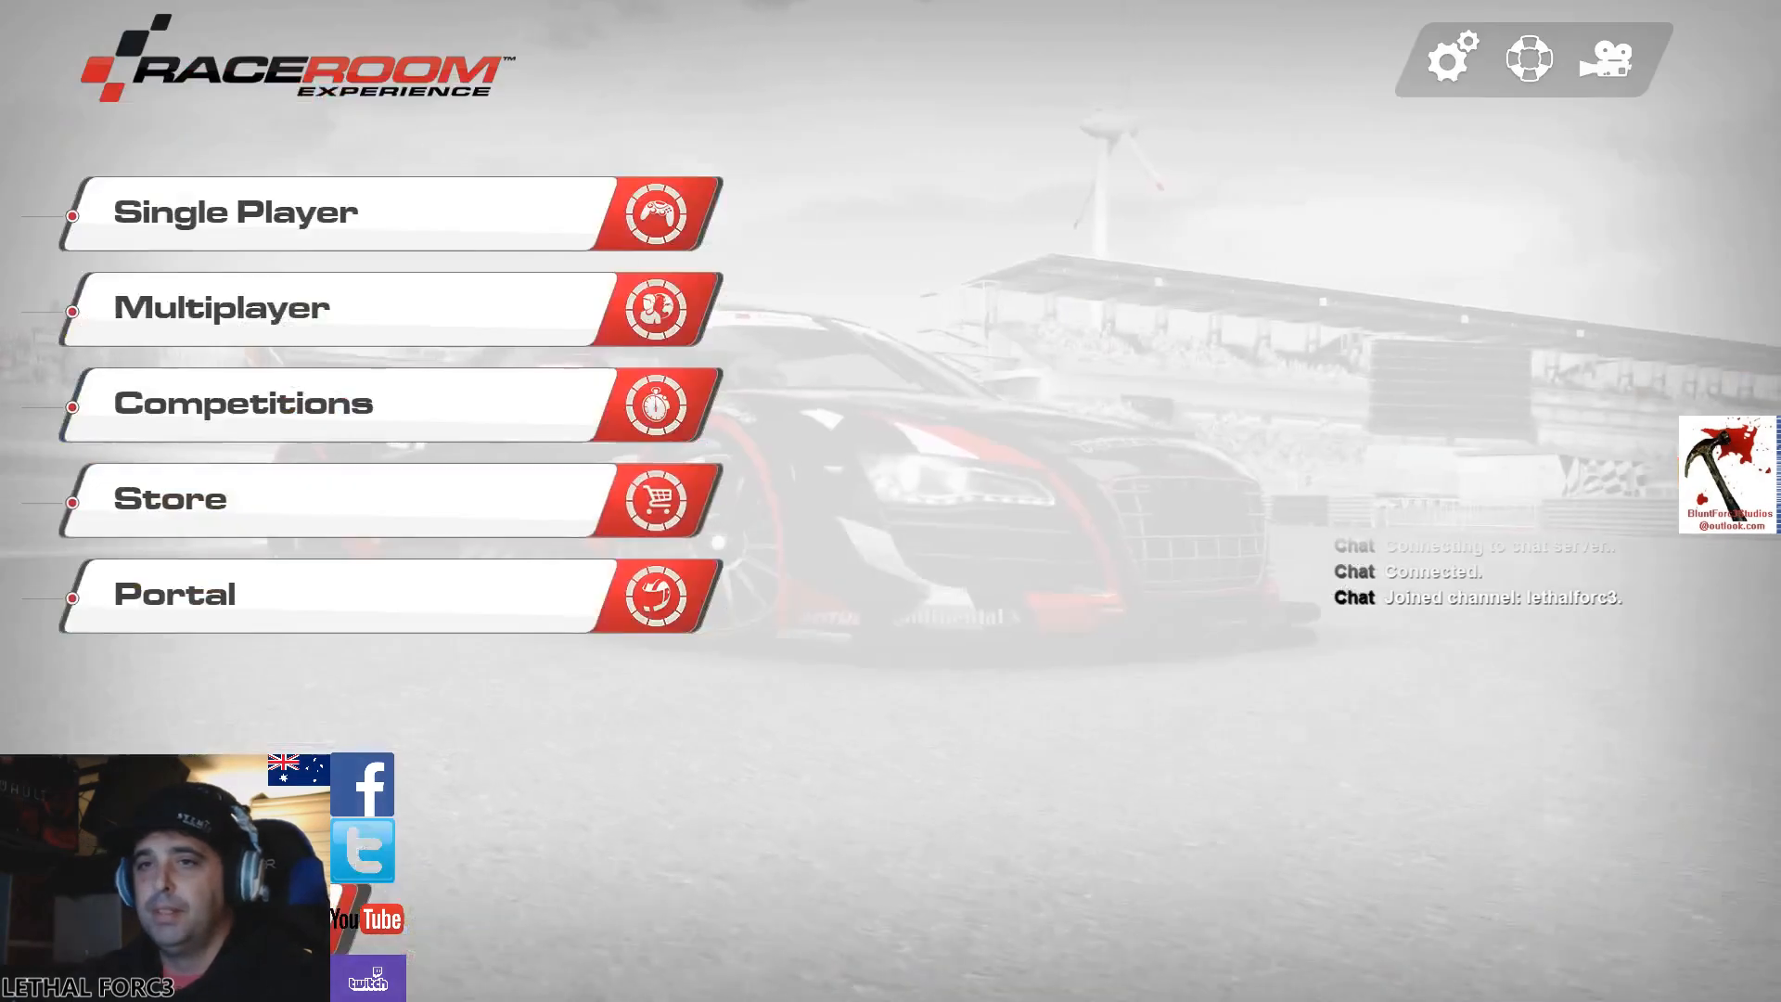